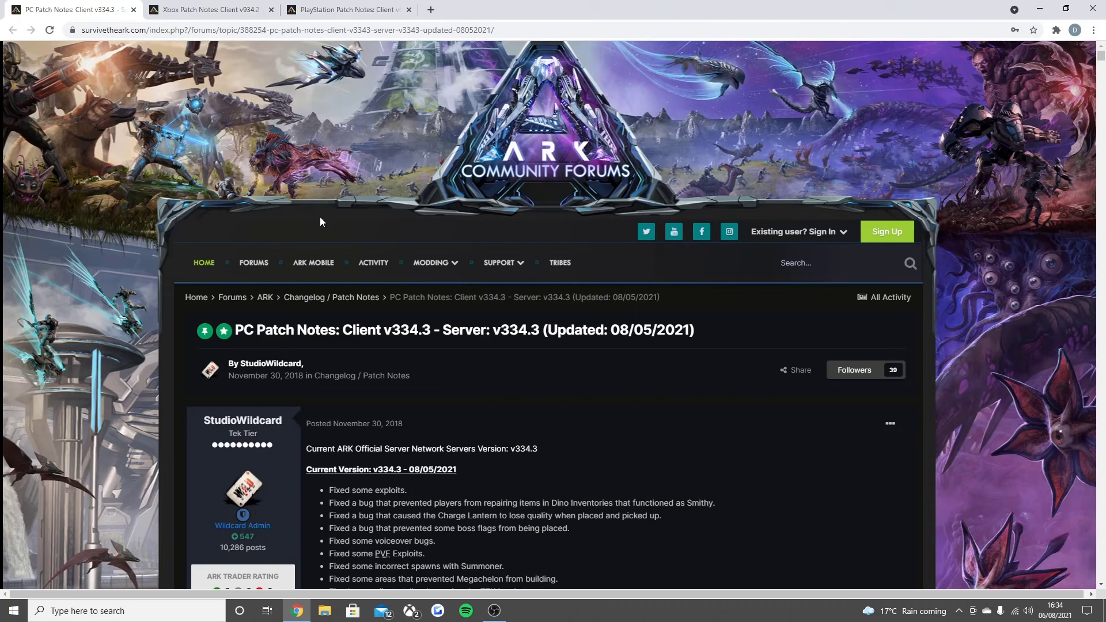
mouse_move(495, 325)
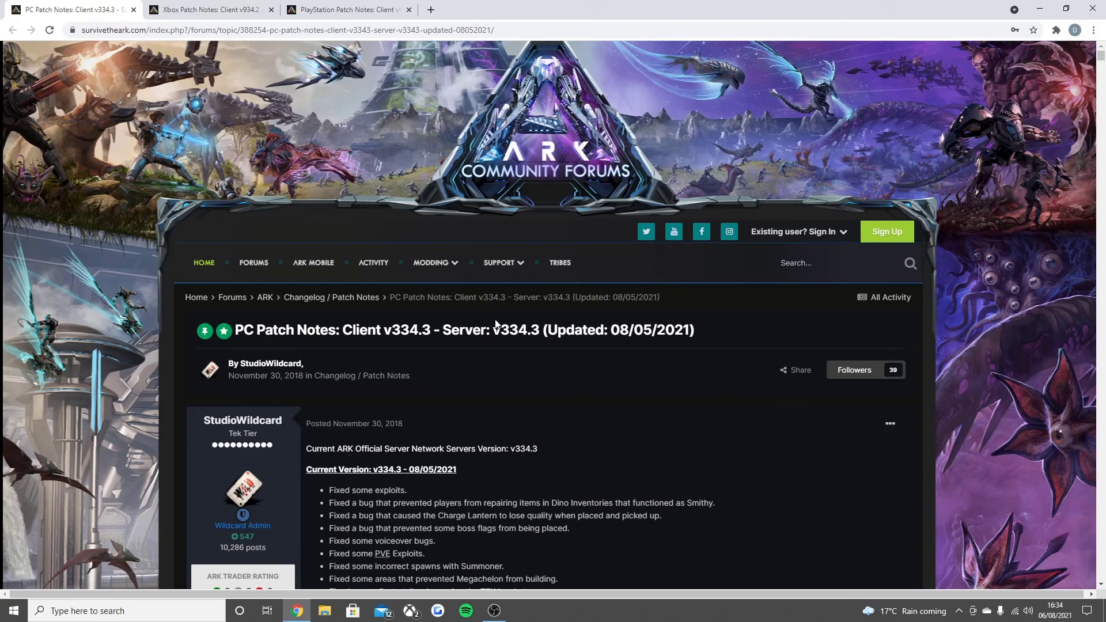
- Switch between the Xbox and PlayStation patch notes tabs, settling on the Xbox v934.2 topic title
scroll(down, 3)
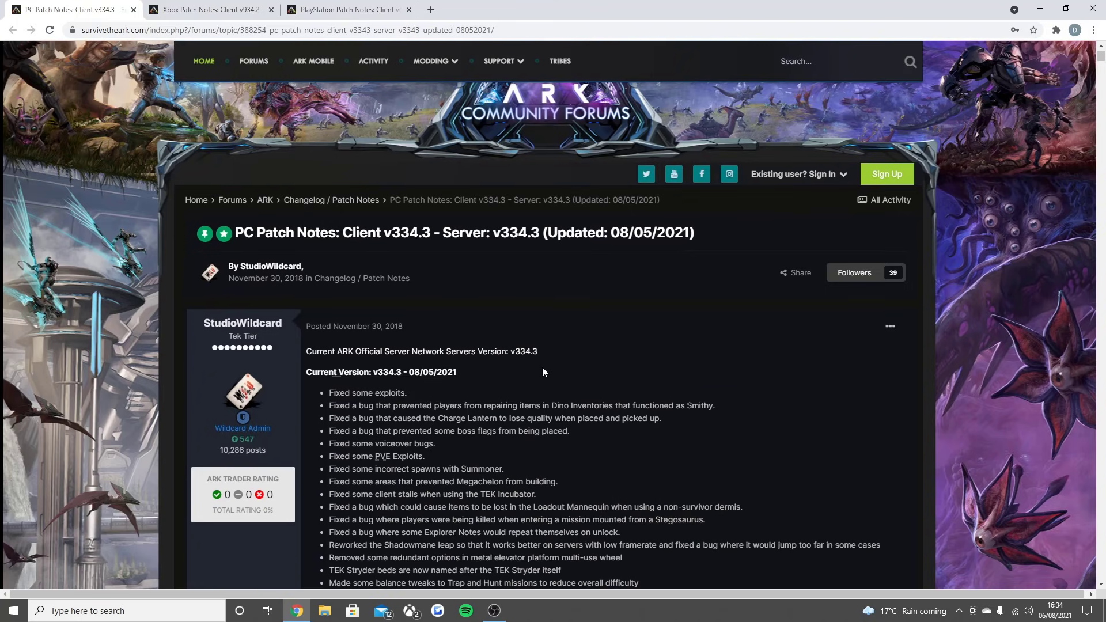
scroll(down, 3)
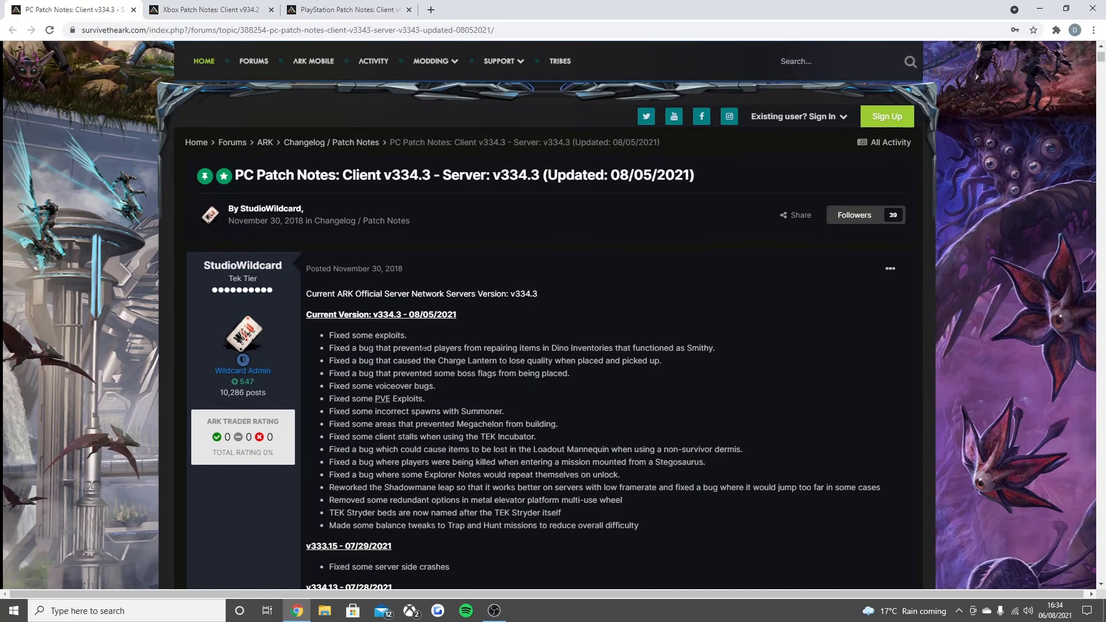
mouse_move(421, 339)
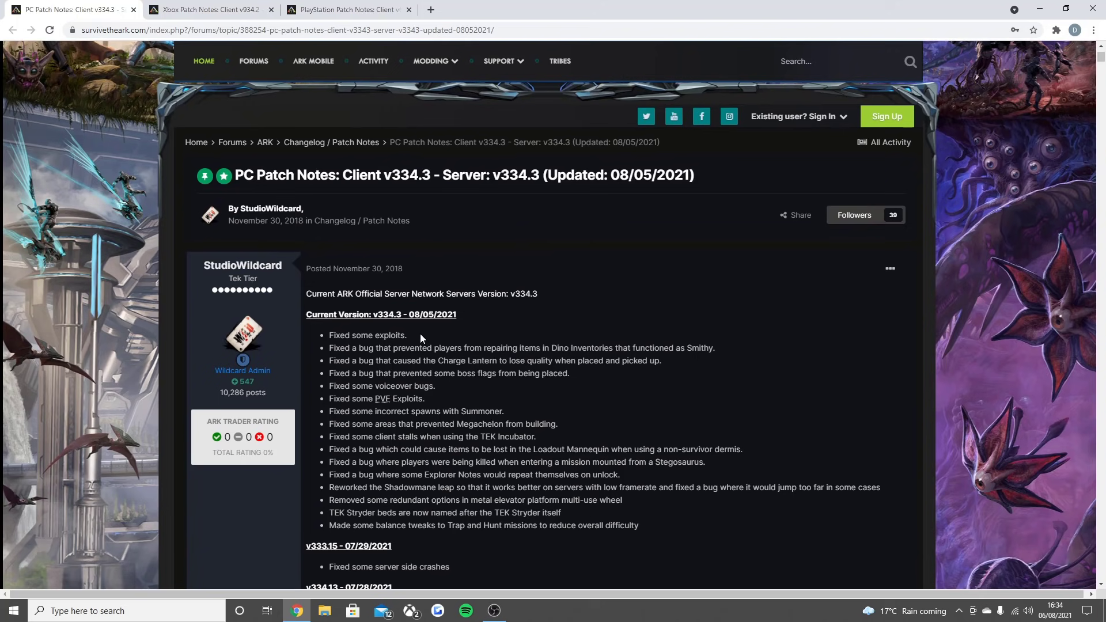
mouse_move(422, 337)
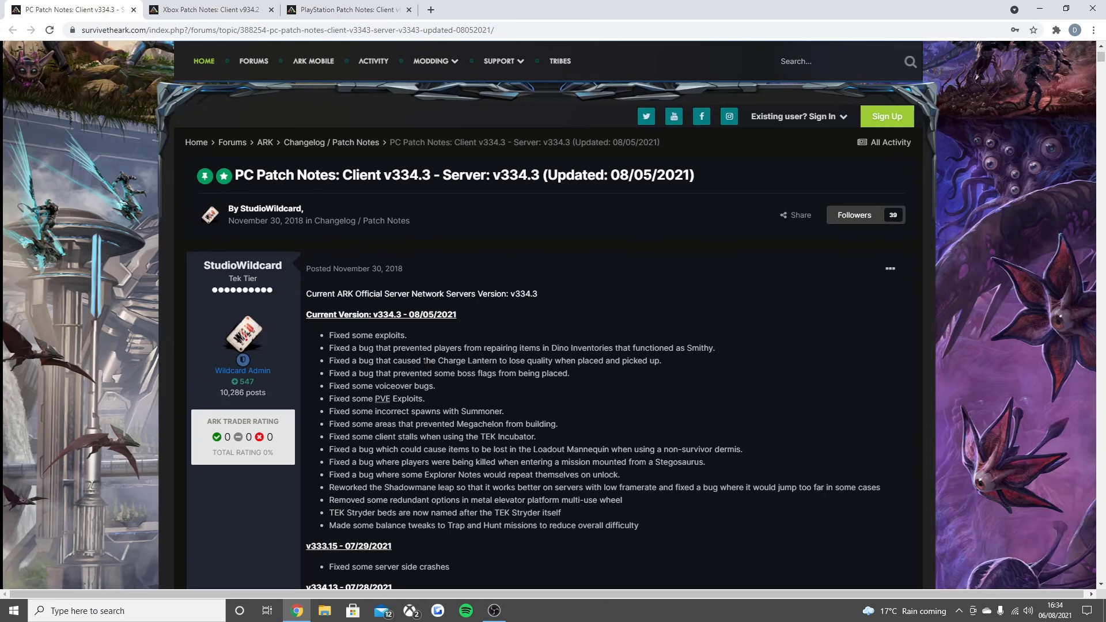
mouse_move(353, 383)
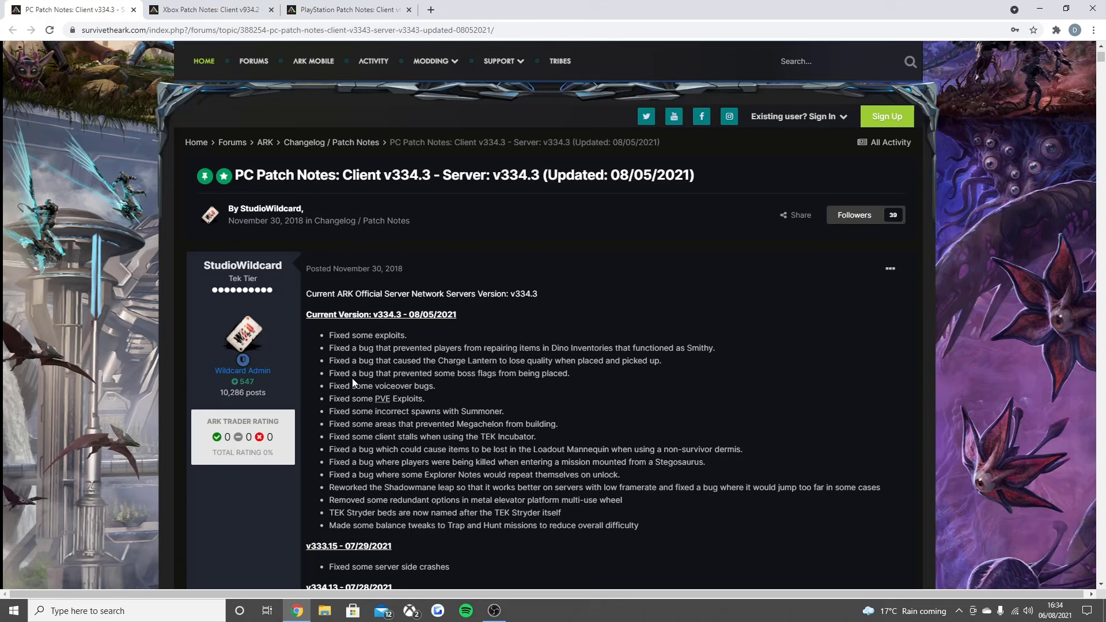
mouse_move(452, 388)
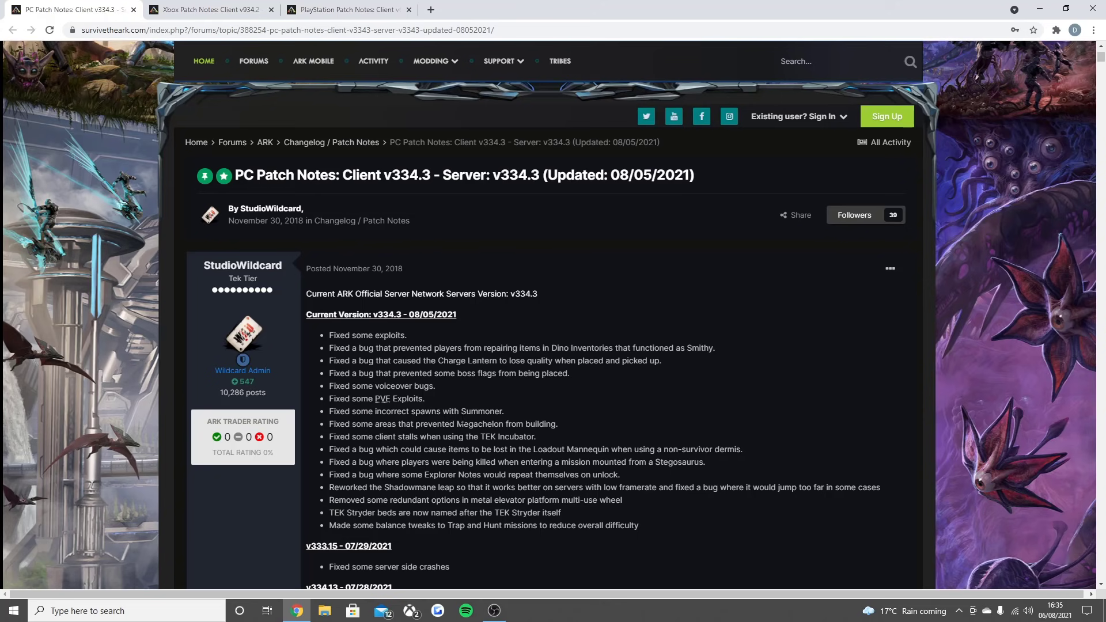
mouse_move(365, 447)
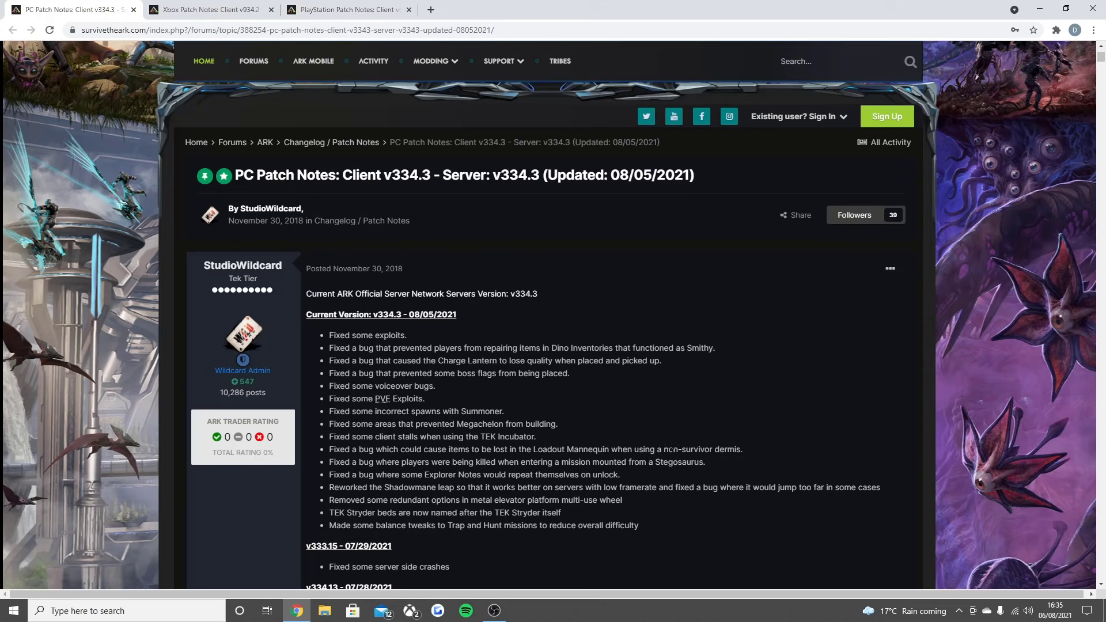
mouse_move(354, 472)
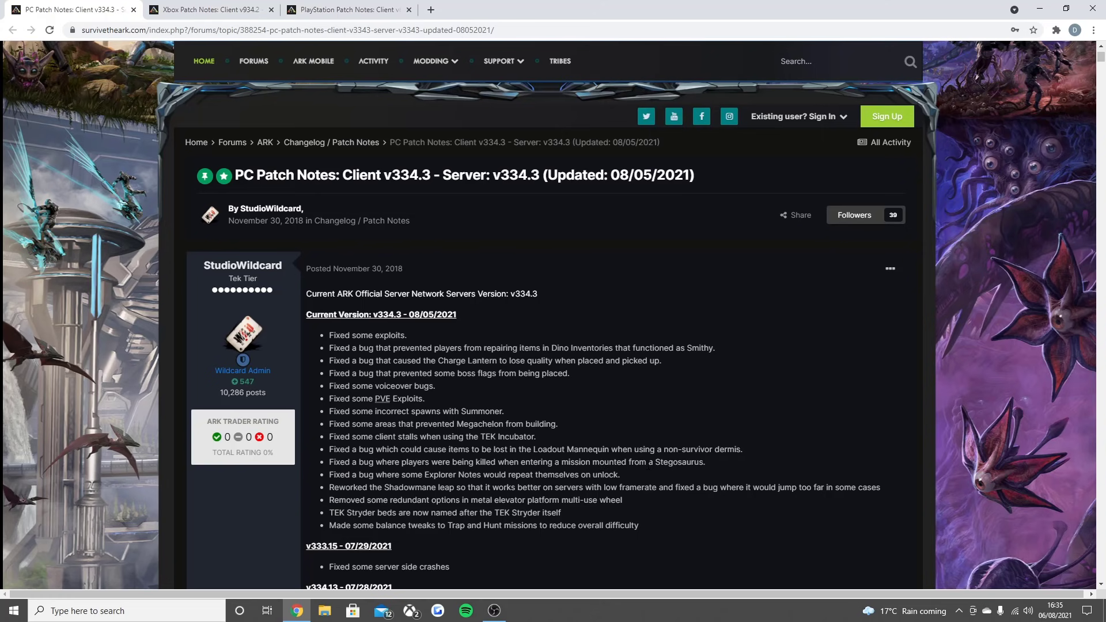
mouse_move(373, 484)
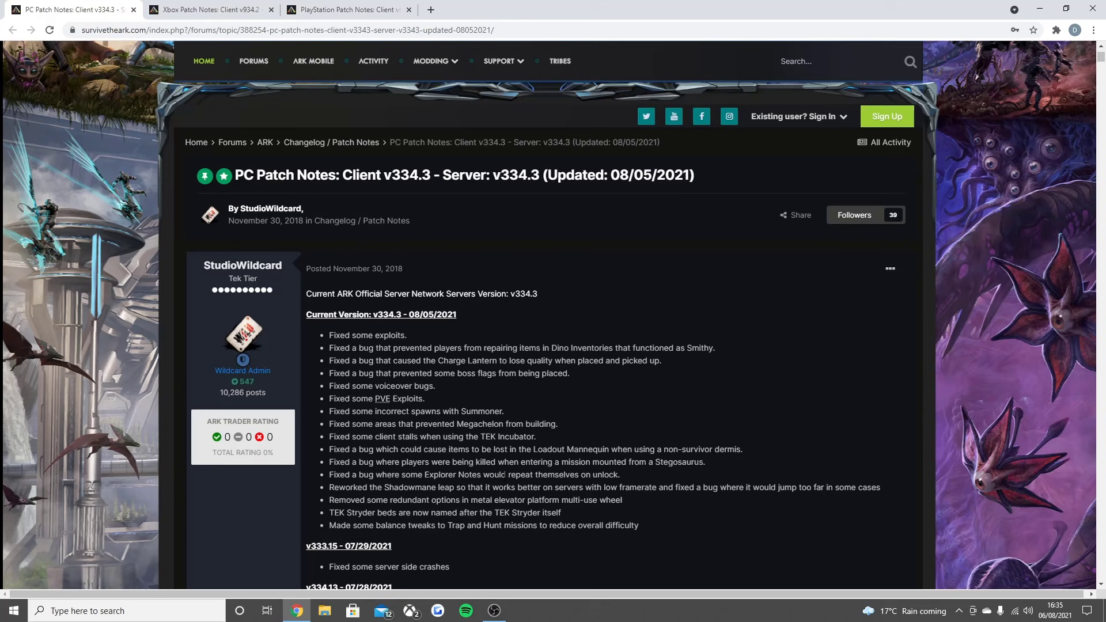
mouse_move(387, 495)
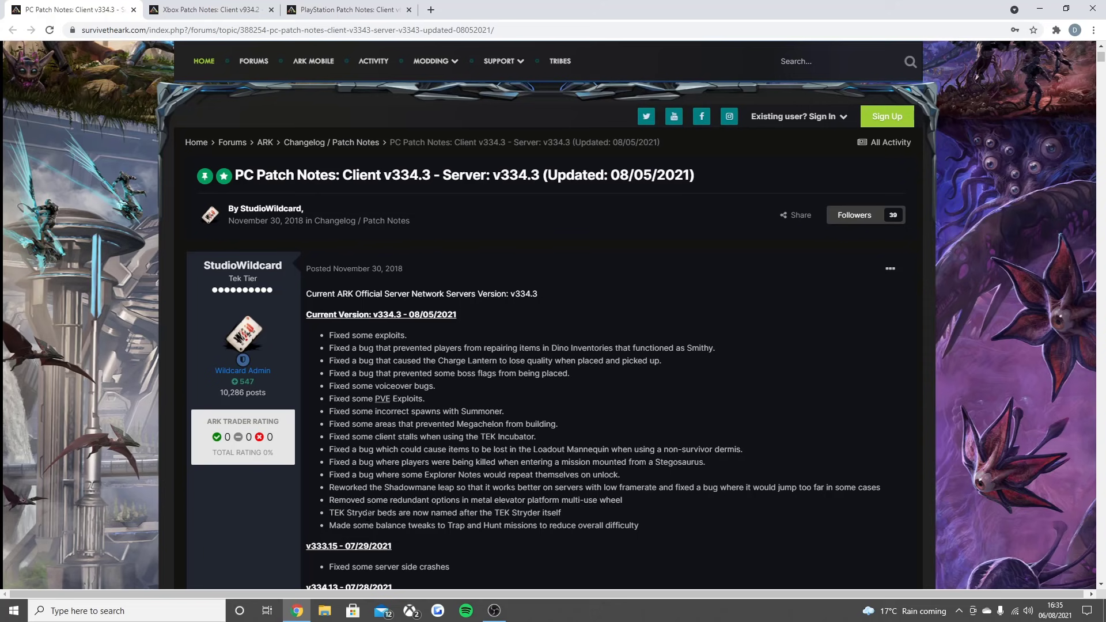
mouse_move(518, 522)
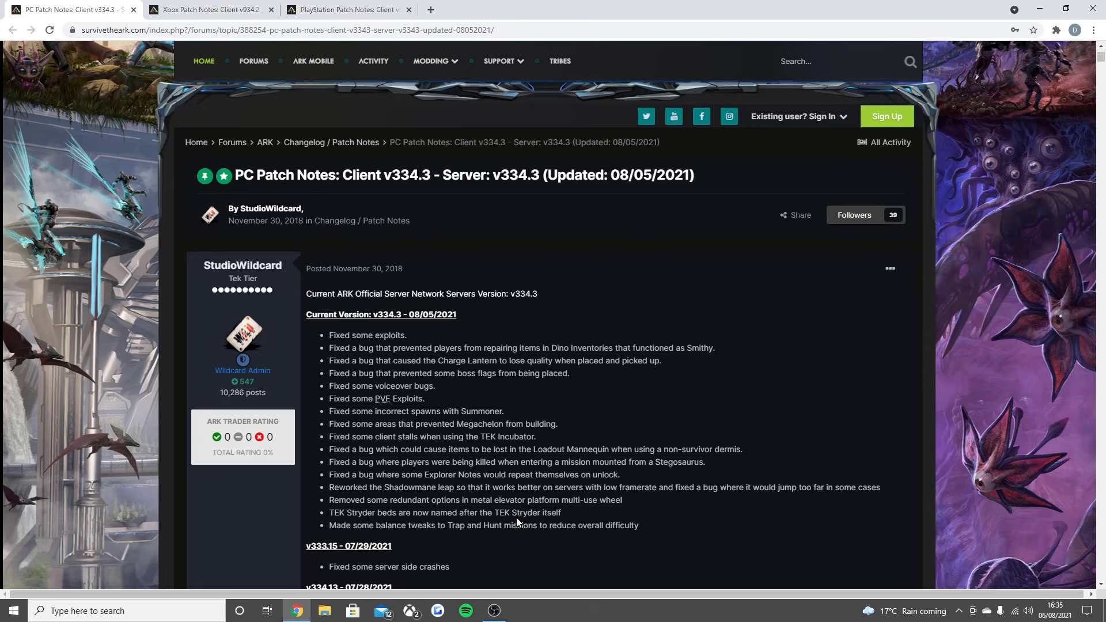
mouse_move(435, 534)
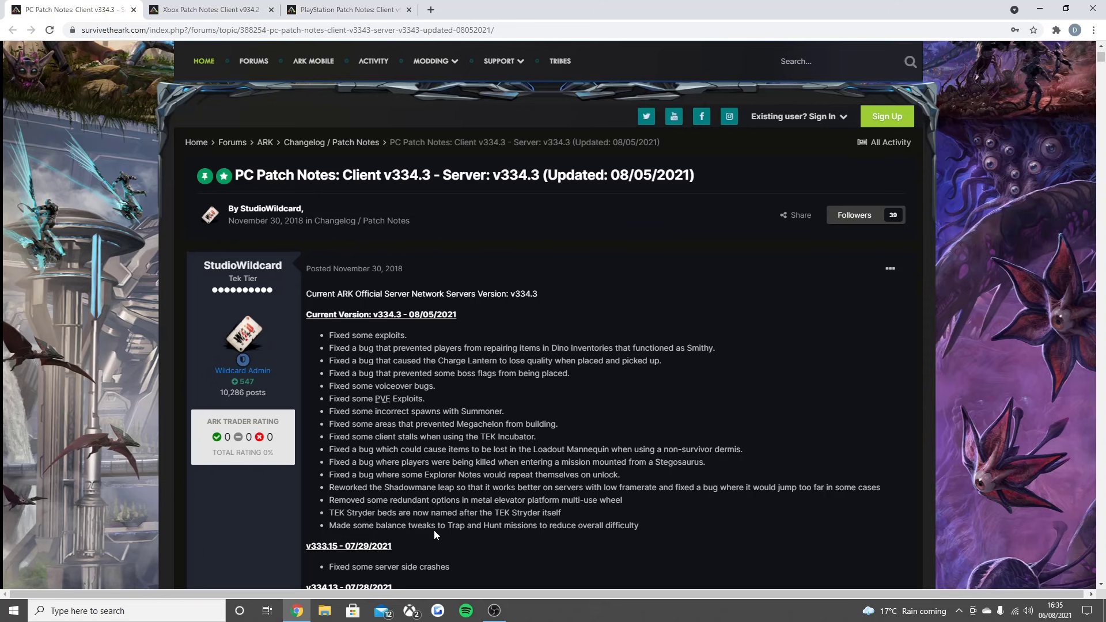
mouse_move(491, 542)
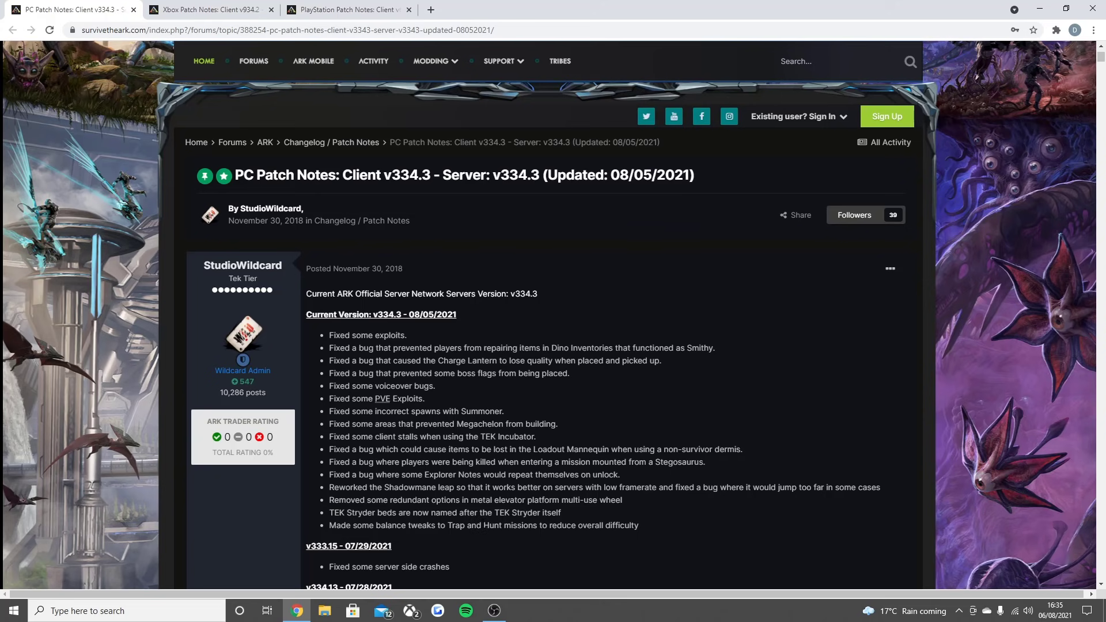
mouse_move(425, 539)
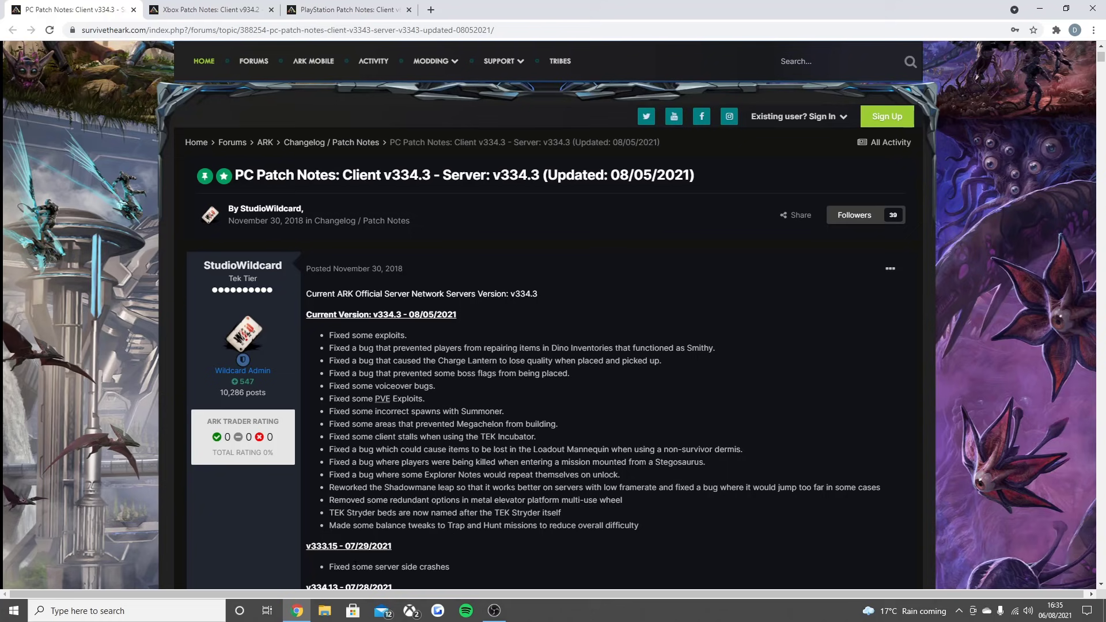
scroll(down, 3)
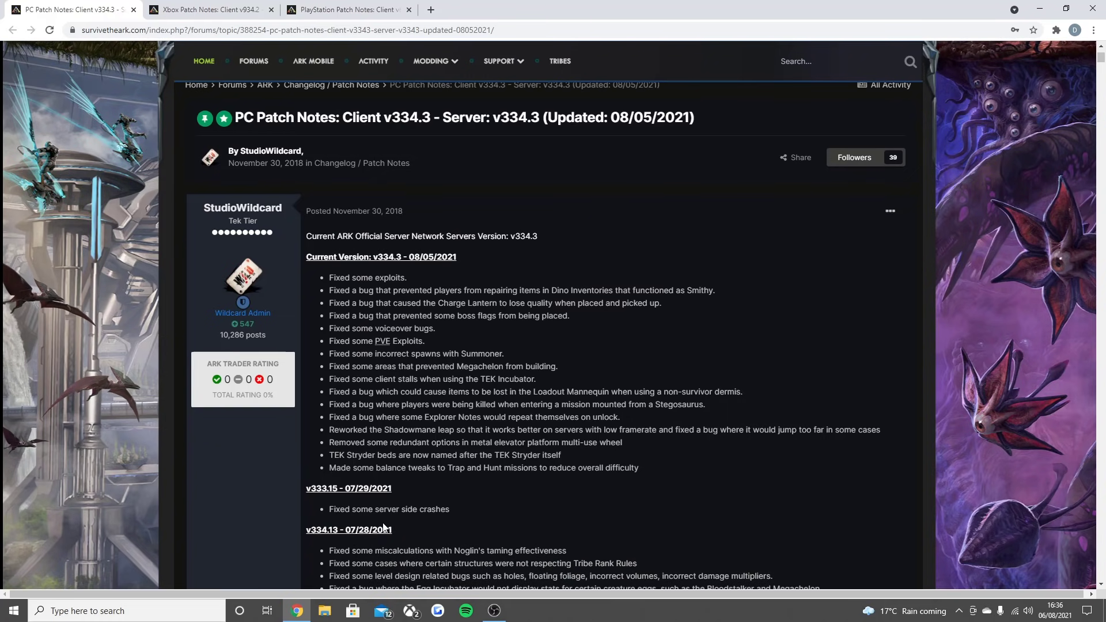
scroll(up, 3)
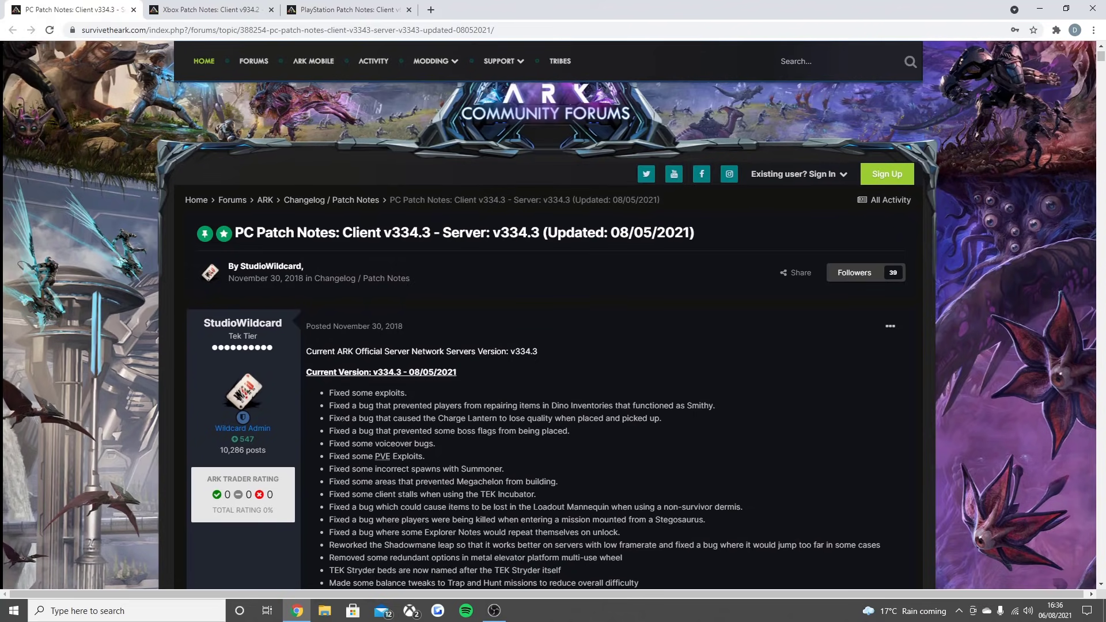
mouse_move(209, 9)
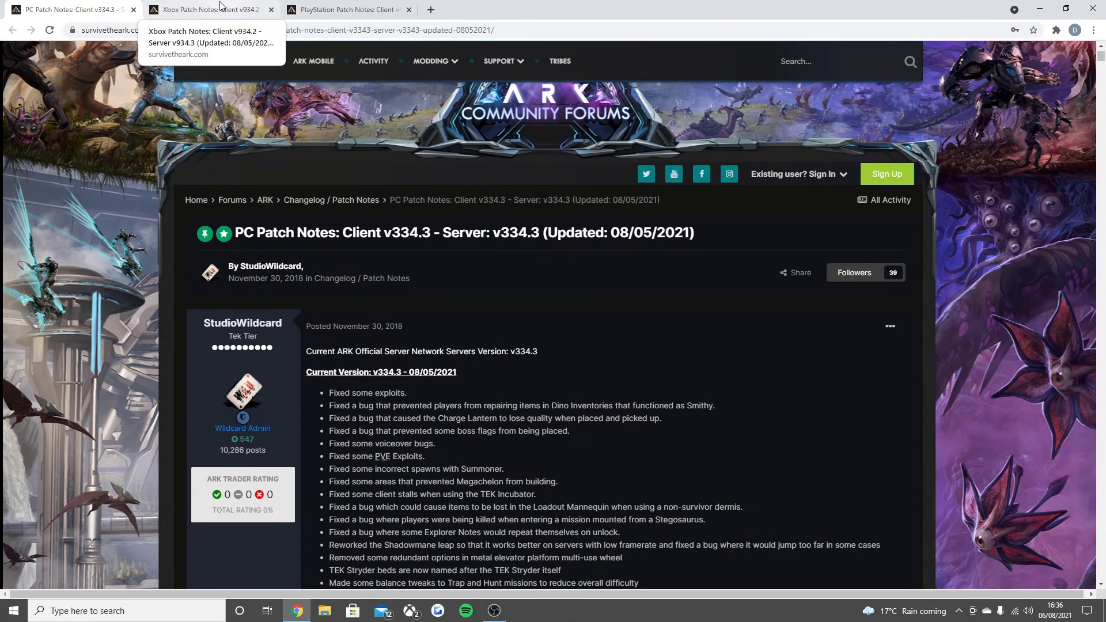
click(209, 9)
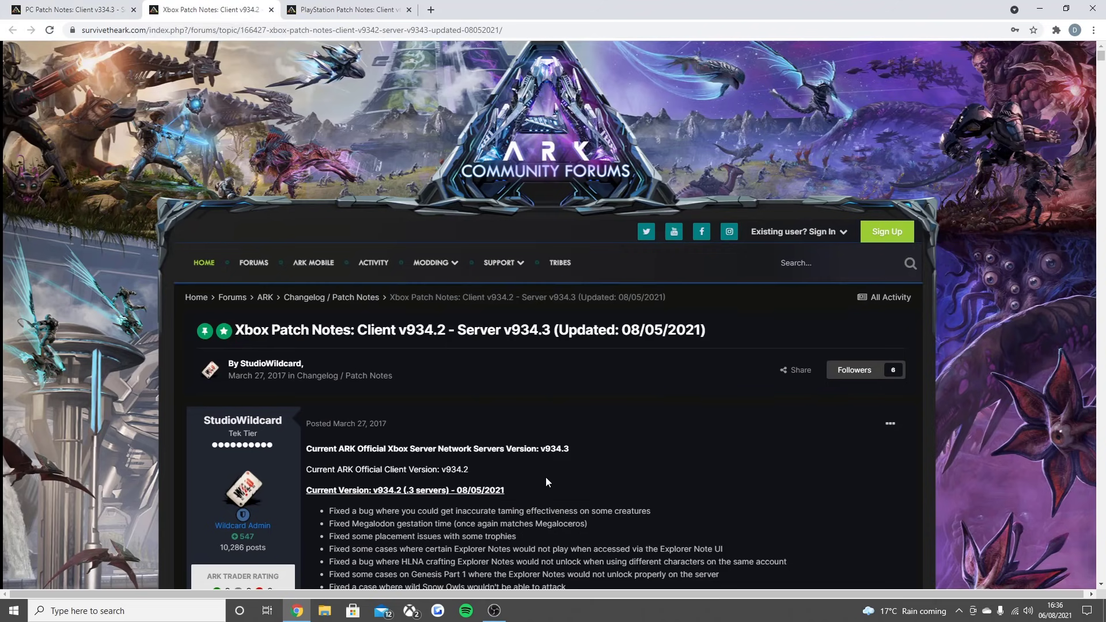
mouse_move(438, 225)
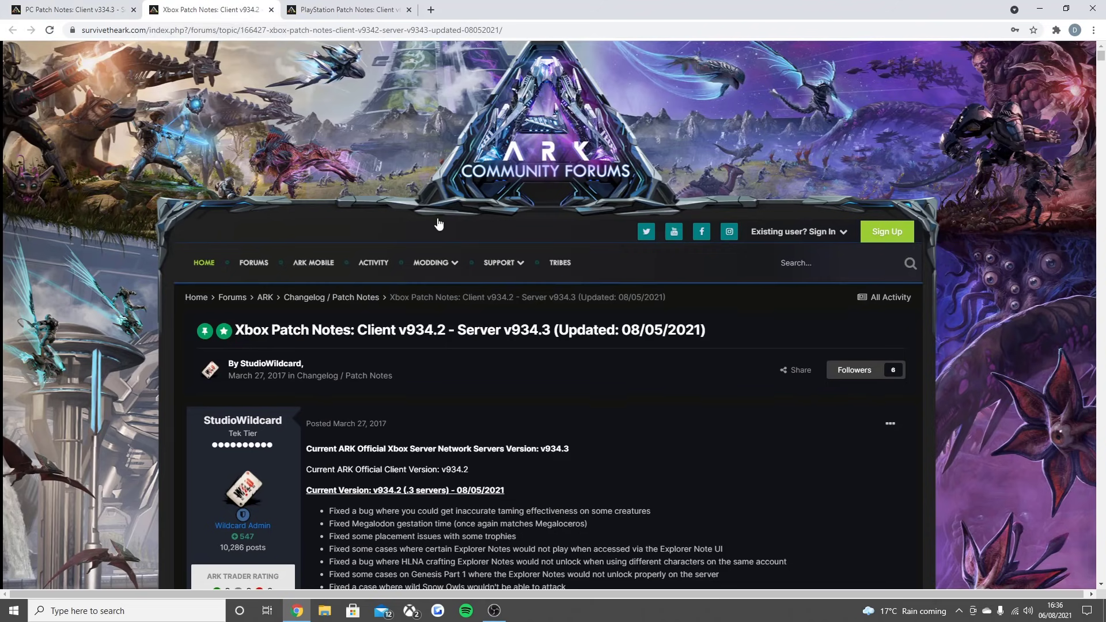
mouse_move(226, 6)
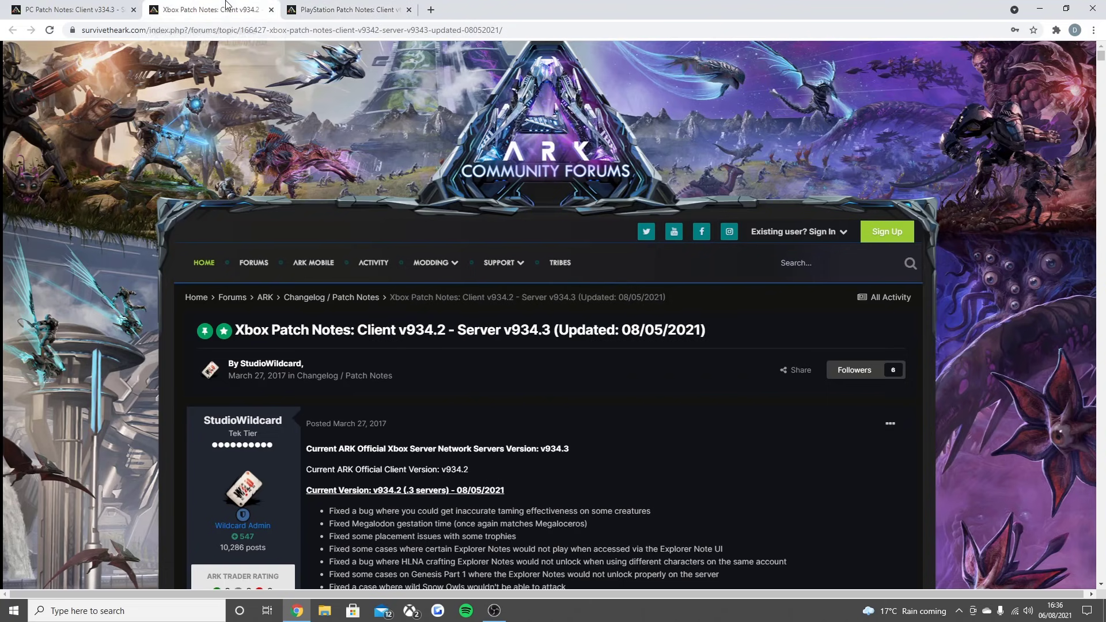
mouse_move(428, 491)
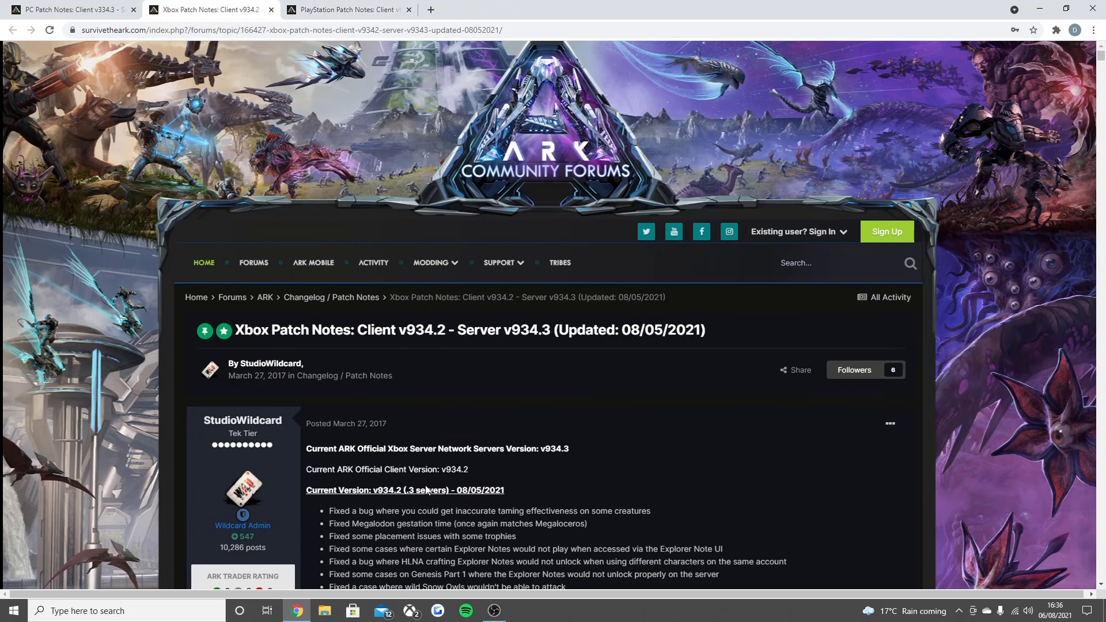
click(346, 10)
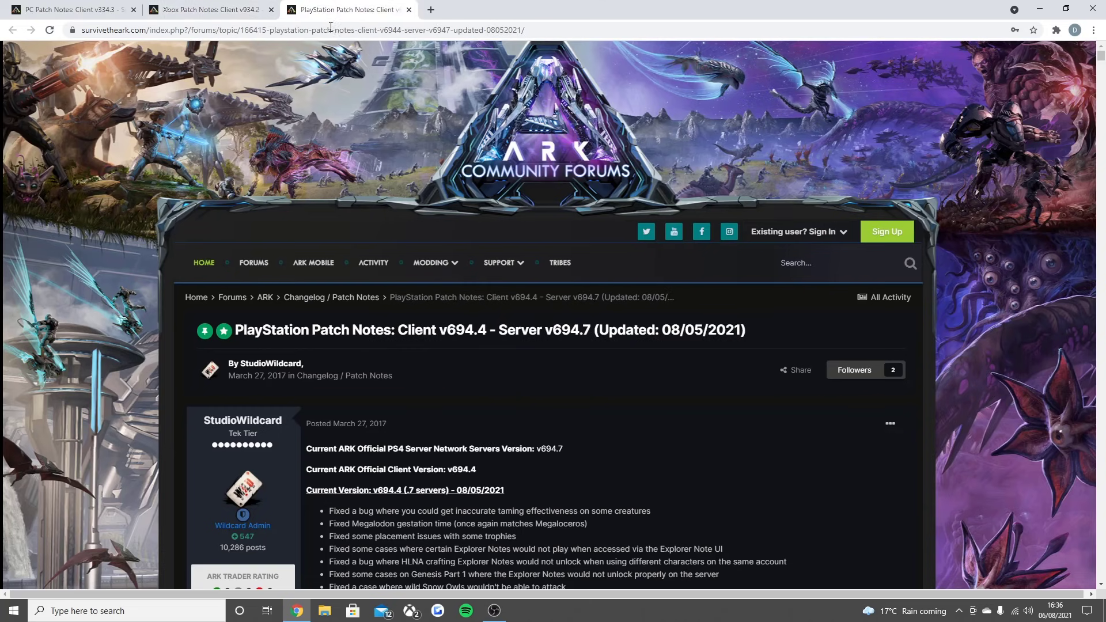
mouse_move(443, 501)
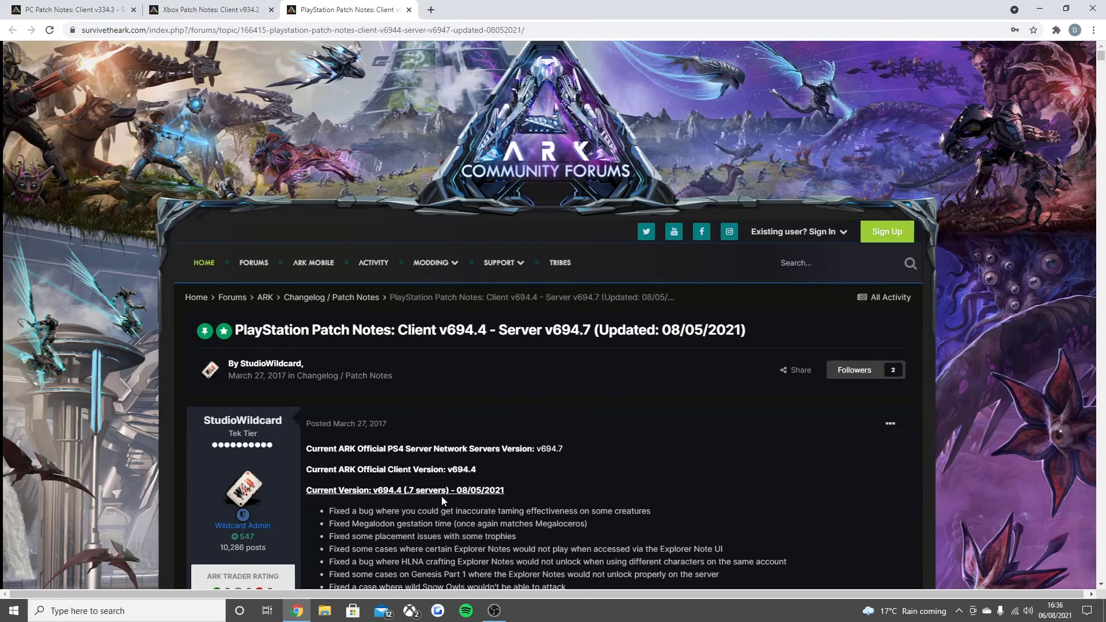
mouse_move(367, 508)
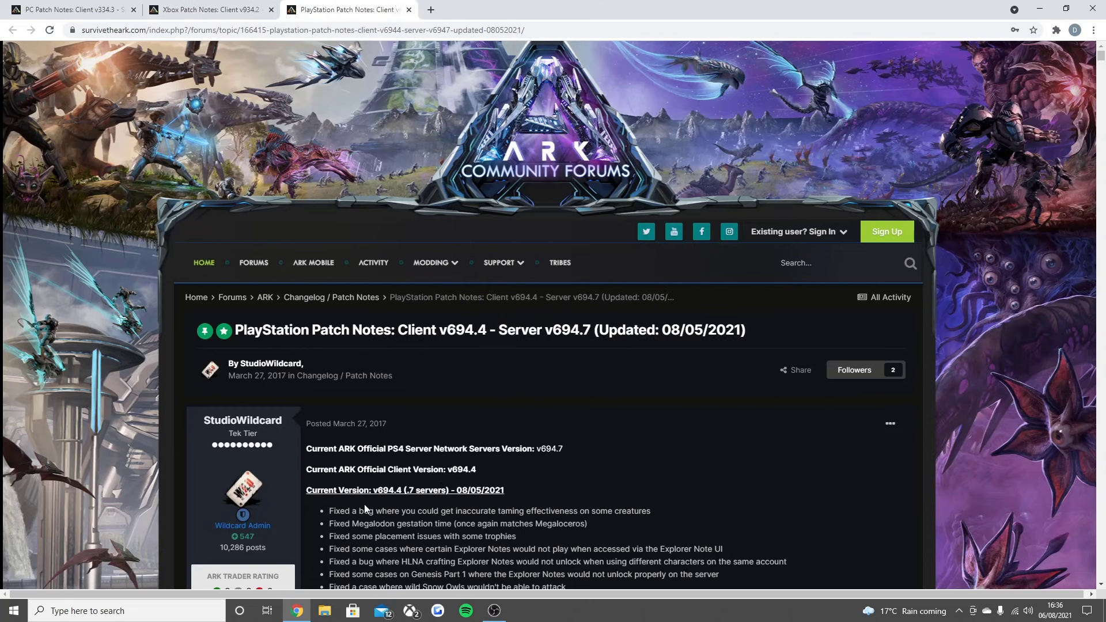
click(209, 9)
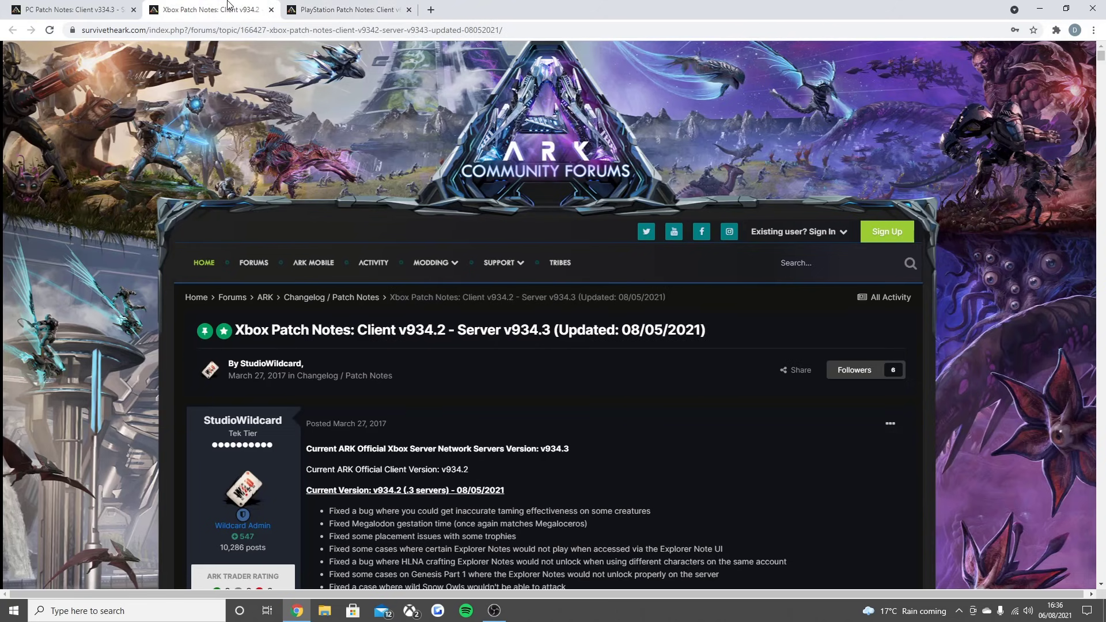
mouse_move(505, 415)
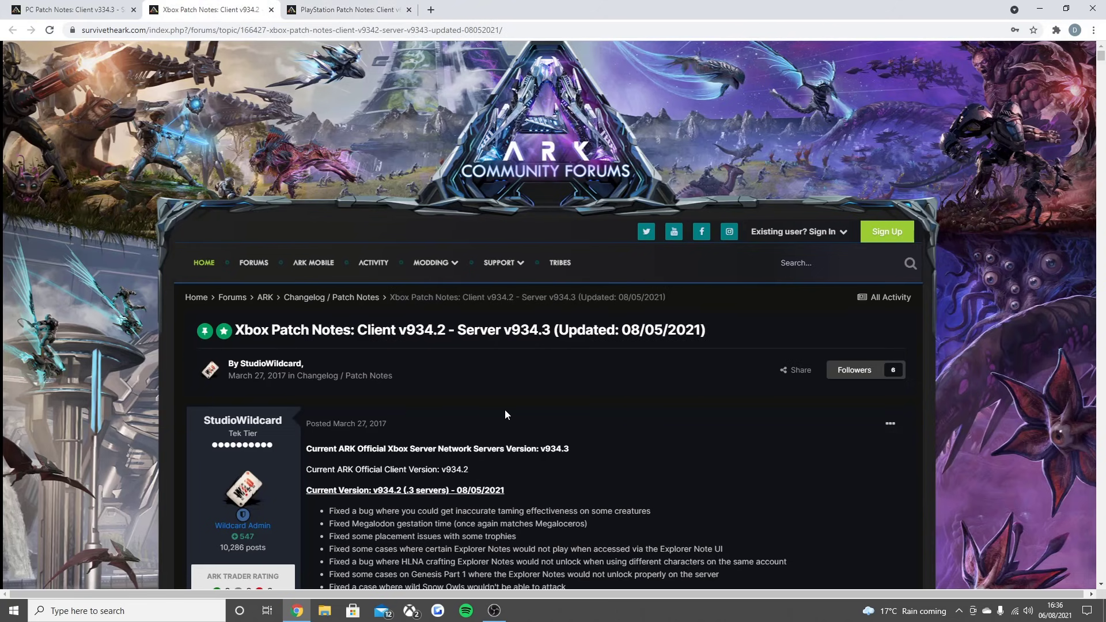
scroll(down, 3)
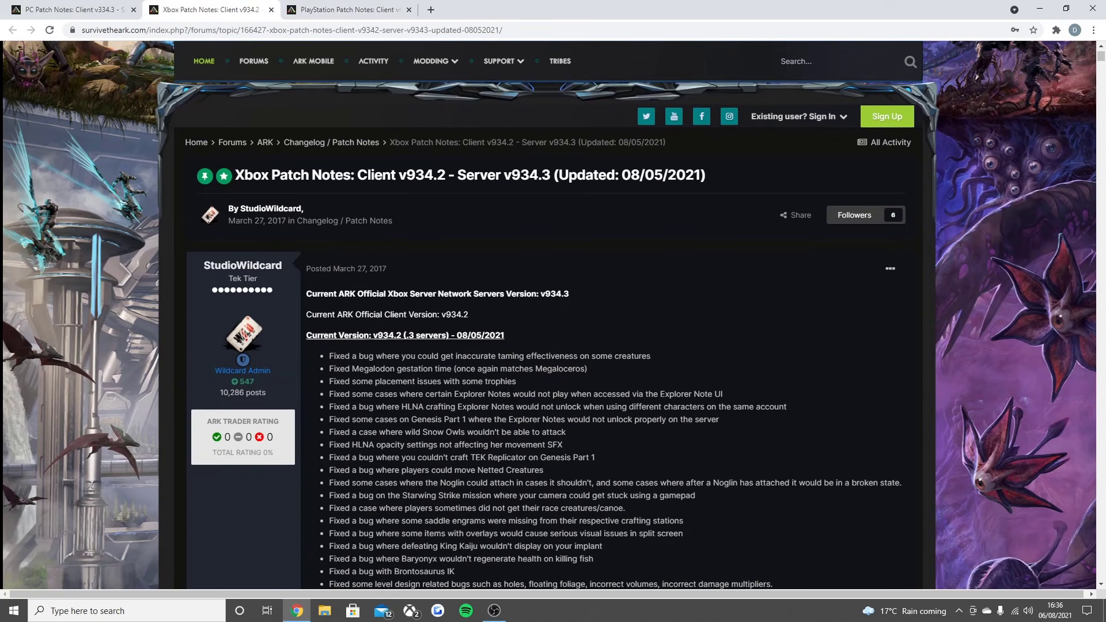
scroll(down, 3)
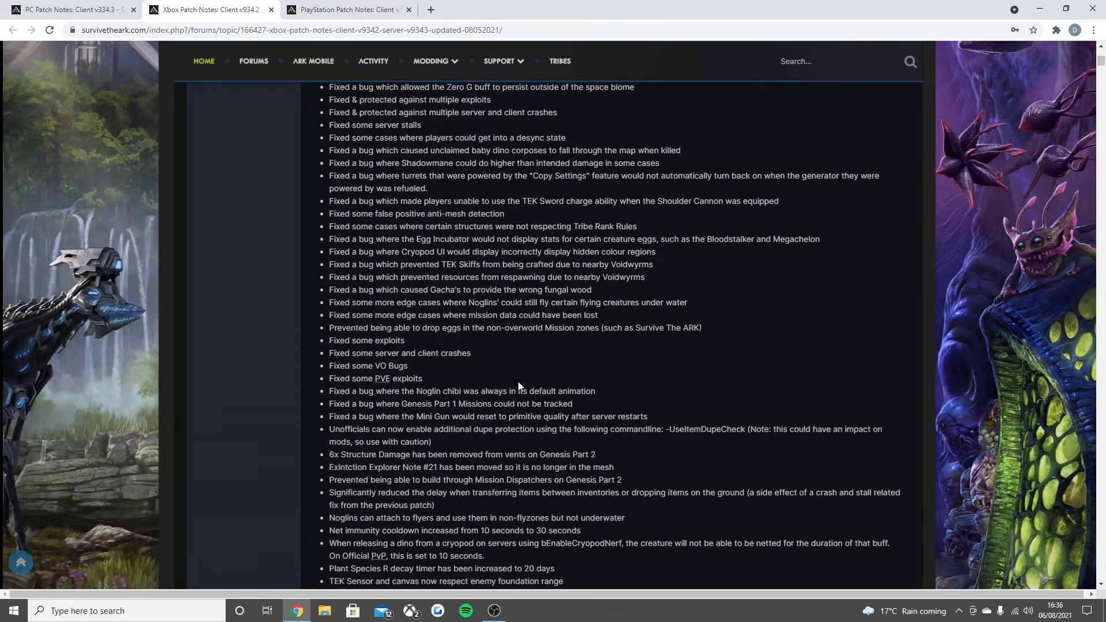
scroll(up, 3)
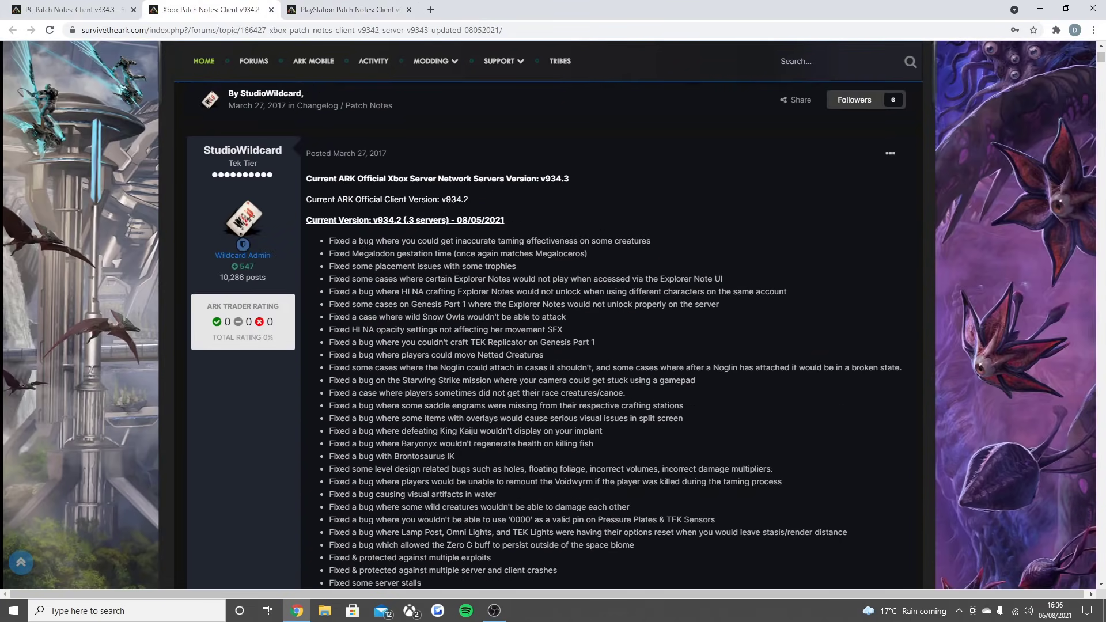
mouse_move(419, 252)
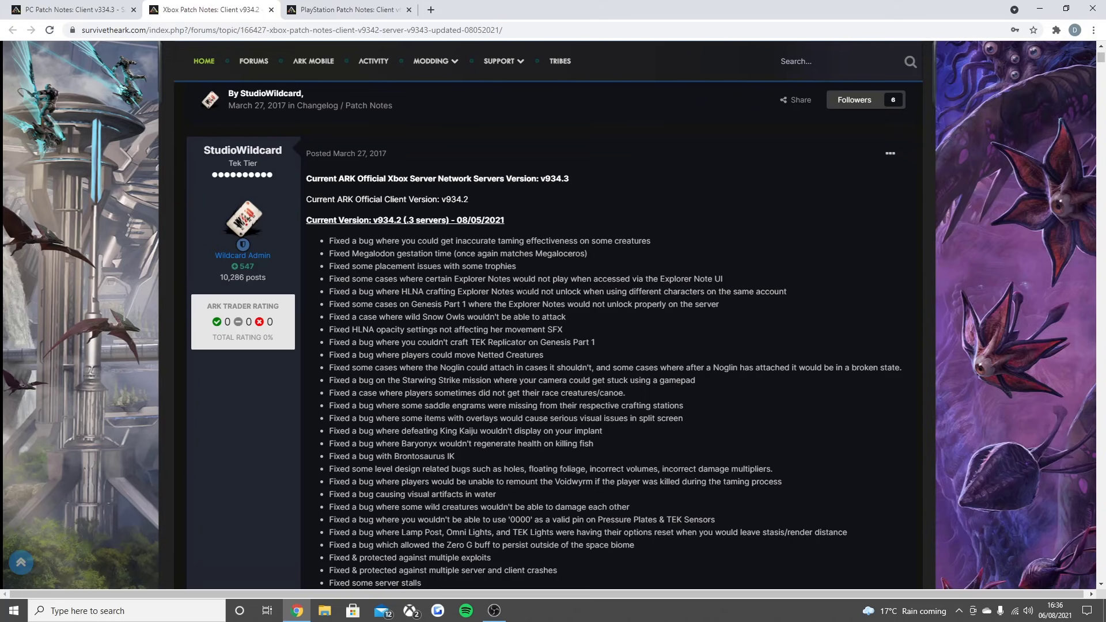
mouse_move(598, 289)
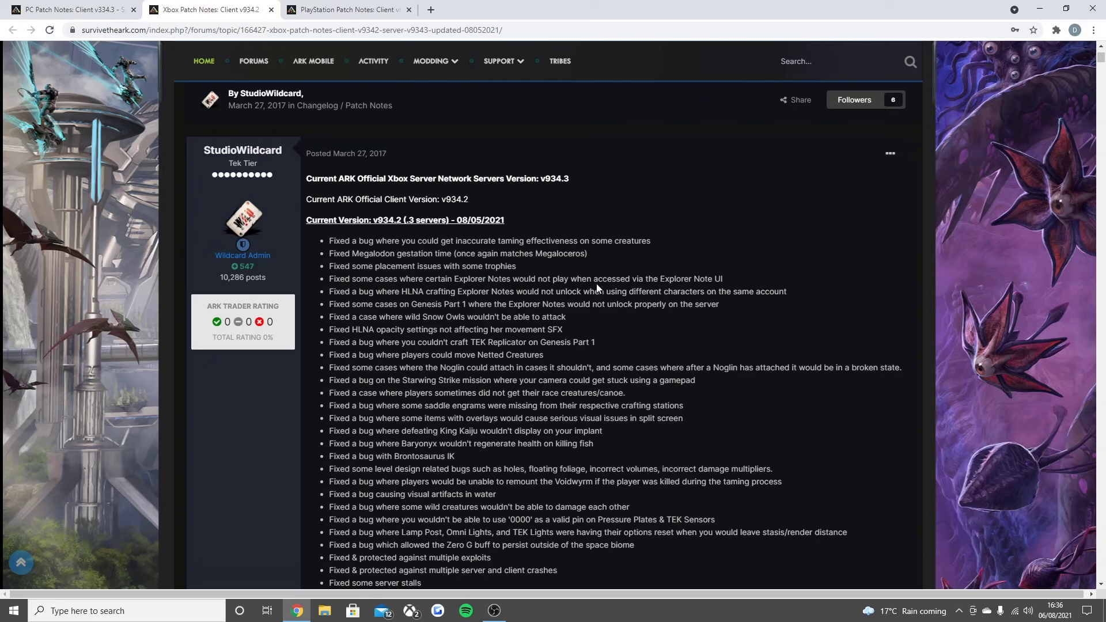
mouse_move(348, 300)
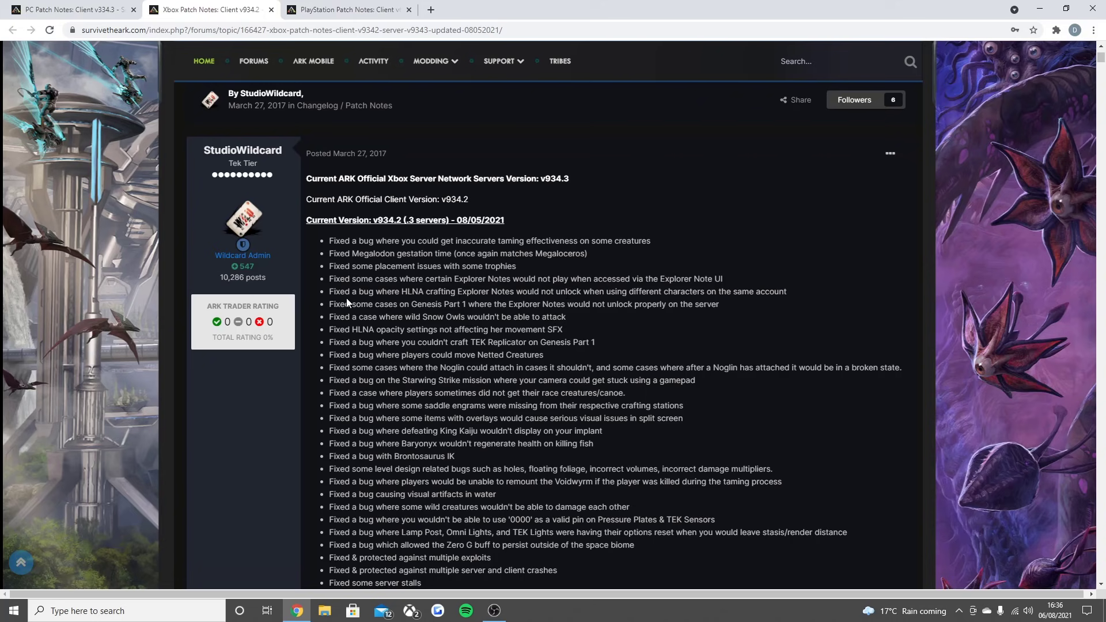
mouse_move(347, 300)
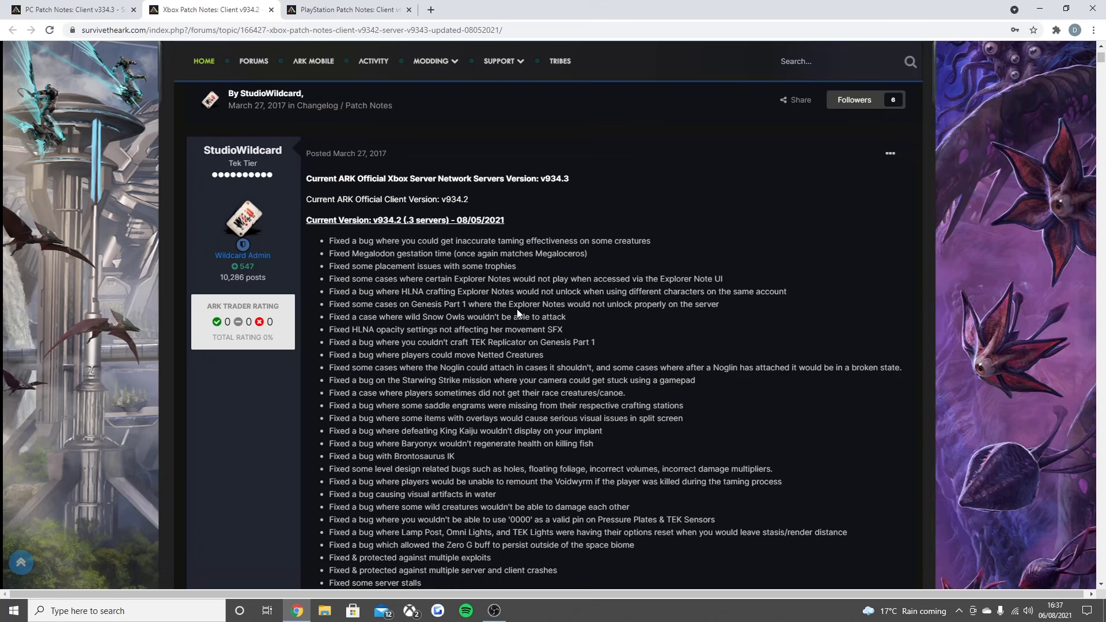
mouse_move(632, 326)
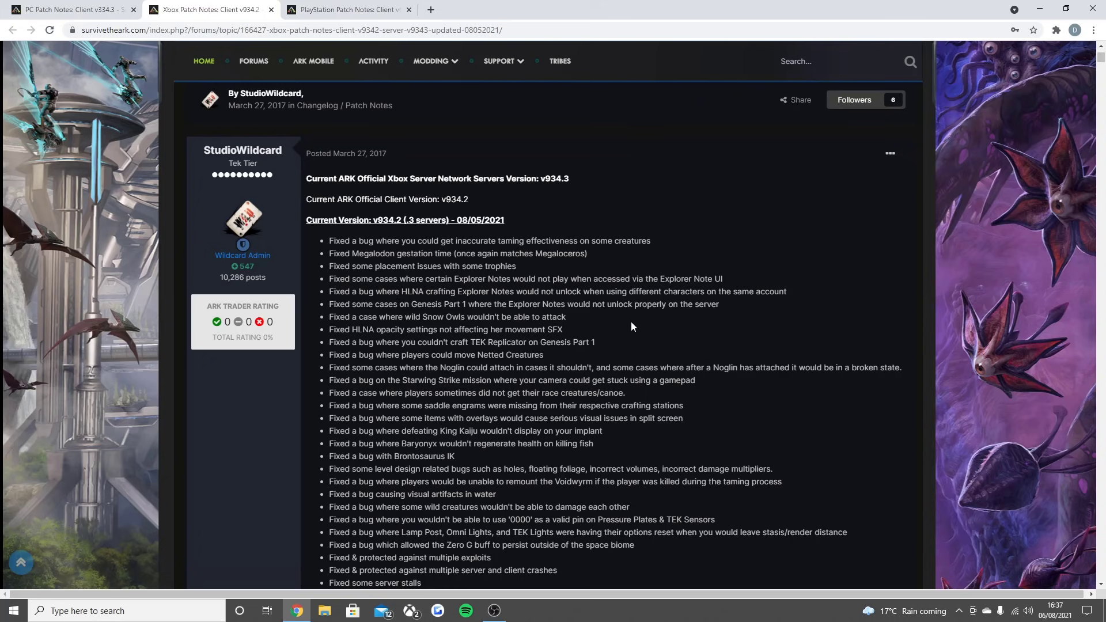
mouse_move(413, 339)
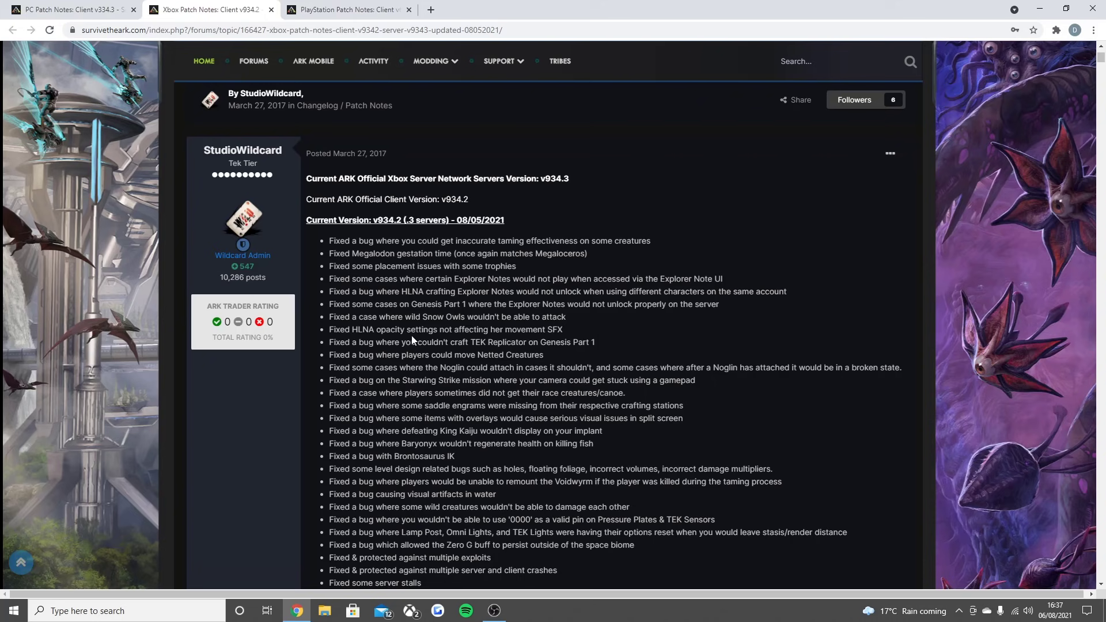
mouse_move(414, 341)
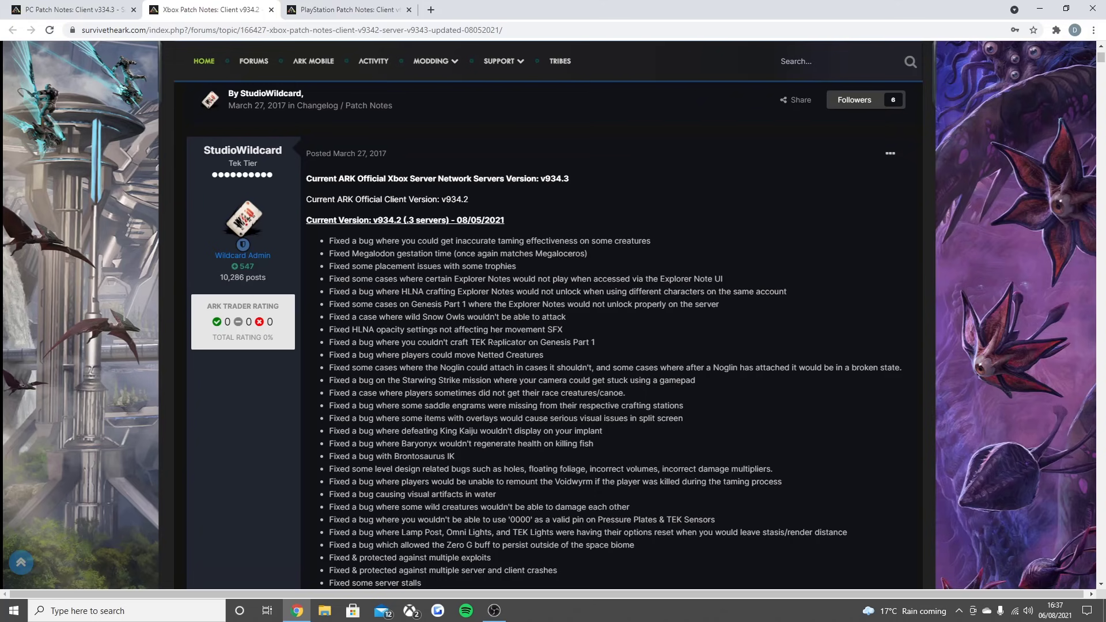
mouse_move(367, 354)
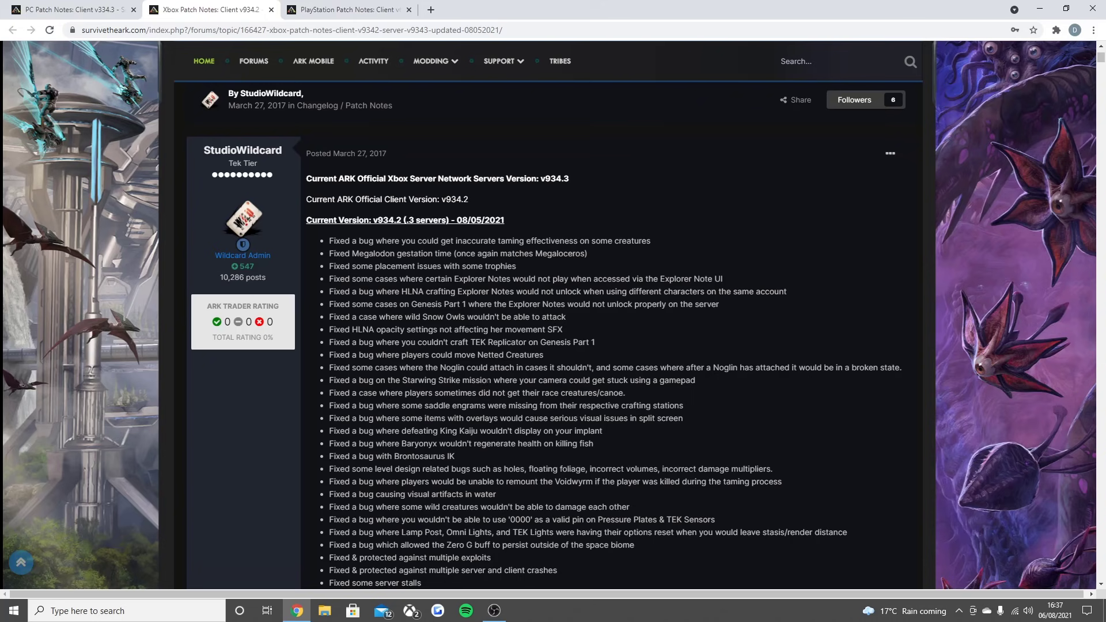
mouse_move(641, 391)
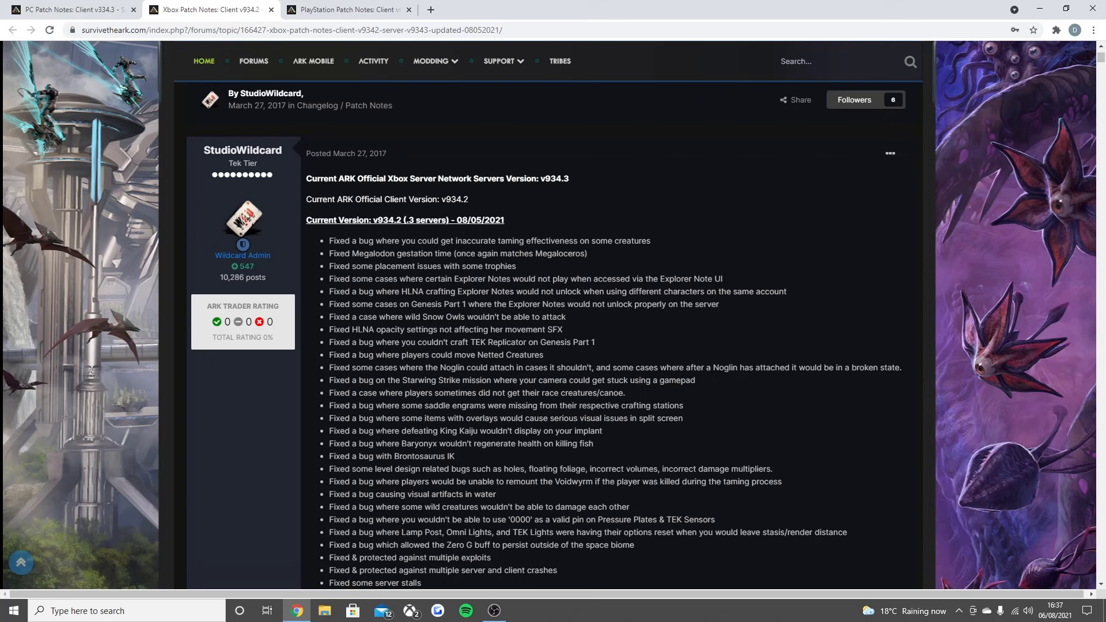
mouse_move(417, 429)
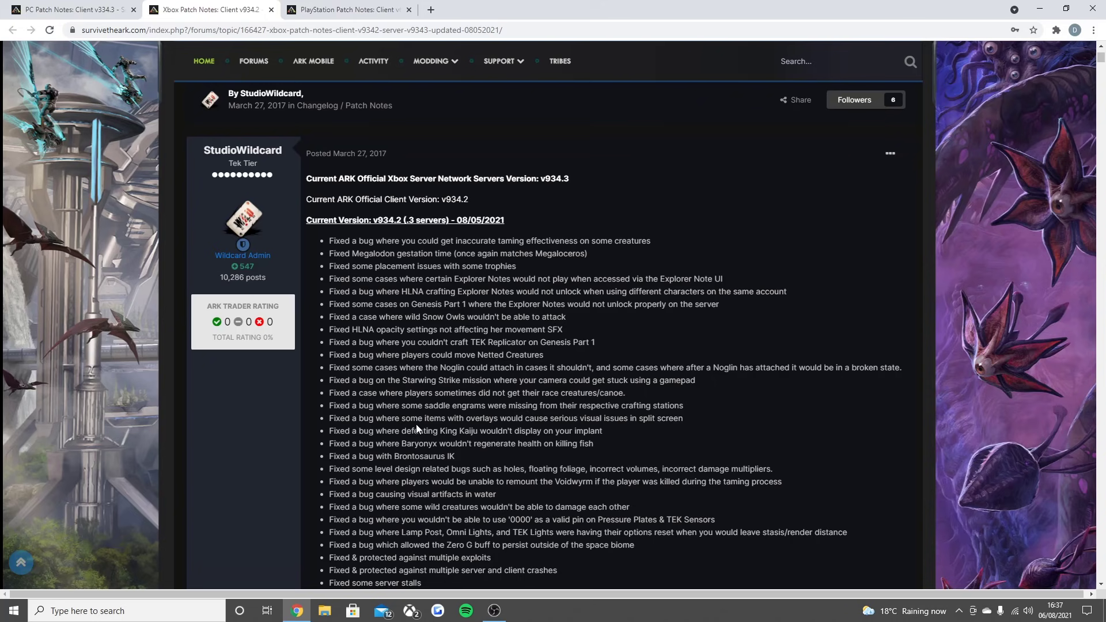
mouse_move(610, 430)
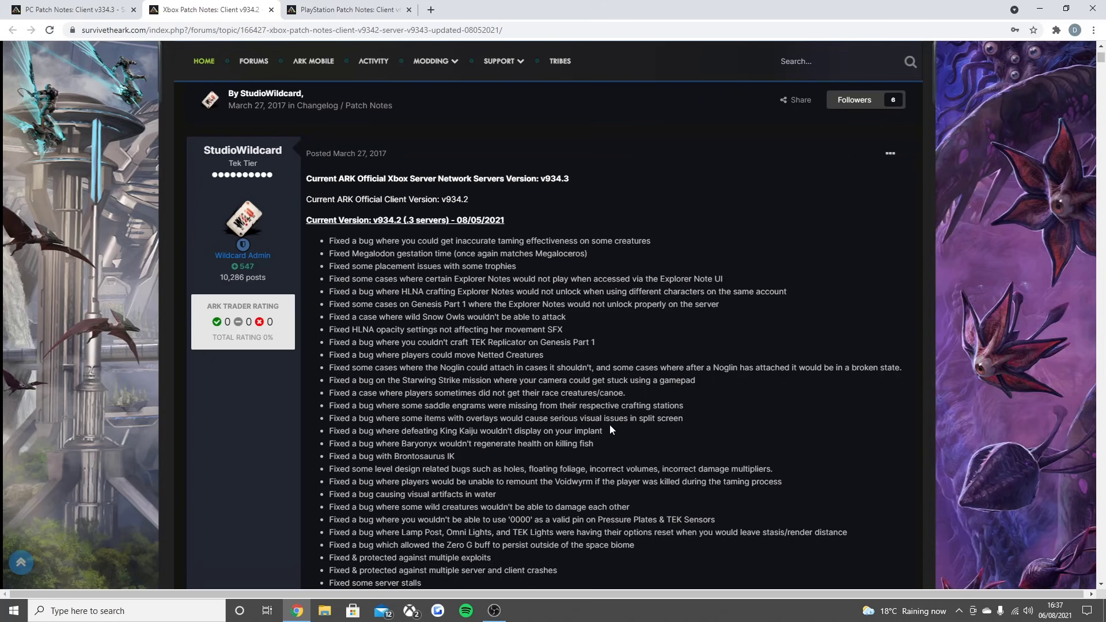
mouse_move(344, 442)
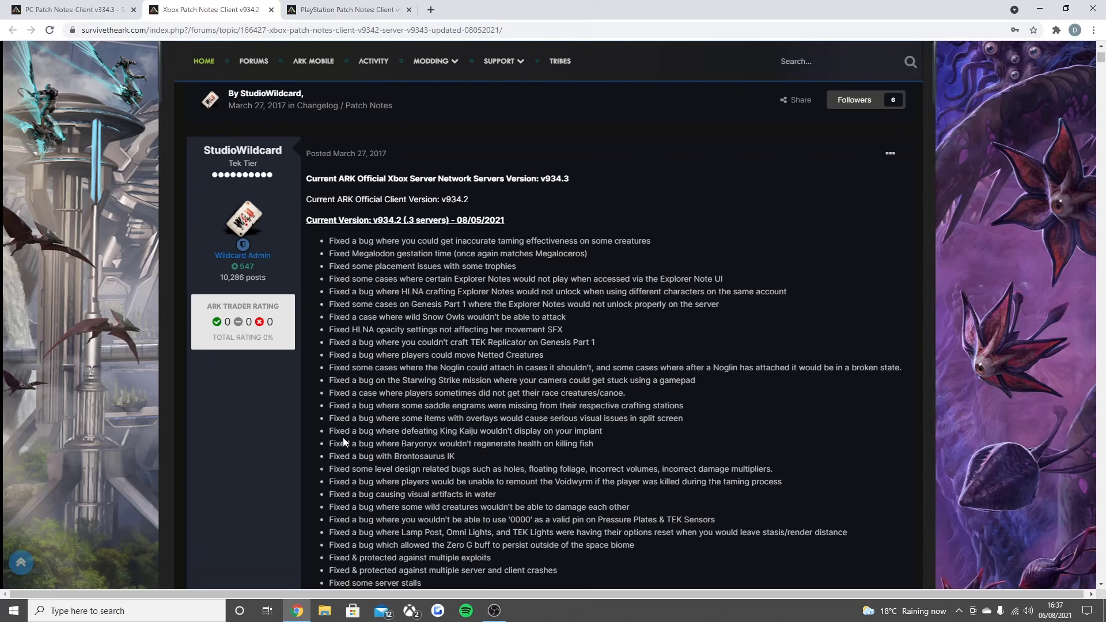
mouse_move(448, 442)
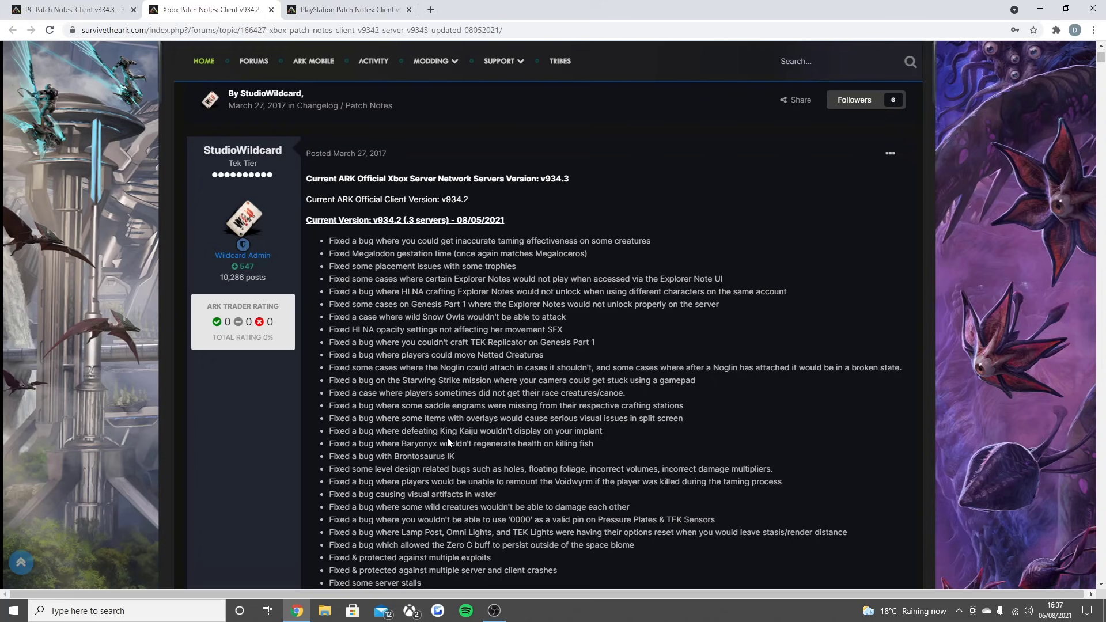
mouse_move(449, 442)
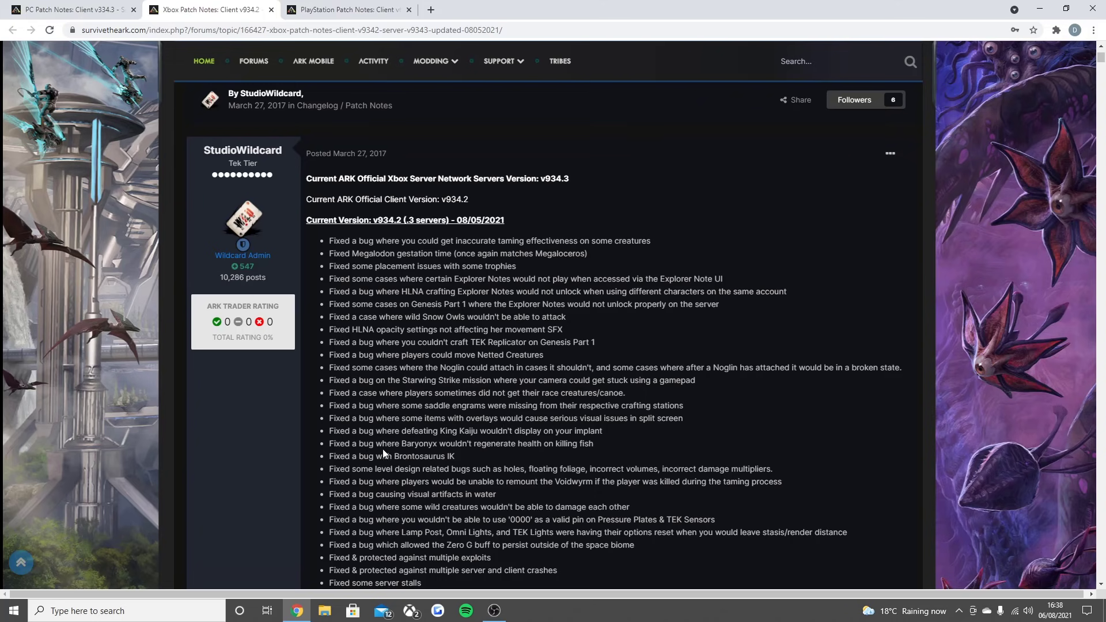
mouse_move(384, 454)
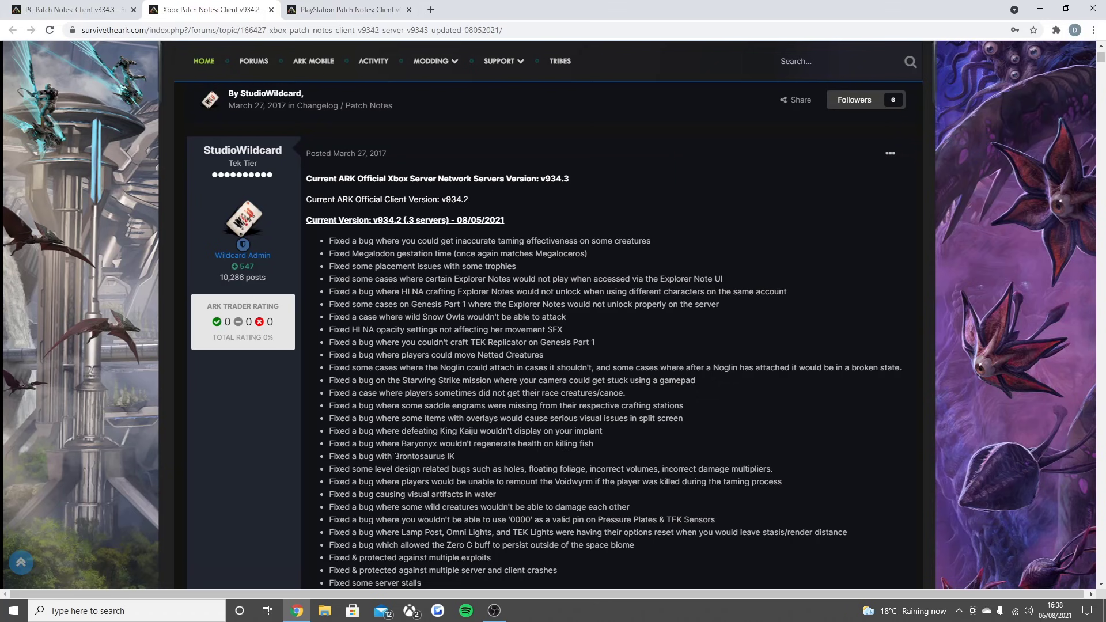
mouse_move(474, 465)
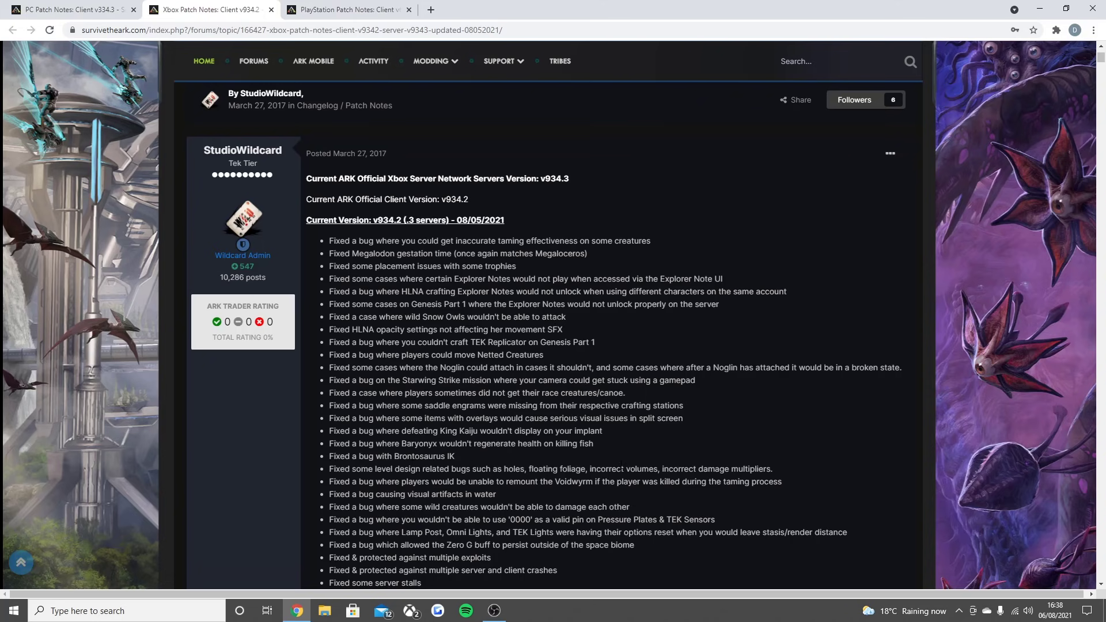
mouse_move(491, 495)
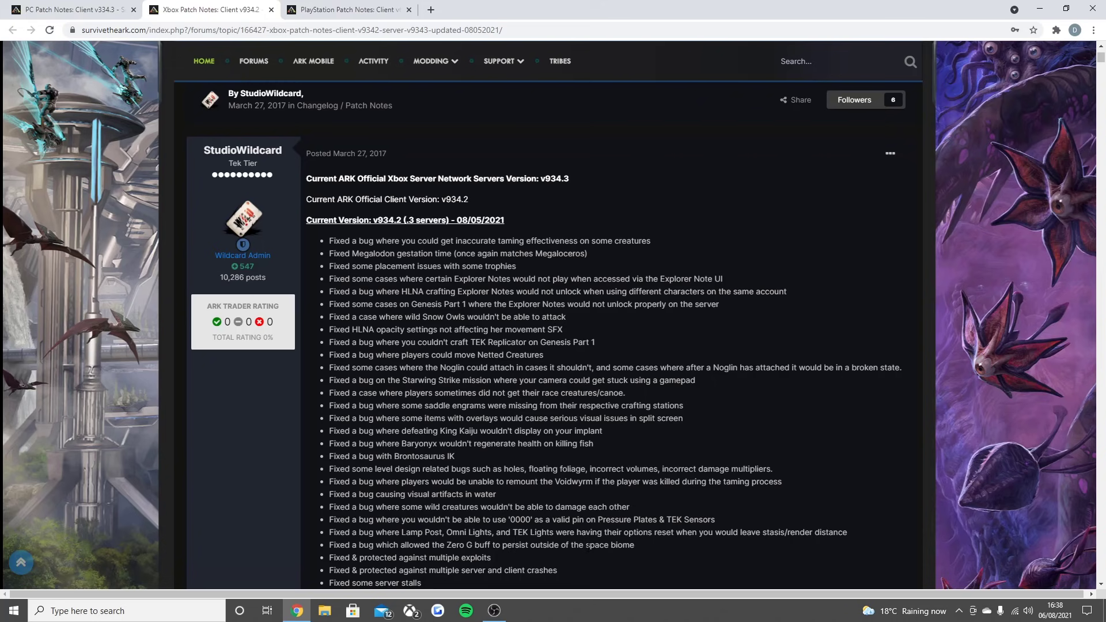
mouse_move(664, 541)
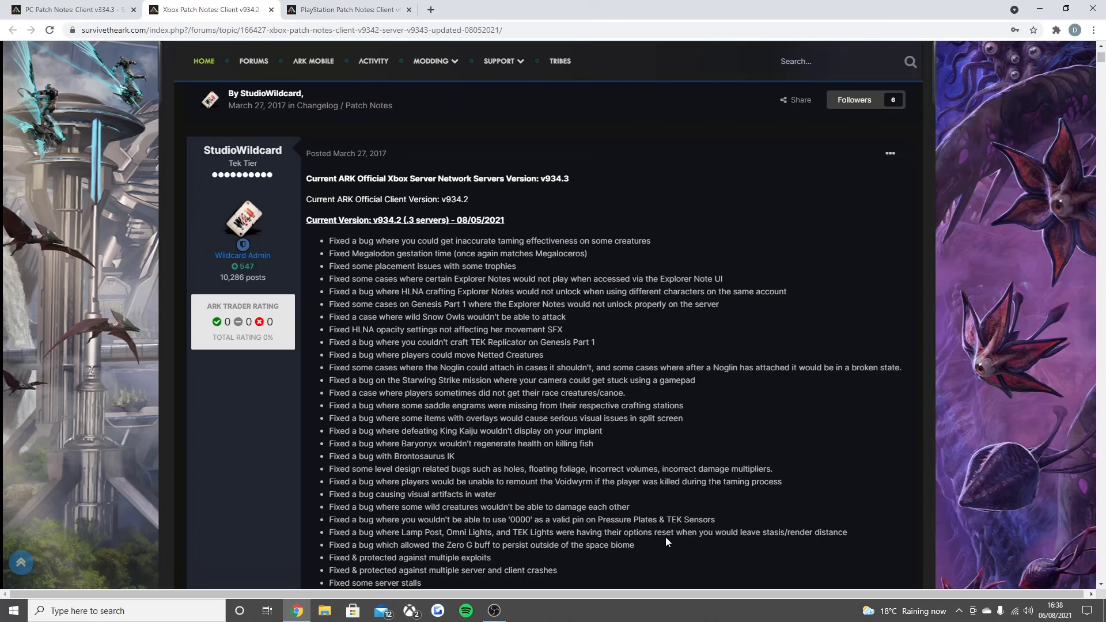
mouse_move(733, 543)
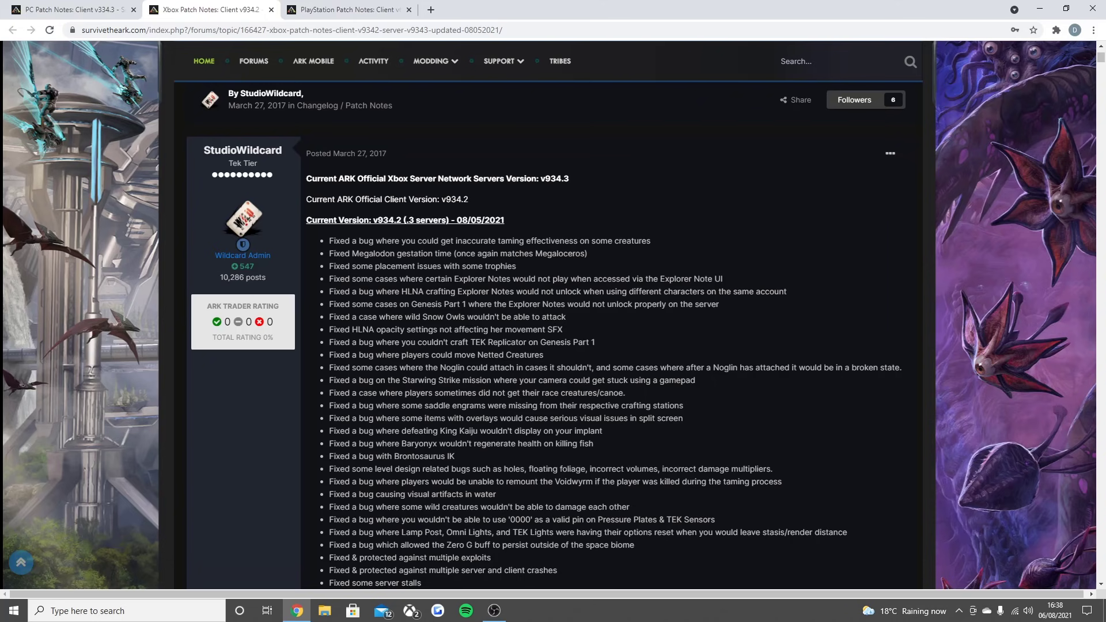
mouse_move(555, 562)
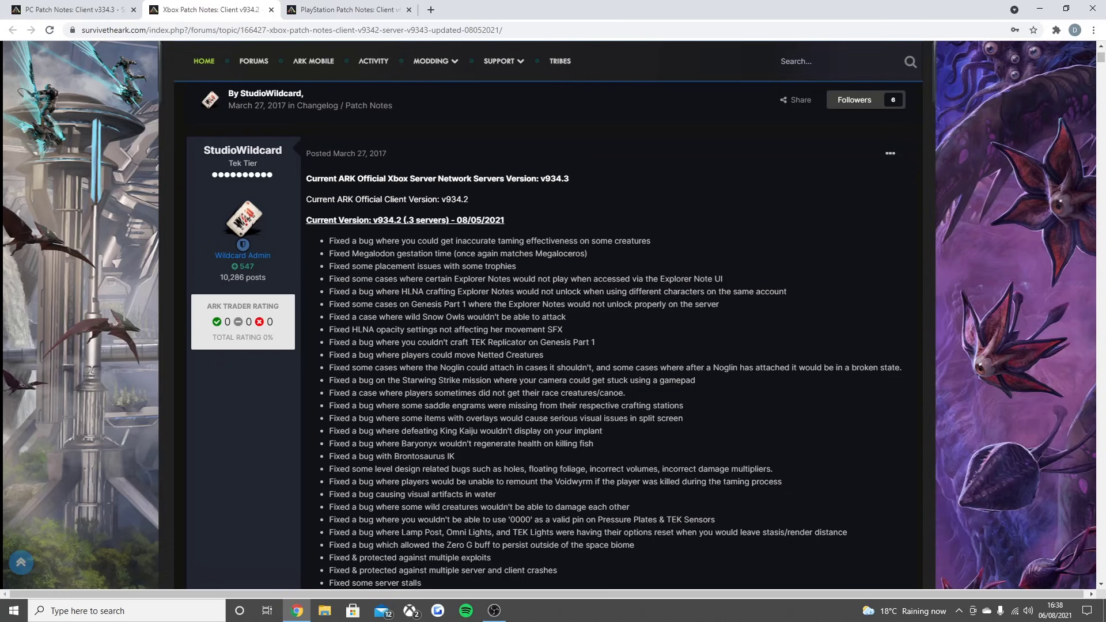
mouse_move(478, 583)
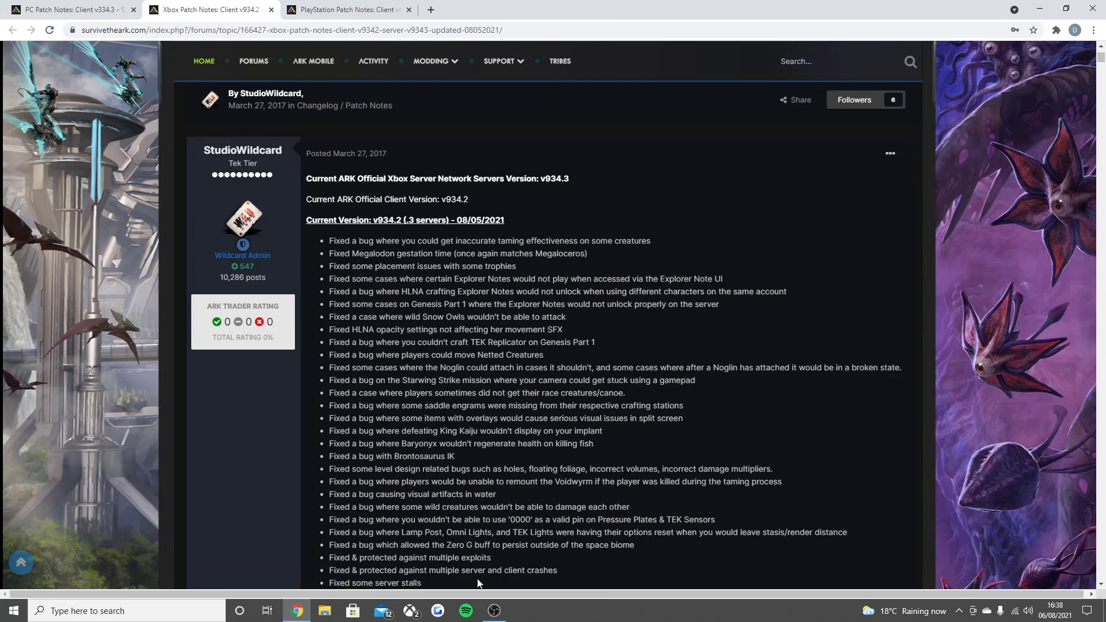
scroll(down, 3)
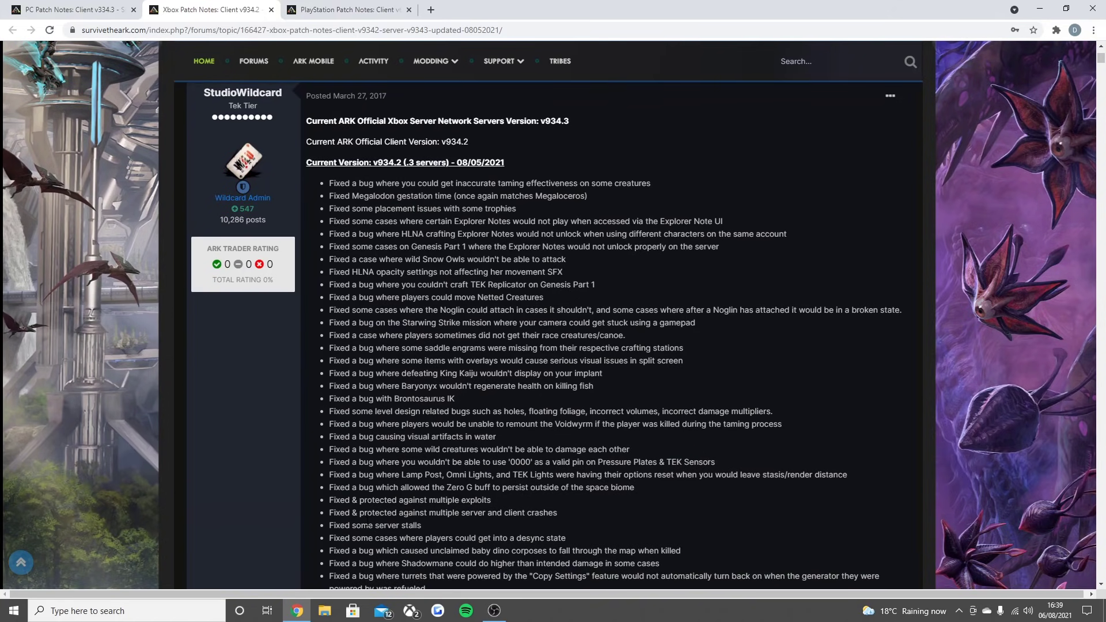
mouse_move(492, 548)
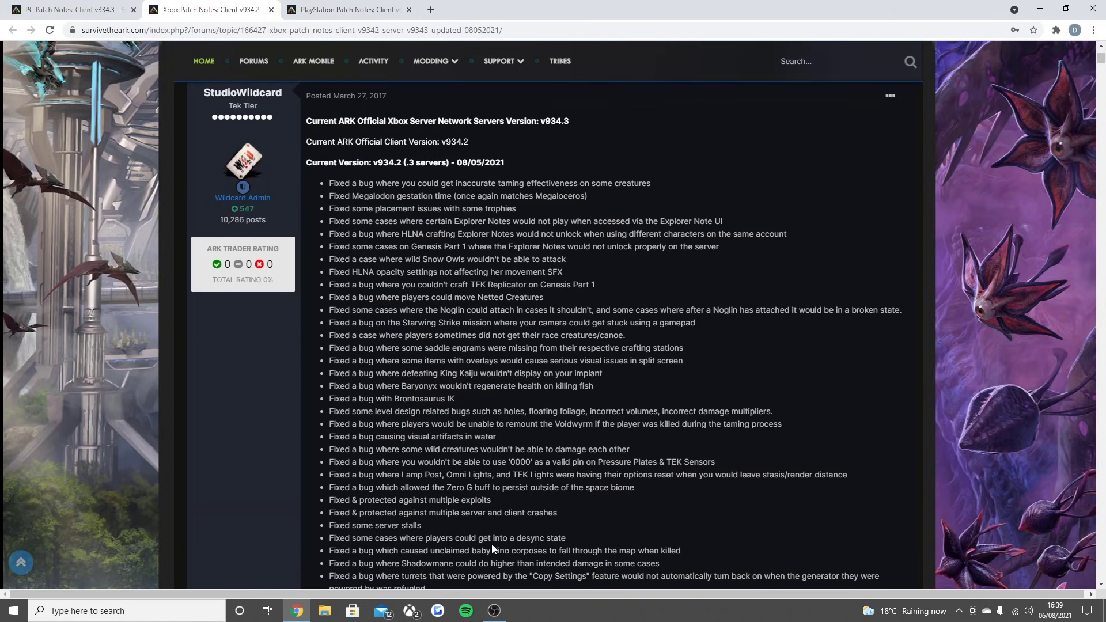
mouse_move(531, 548)
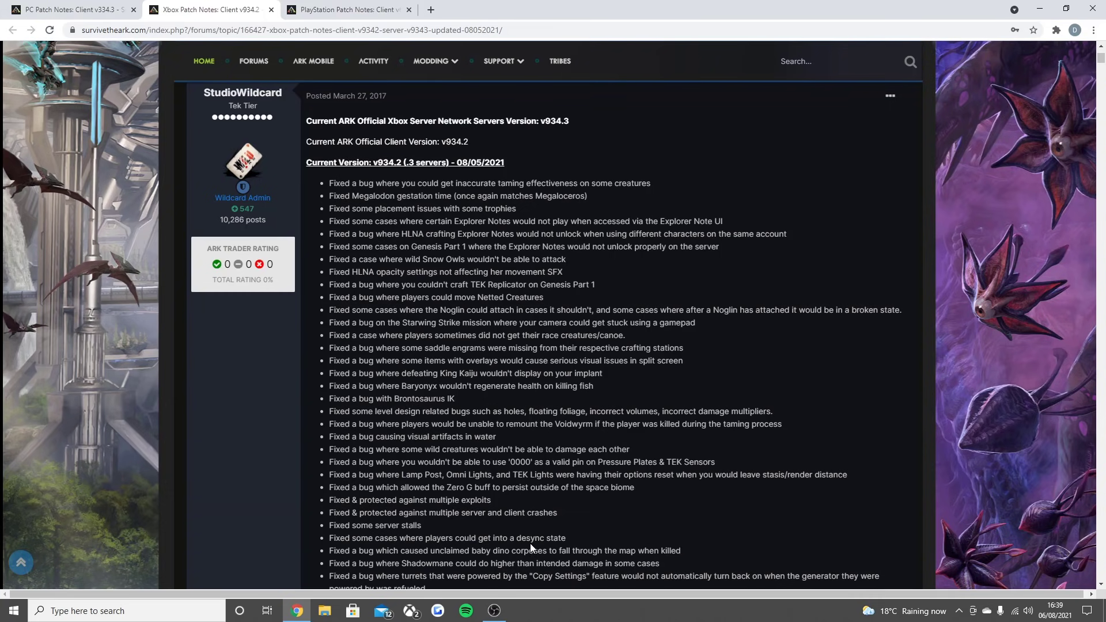
- Read down the Xbox v934.2 notes to the admin commands and the v933.3 and v933.2 headers
scroll(down, 3)
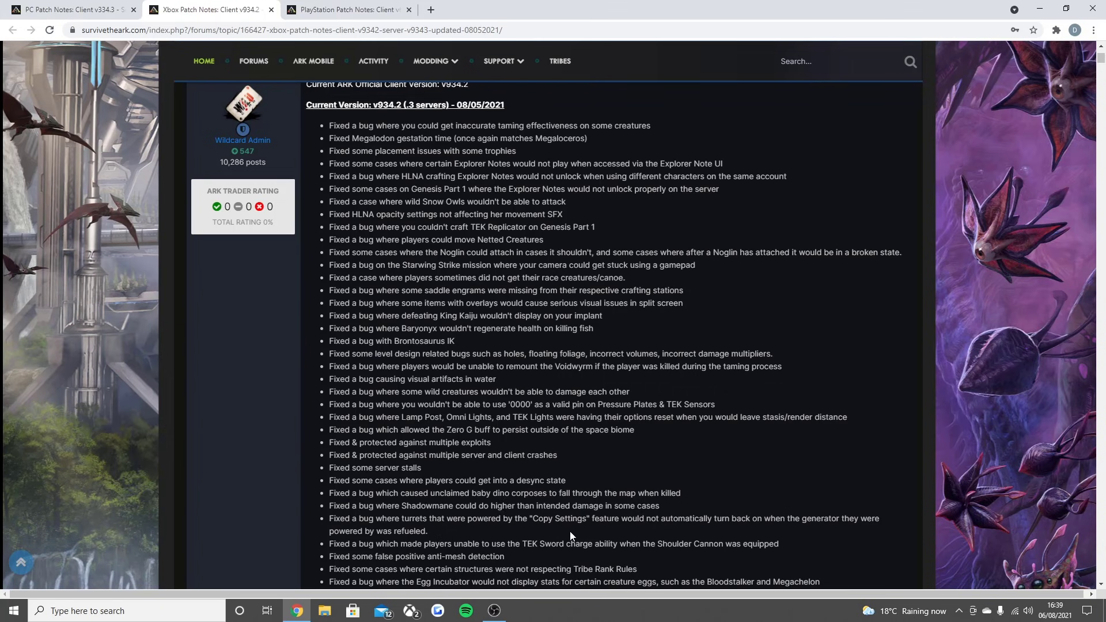
mouse_move(616, 532)
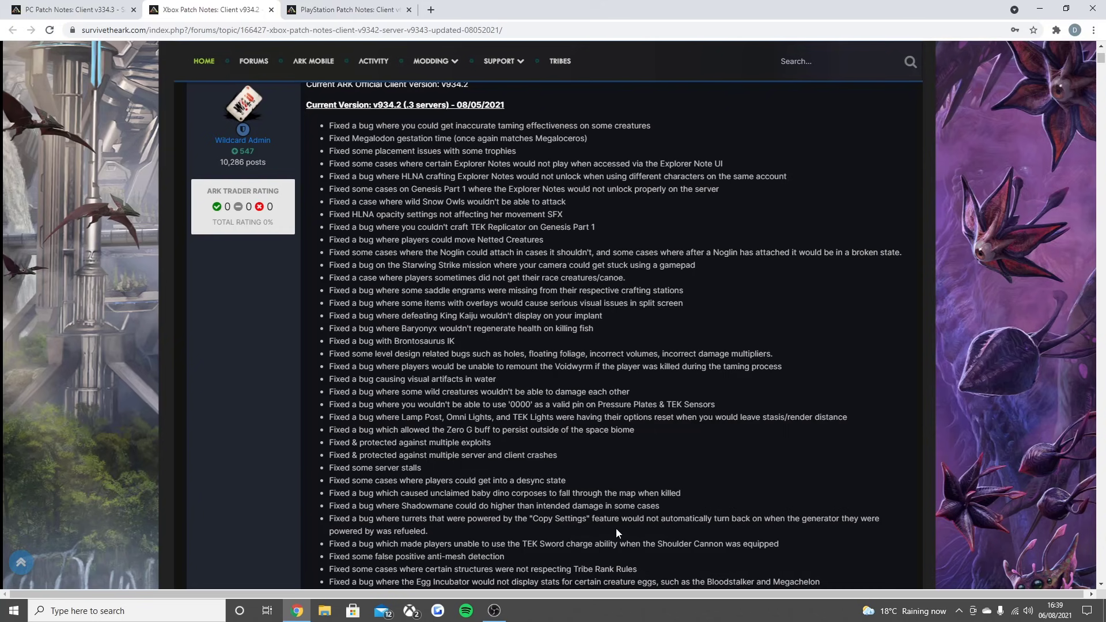
mouse_move(798, 528)
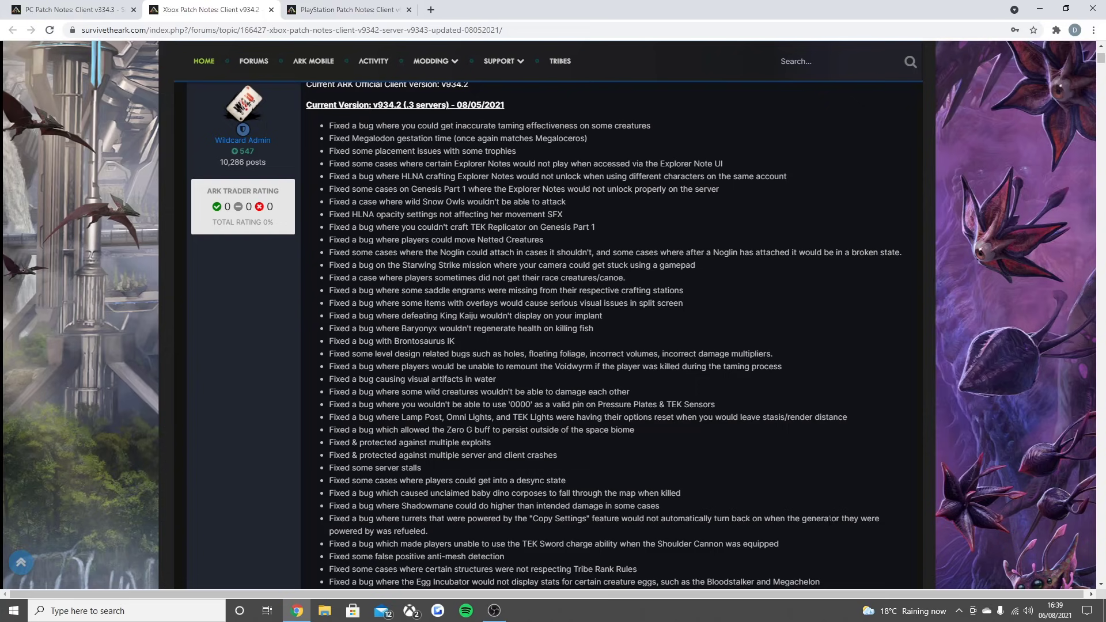
mouse_move(275, 549)
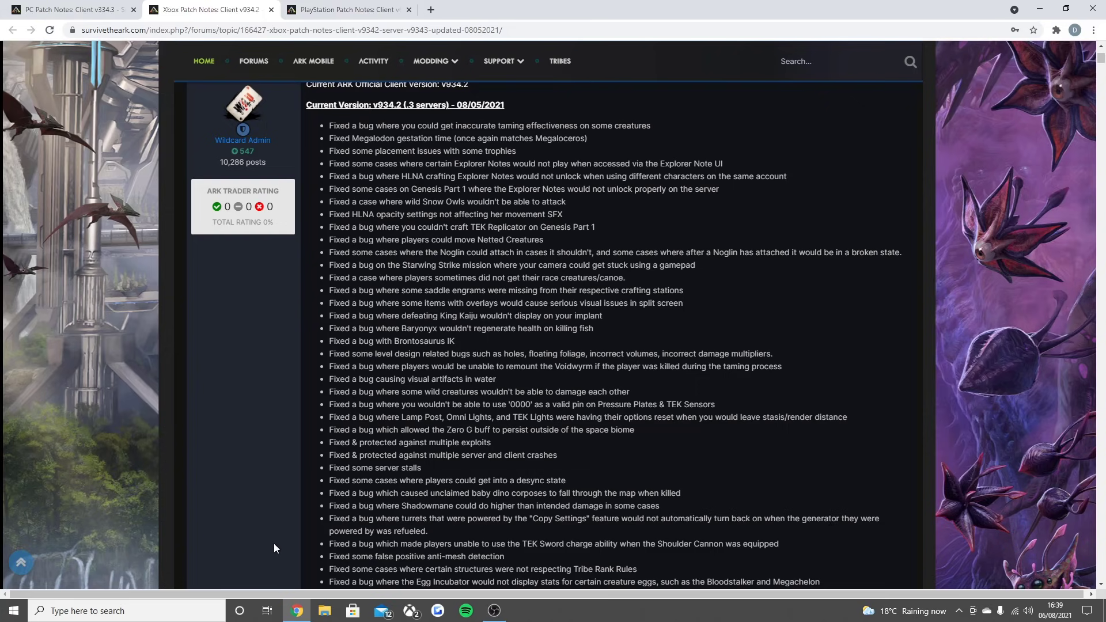
scroll(down, 3)
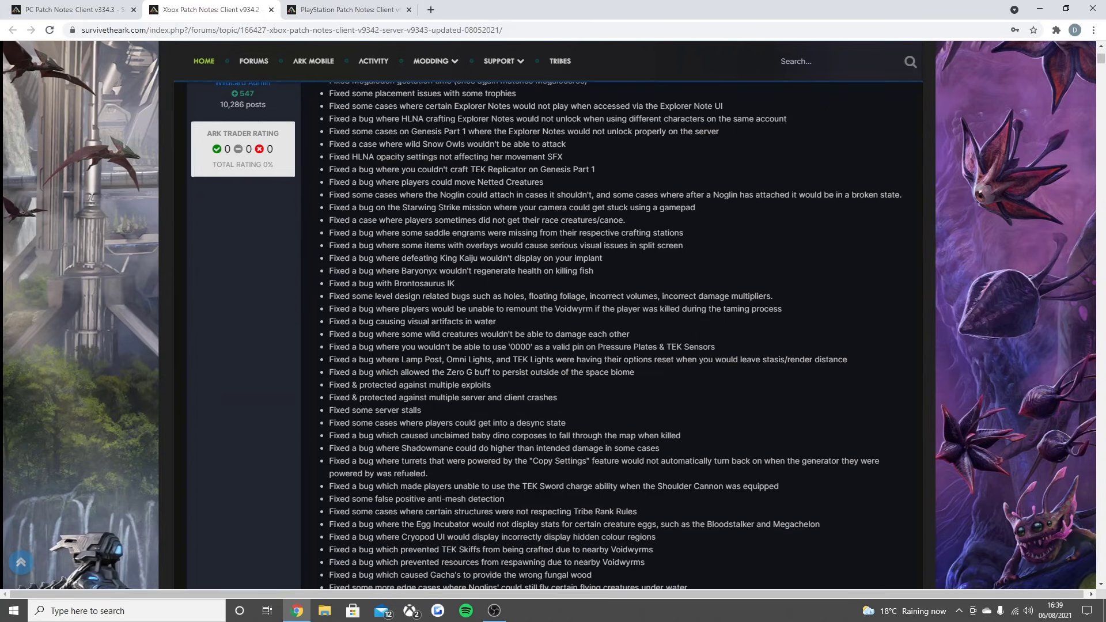
mouse_move(543, 501)
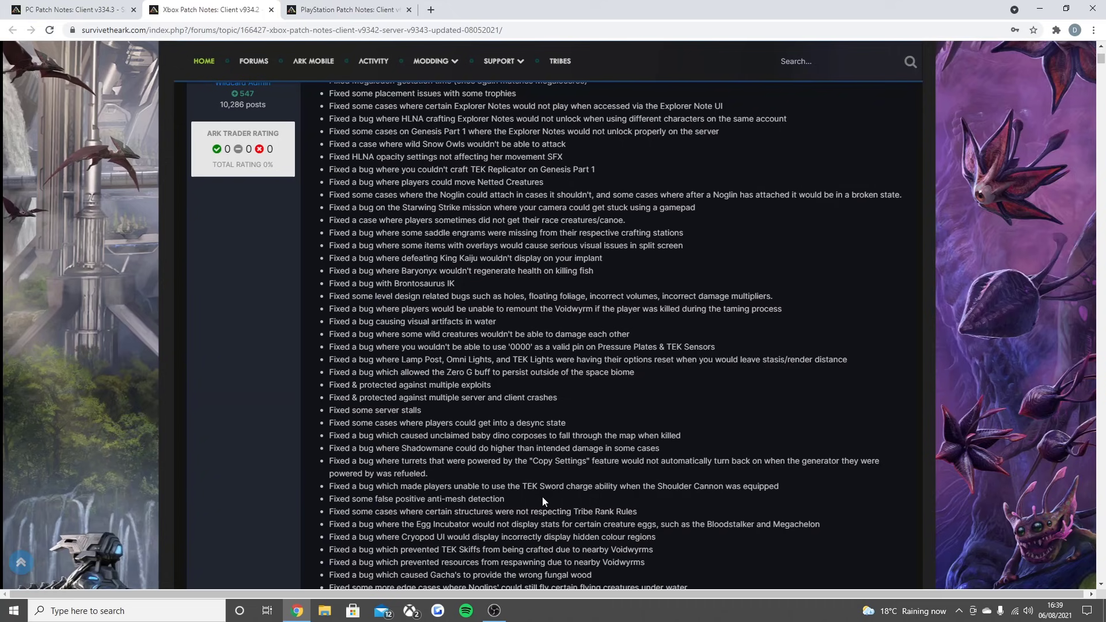
mouse_move(701, 496)
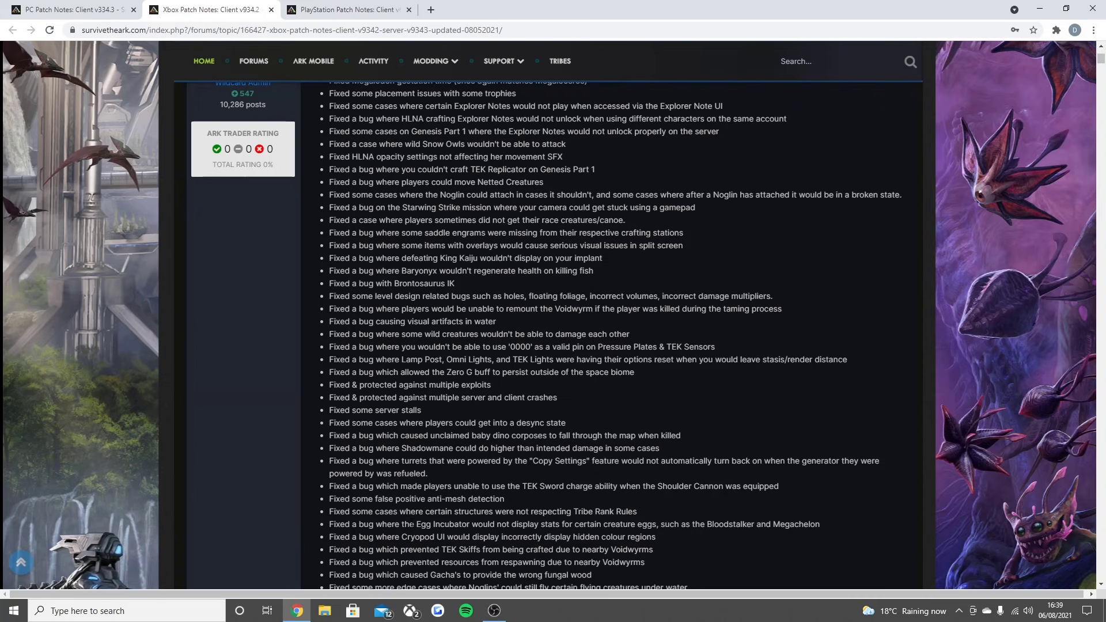
scroll(down, 3)
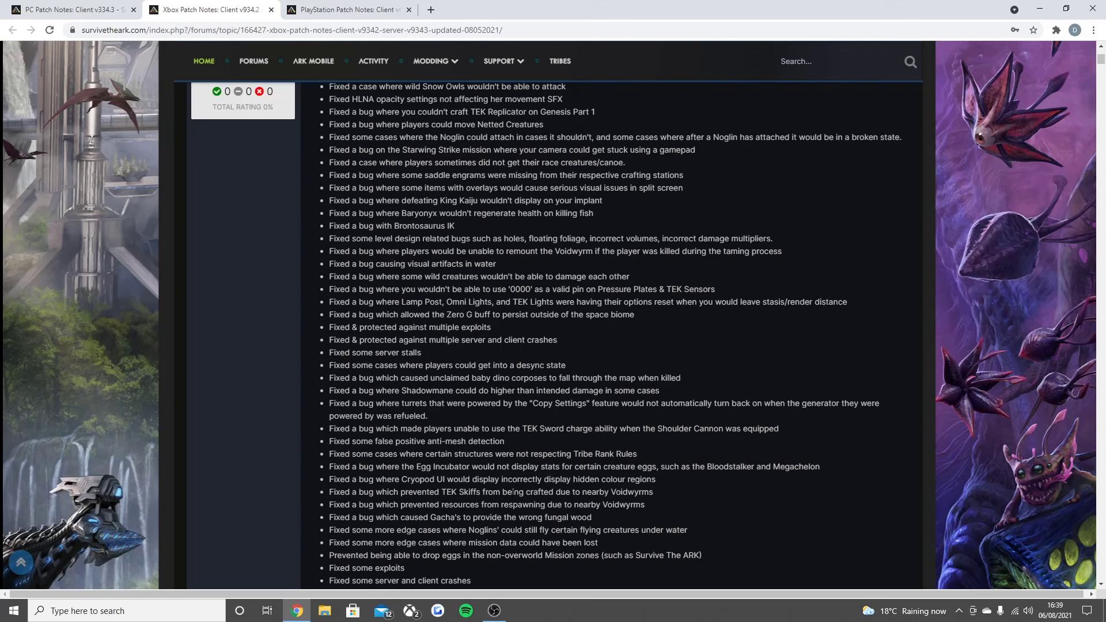
mouse_move(404, 487)
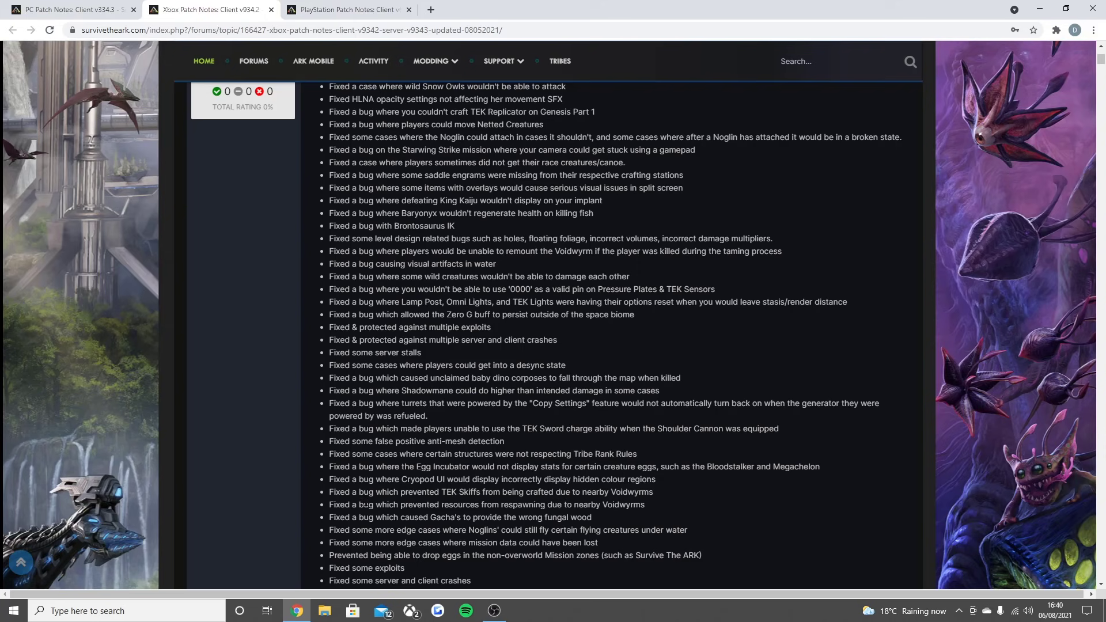
mouse_move(542, 516)
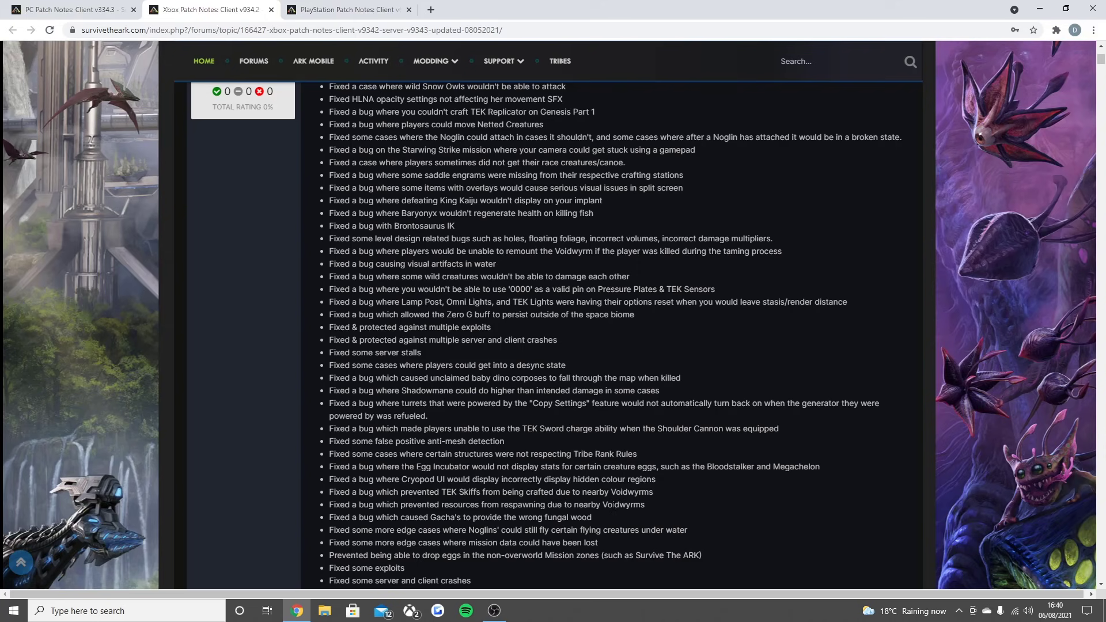
mouse_move(463, 526)
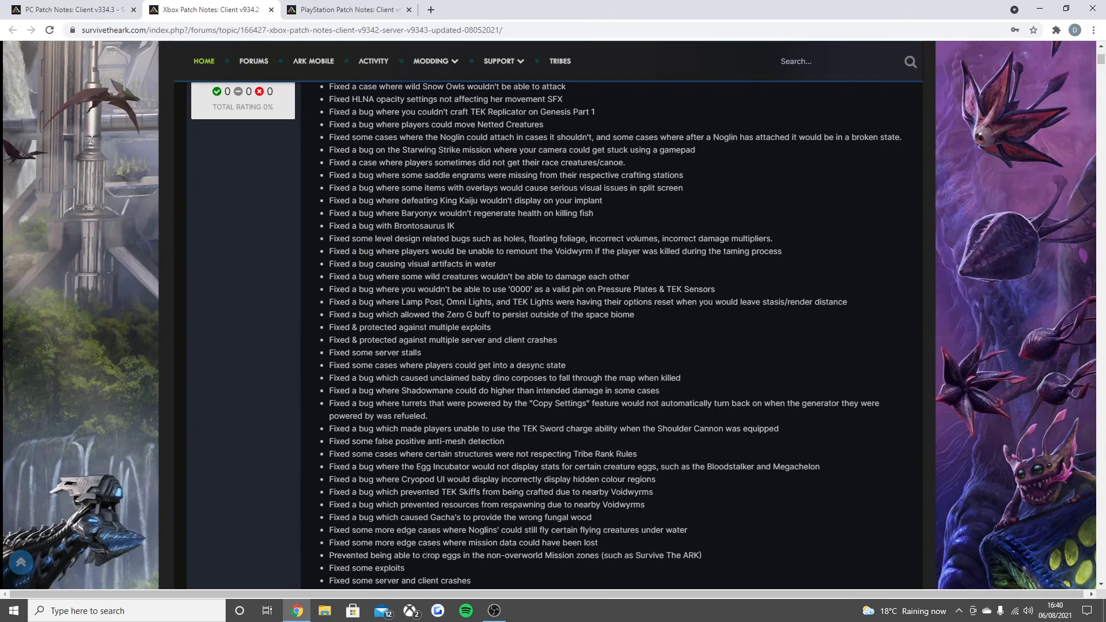
mouse_move(557, 539)
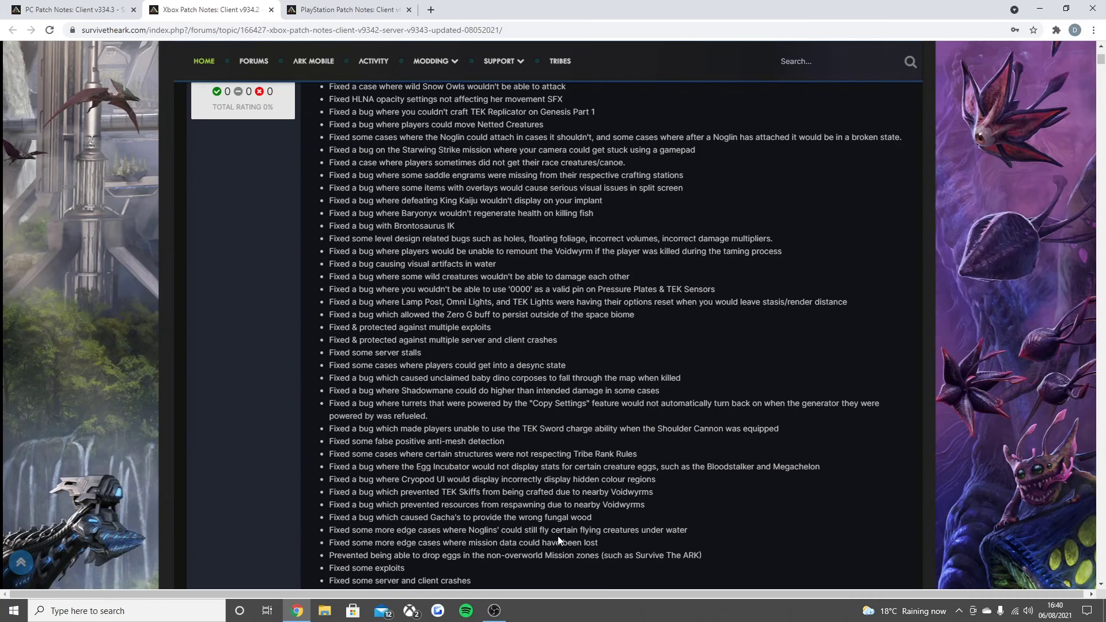
scroll(down, 3)
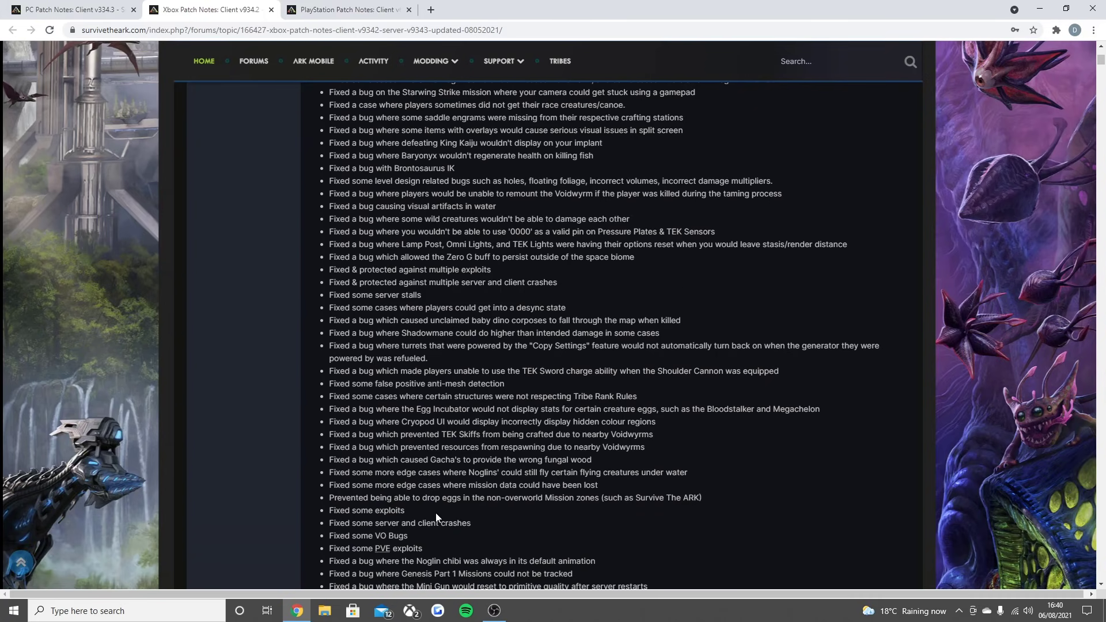
mouse_move(610, 490)
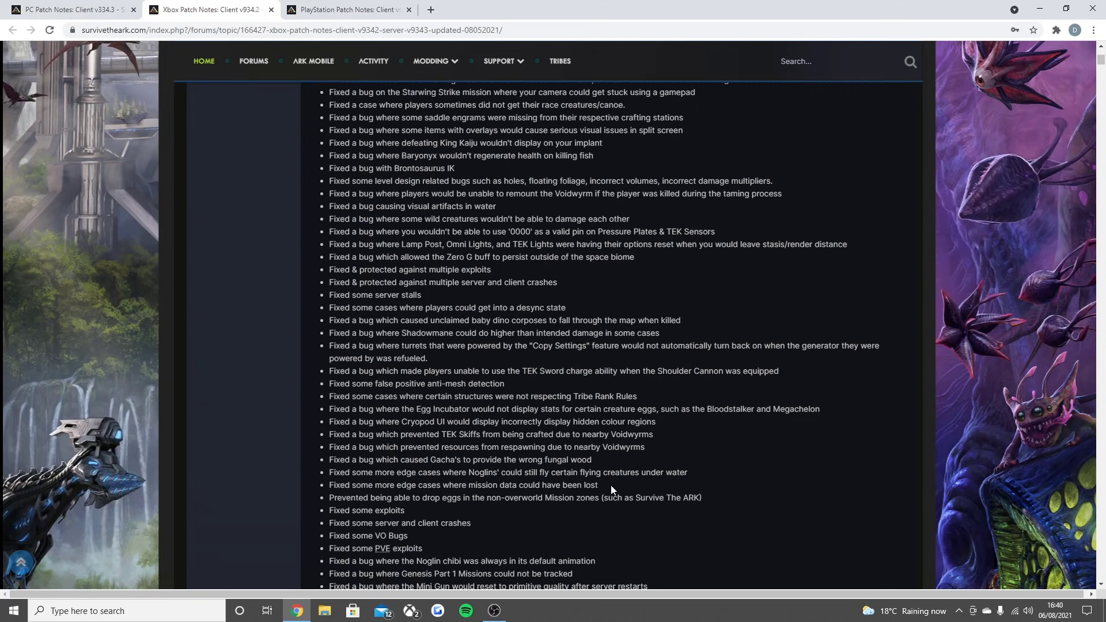
mouse_move(412, 534)
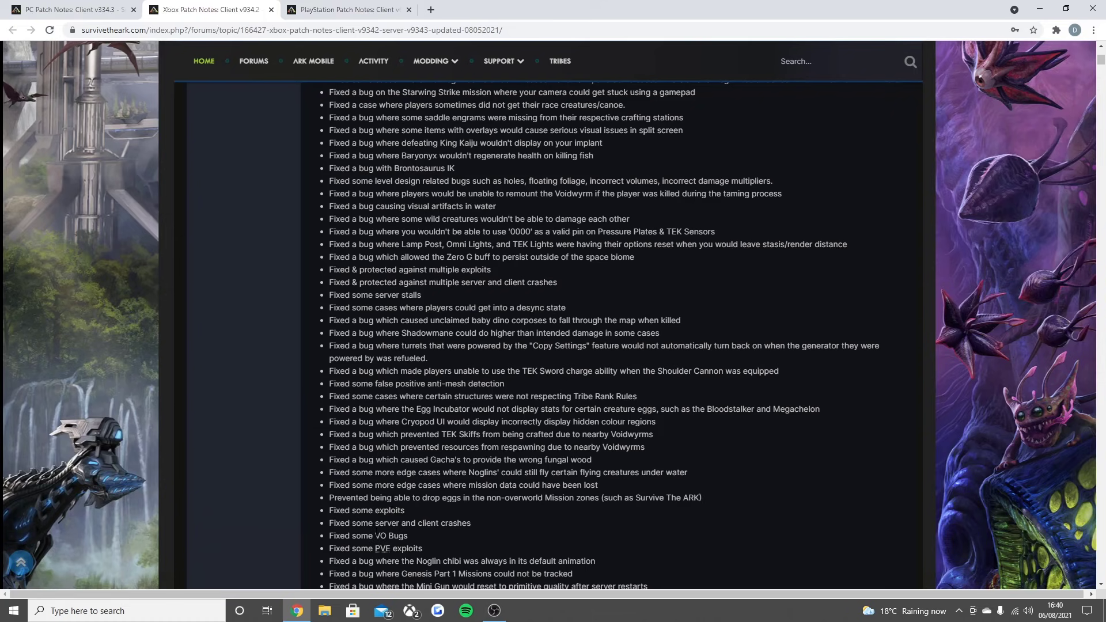
scroll(down, 3)
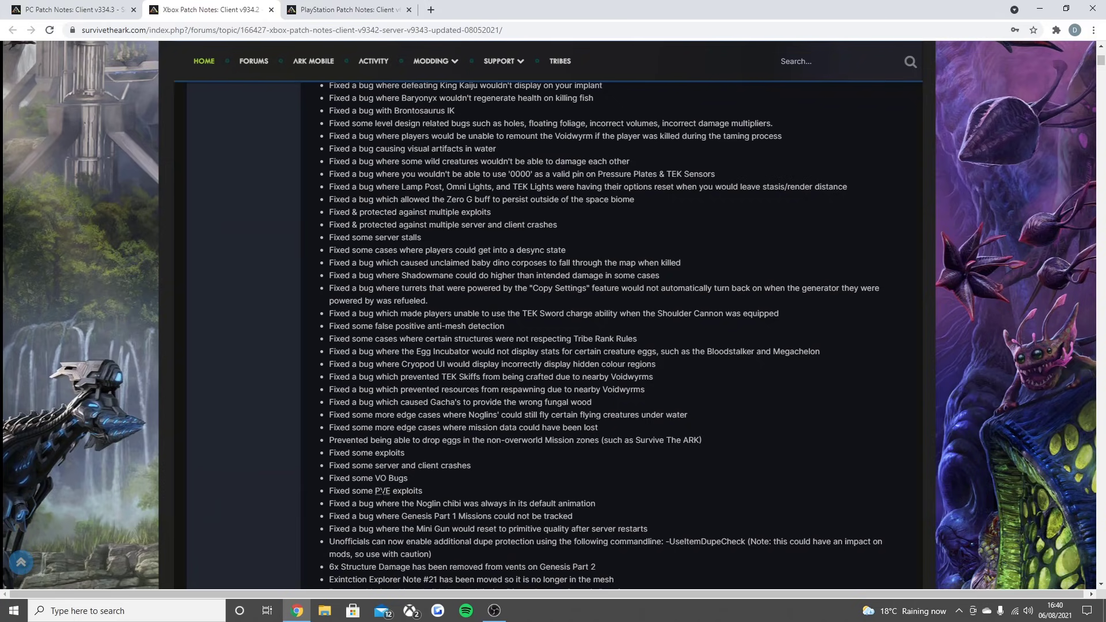
scroll(down, 3)
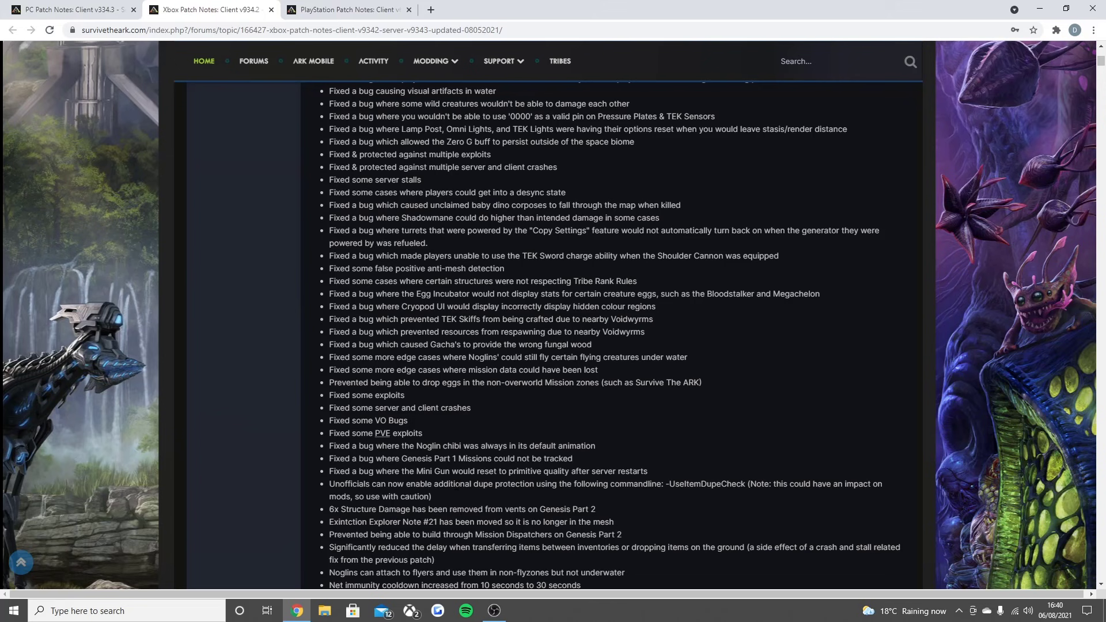
mouse_move(676, 505)
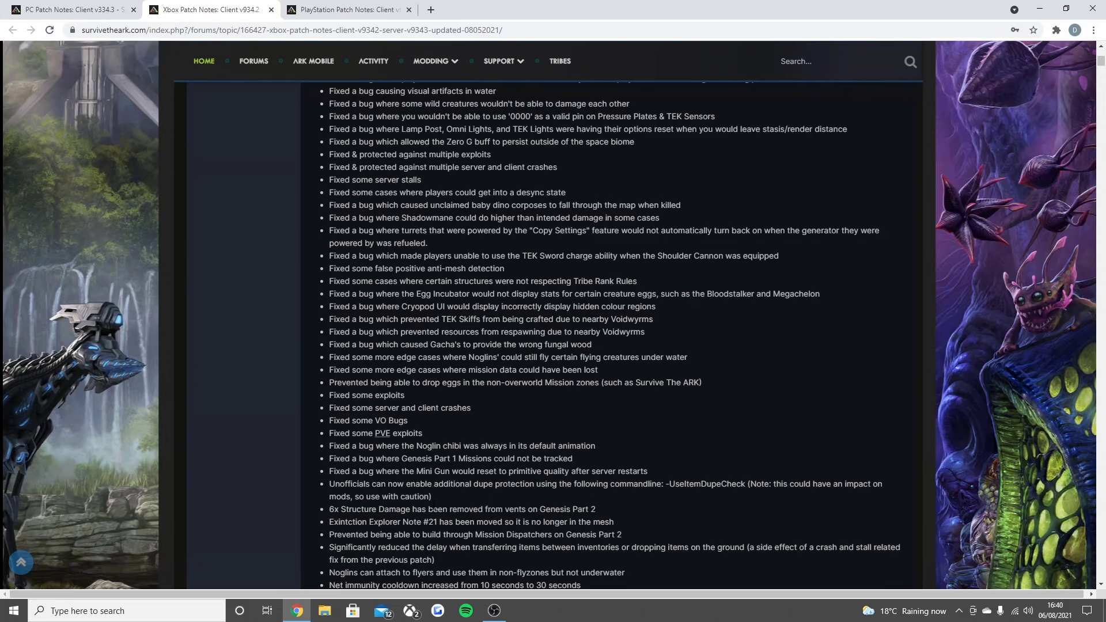
scroll(down, 3)
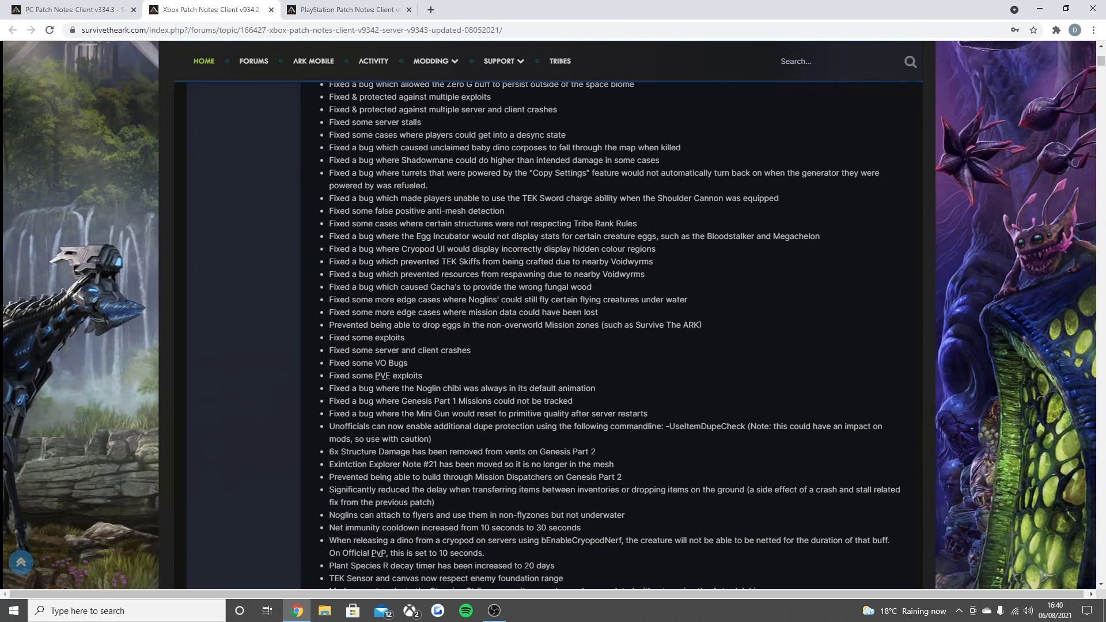
scroll(down, 3)
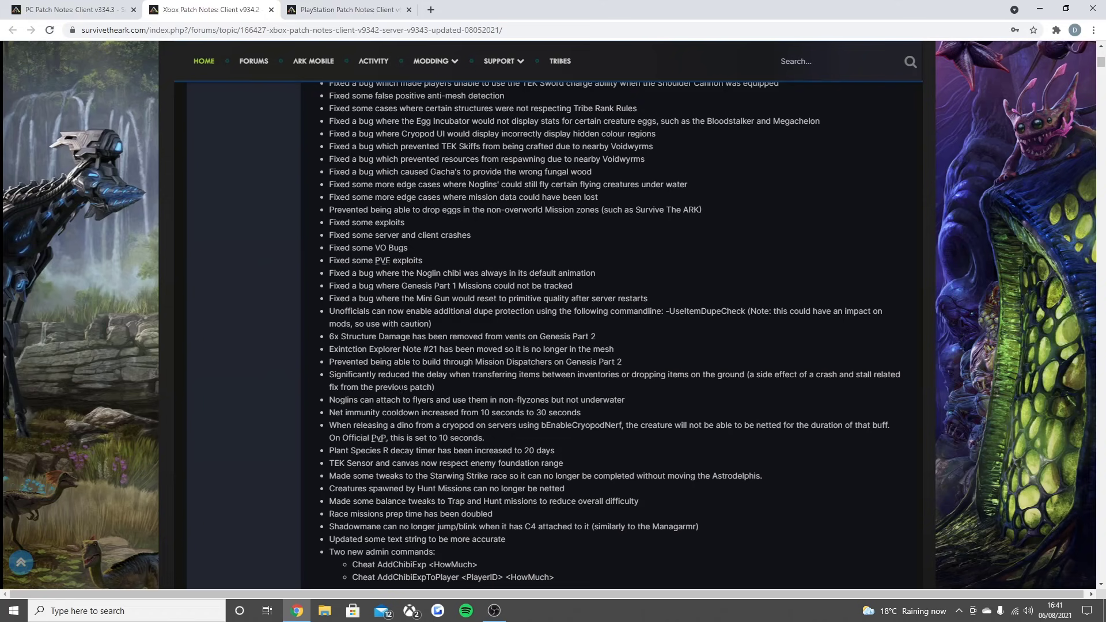
mouse_move(579, 391)
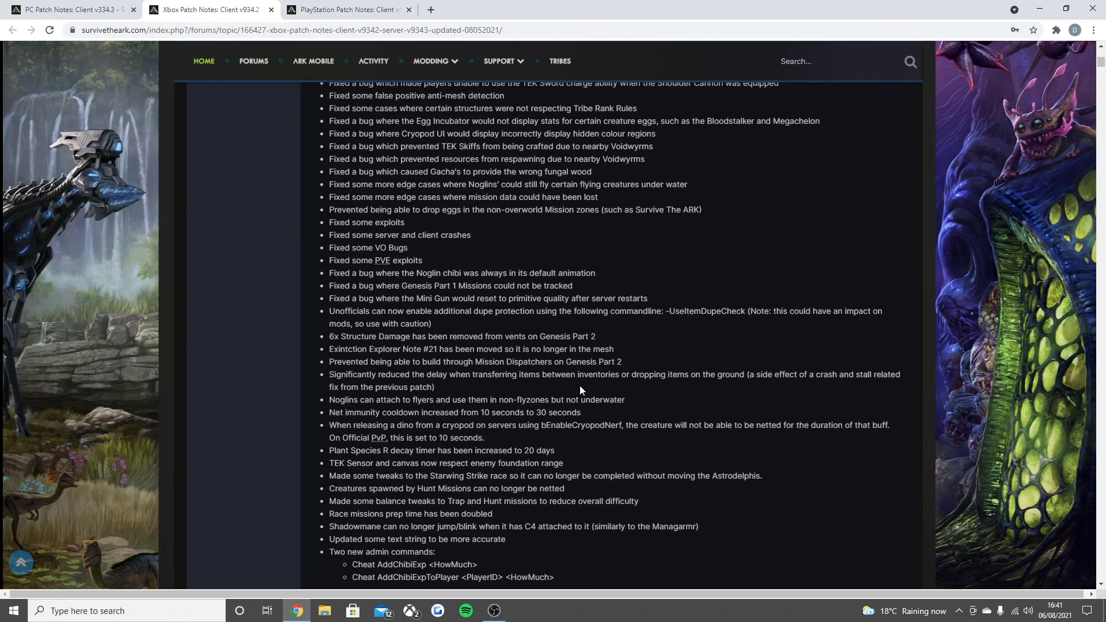
mouse_move(736, 398)
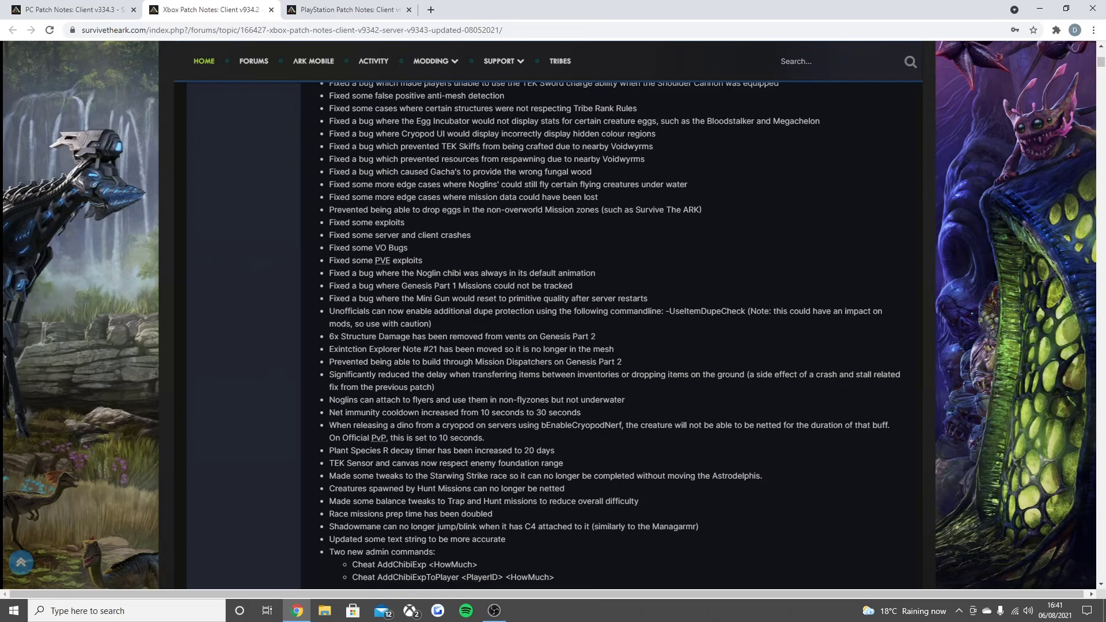
scroll(down, 3)
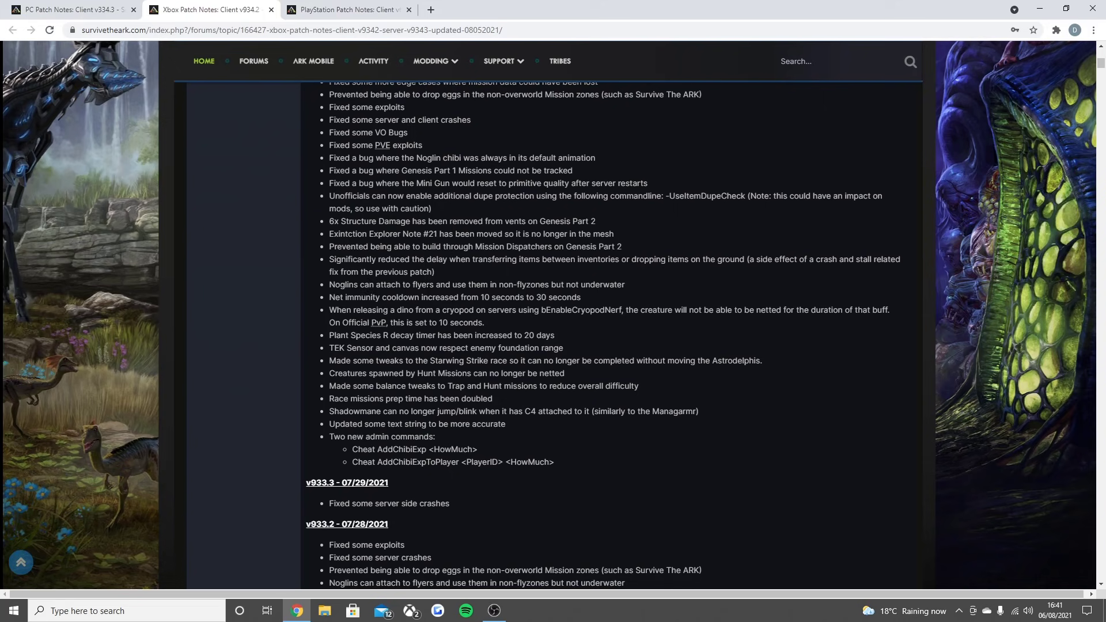
mouse_move(532, 294)
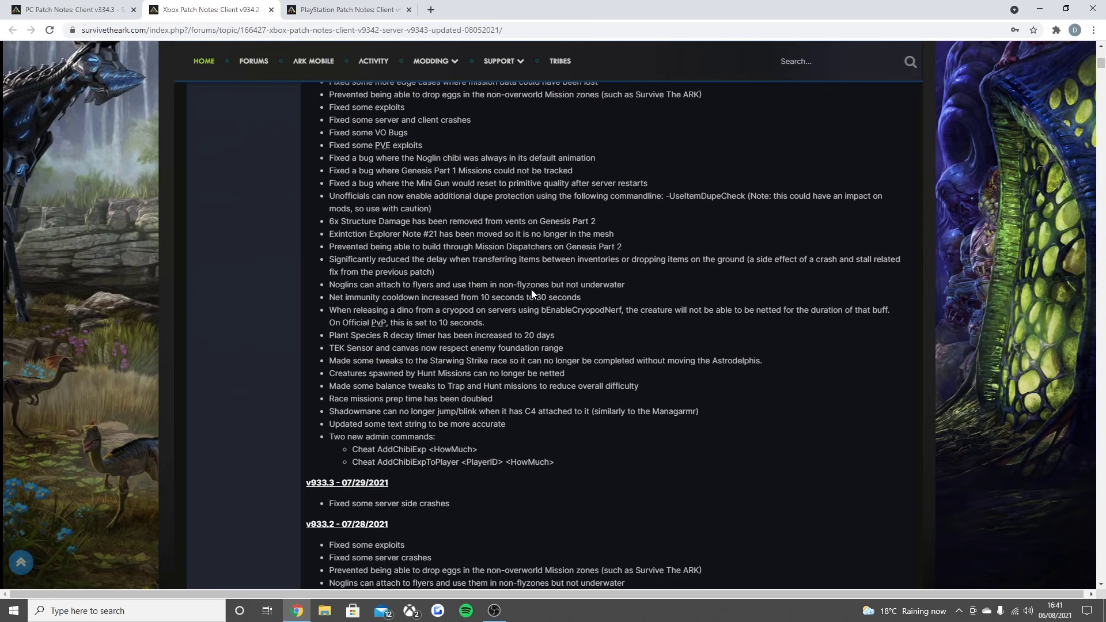
mouse_move(531, 295)
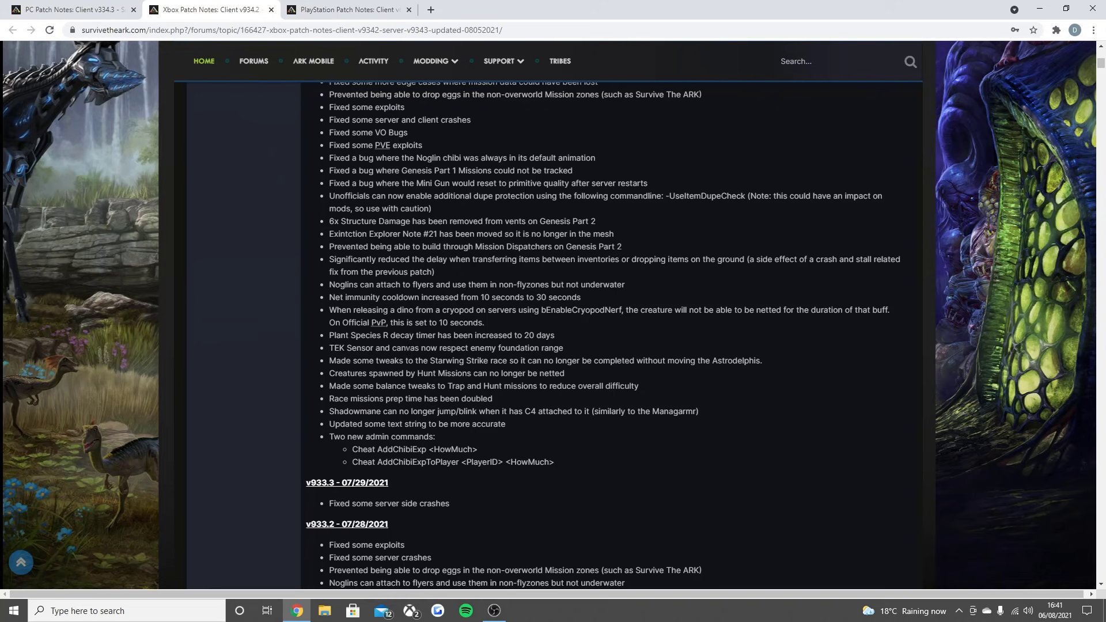
mouse_move(392, 345)
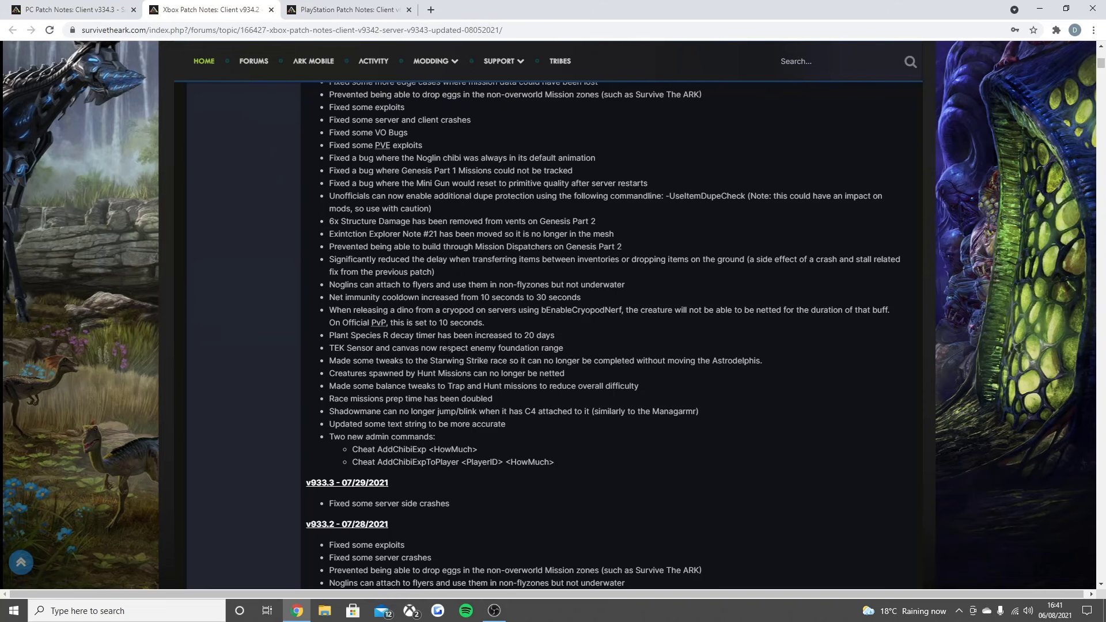
mouse_move(603, 353)
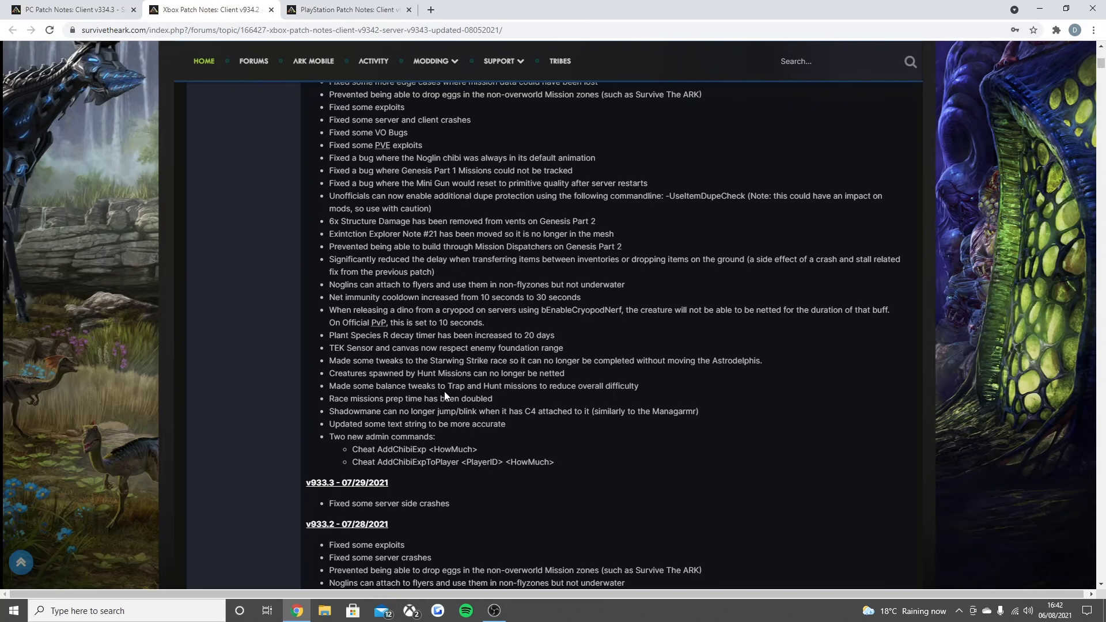
mouse_move(523, 399)
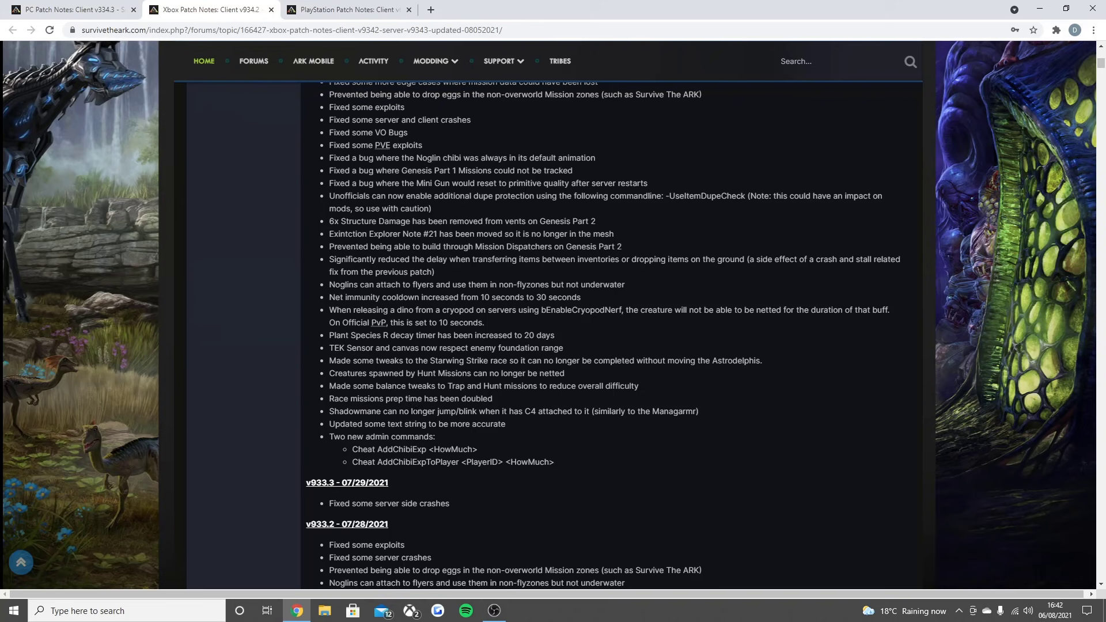
mouse_move(543, 425)
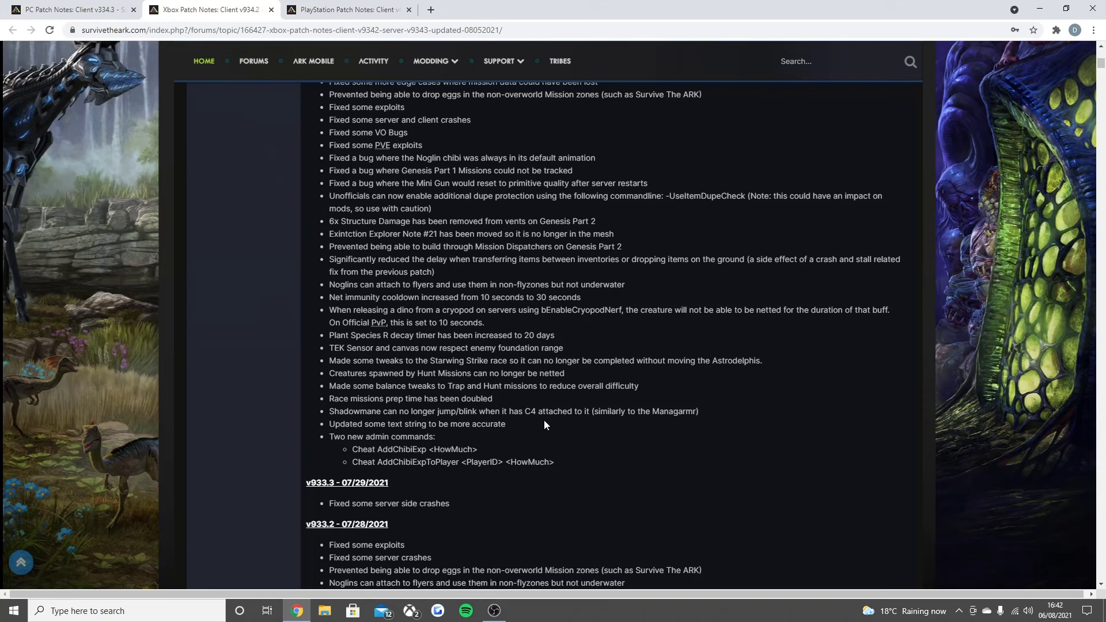
mouse_move(376, 423)
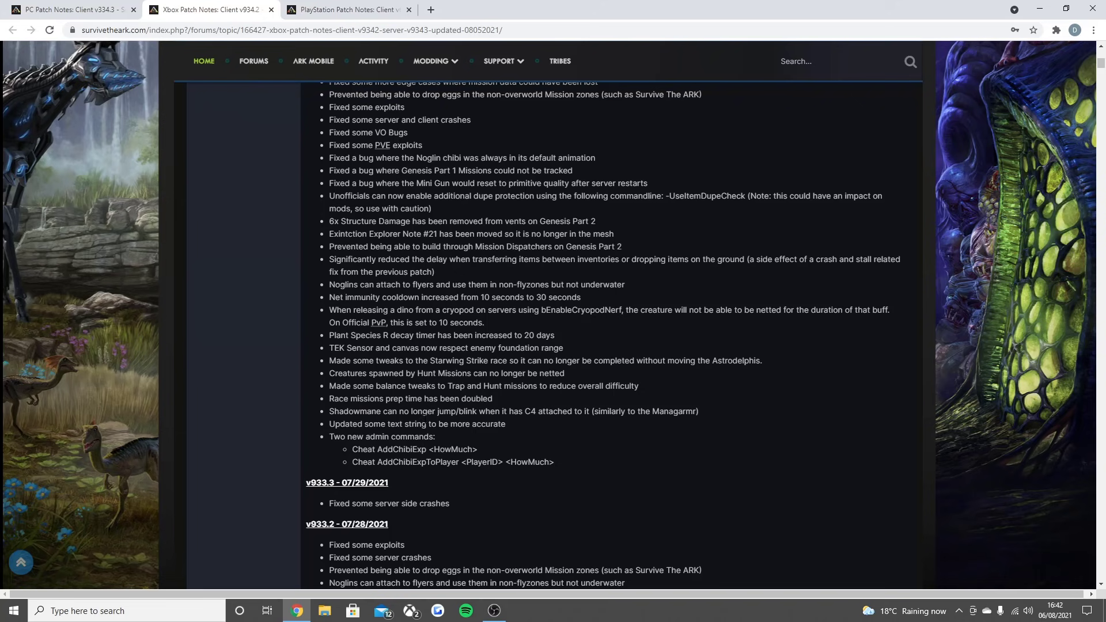
mouse_move(402, 448)
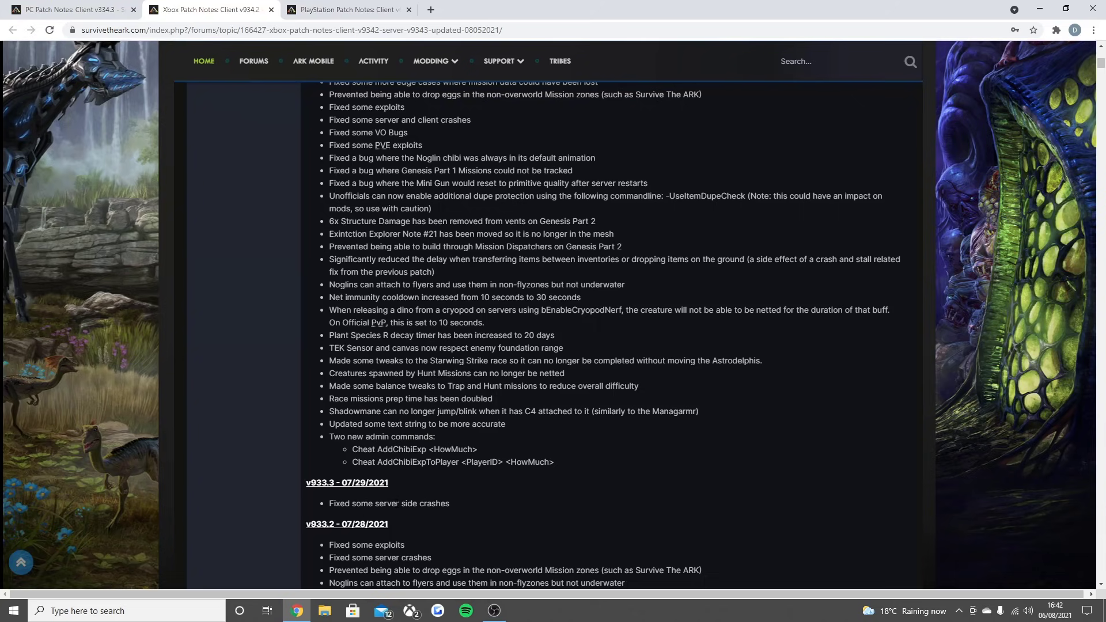
- Move back up the Xbox notes and switch over to the PlayStation v694.4 patch notes
scroll(up, 3)
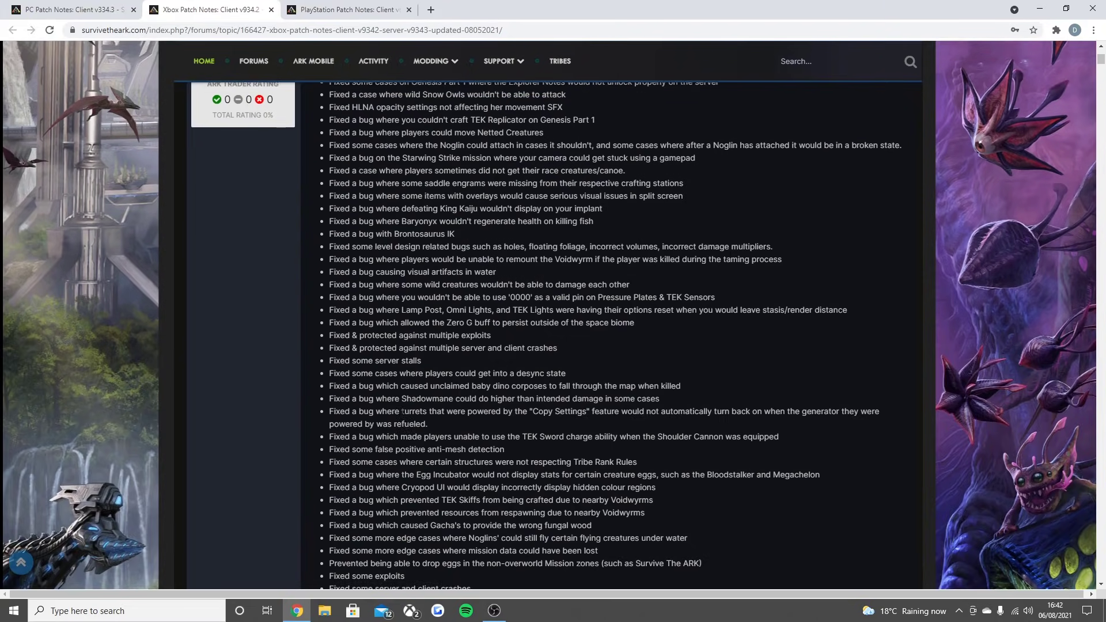
scroll(up, 3)
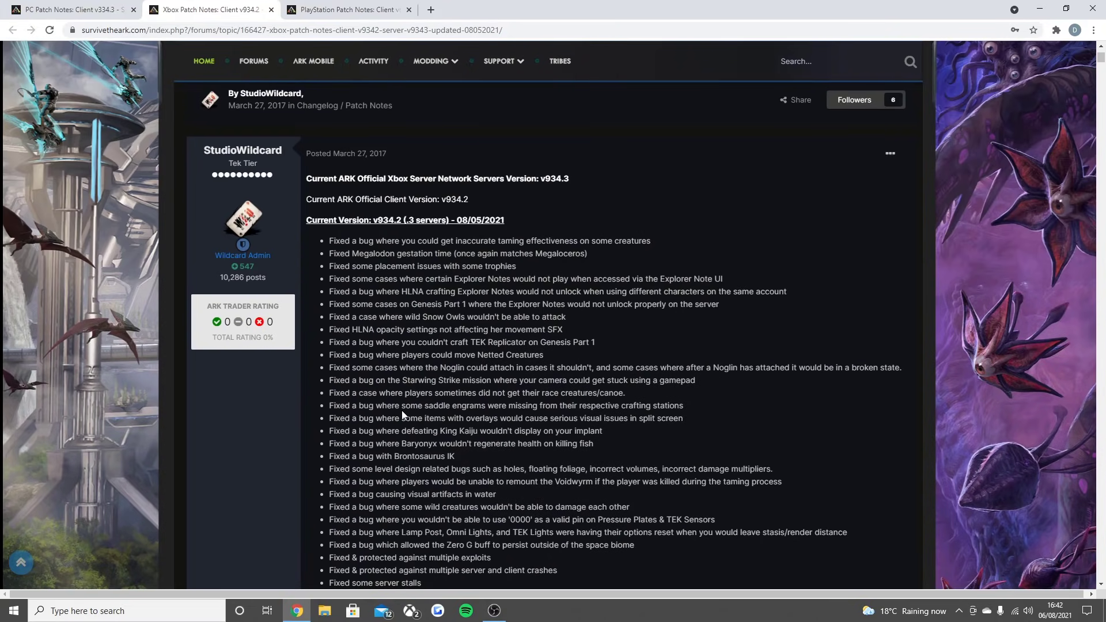
mouse_move(353, 390)
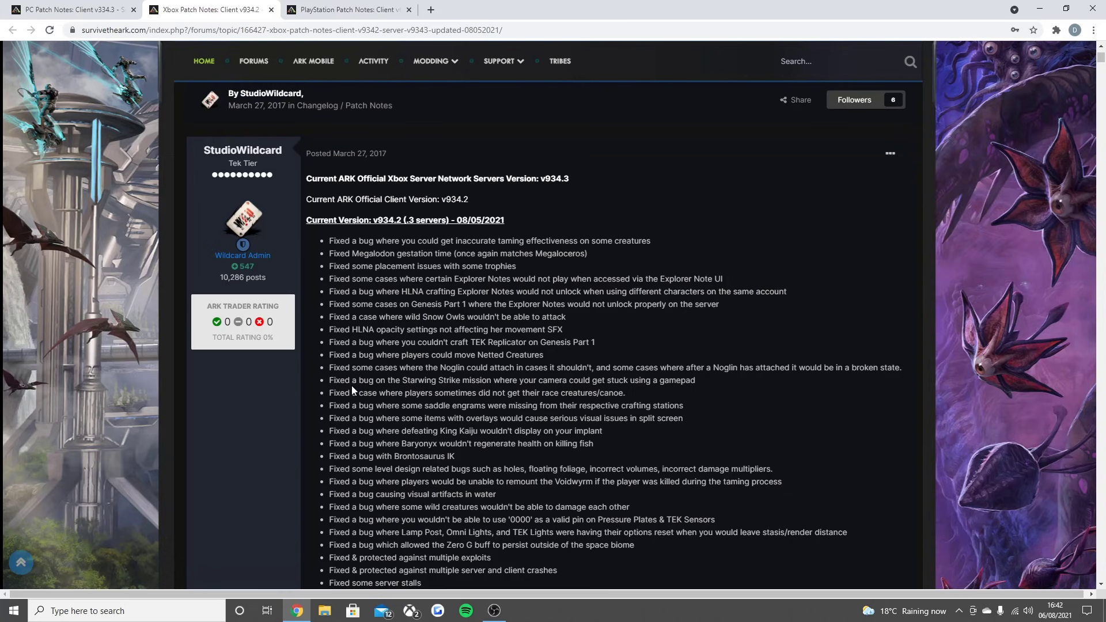
scroll(down, 3)
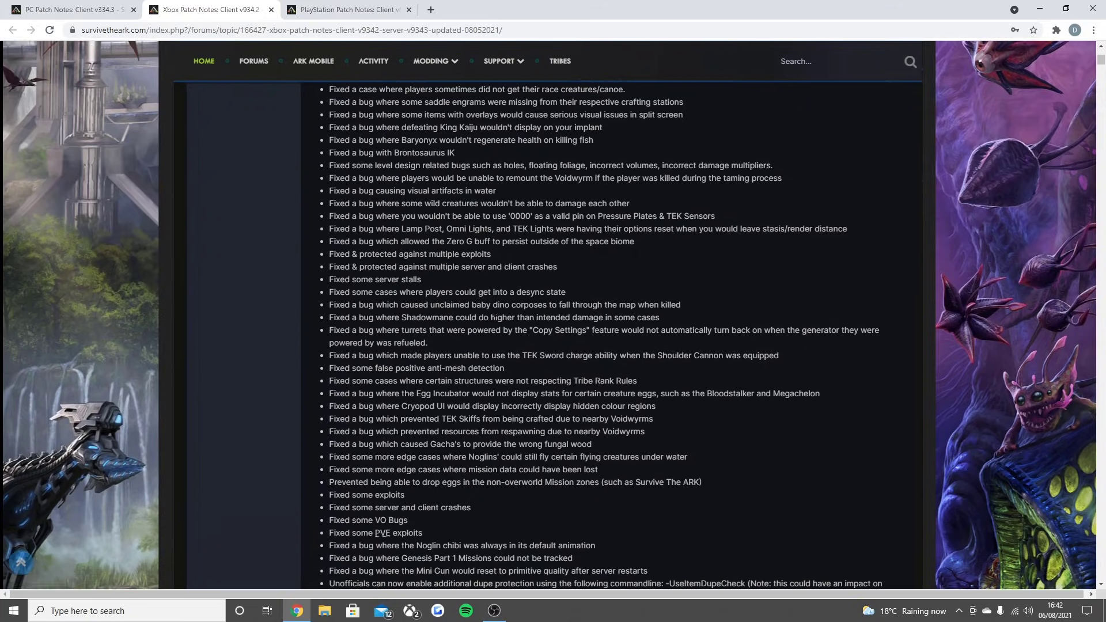
click(346, 10)
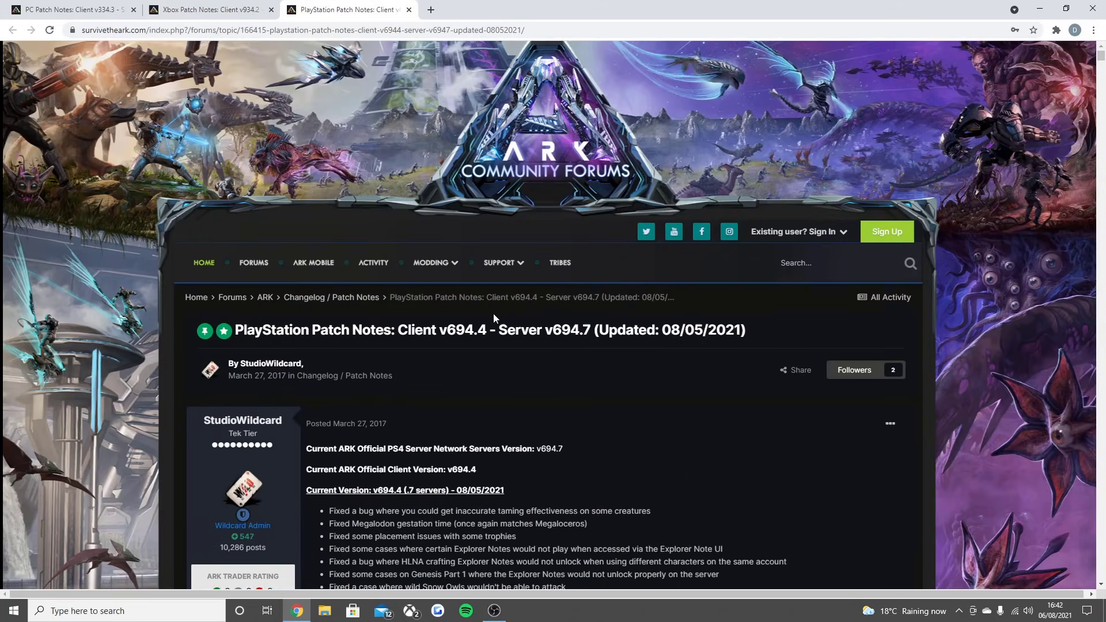
- Skim the PlayStation notes and return to the PC client v334.3 patch notes page
scroll(down, 3)
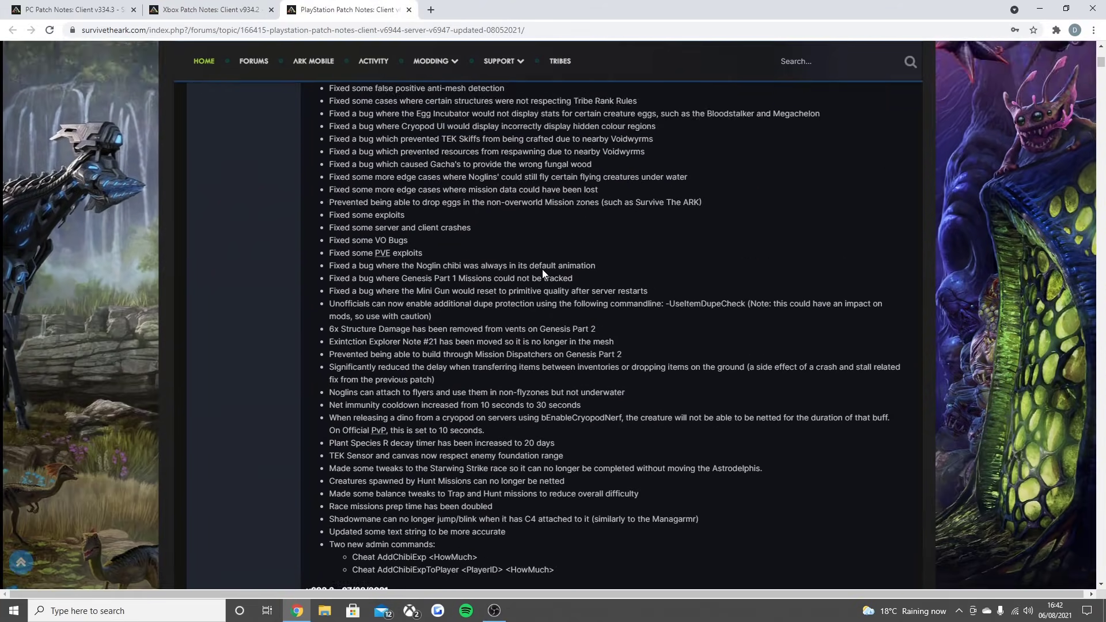
scroll(up, 3)
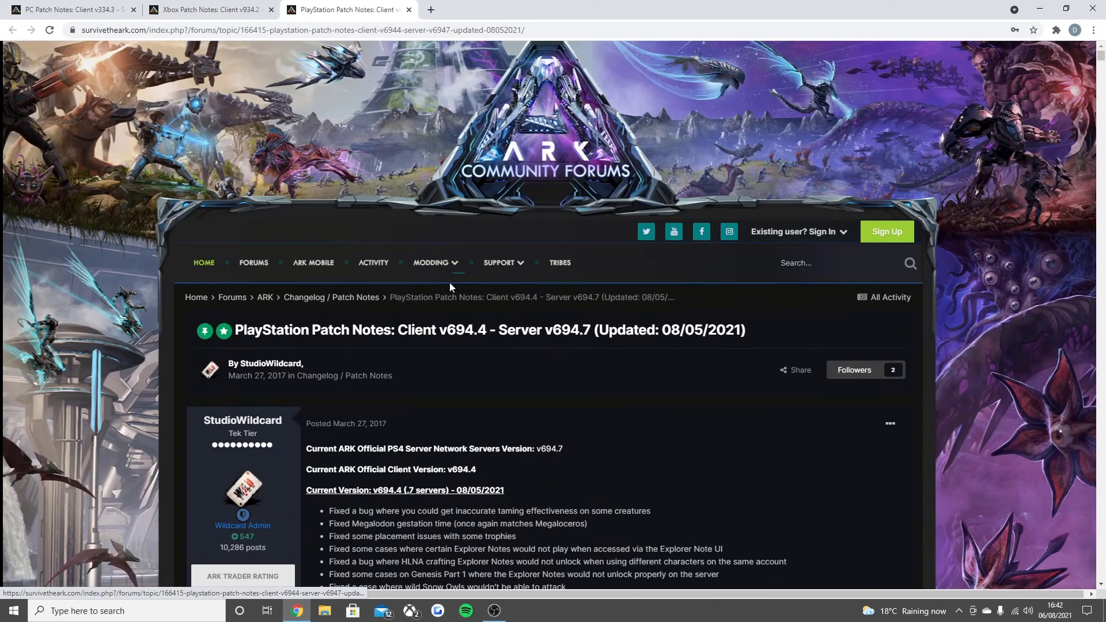
click(70, 9)
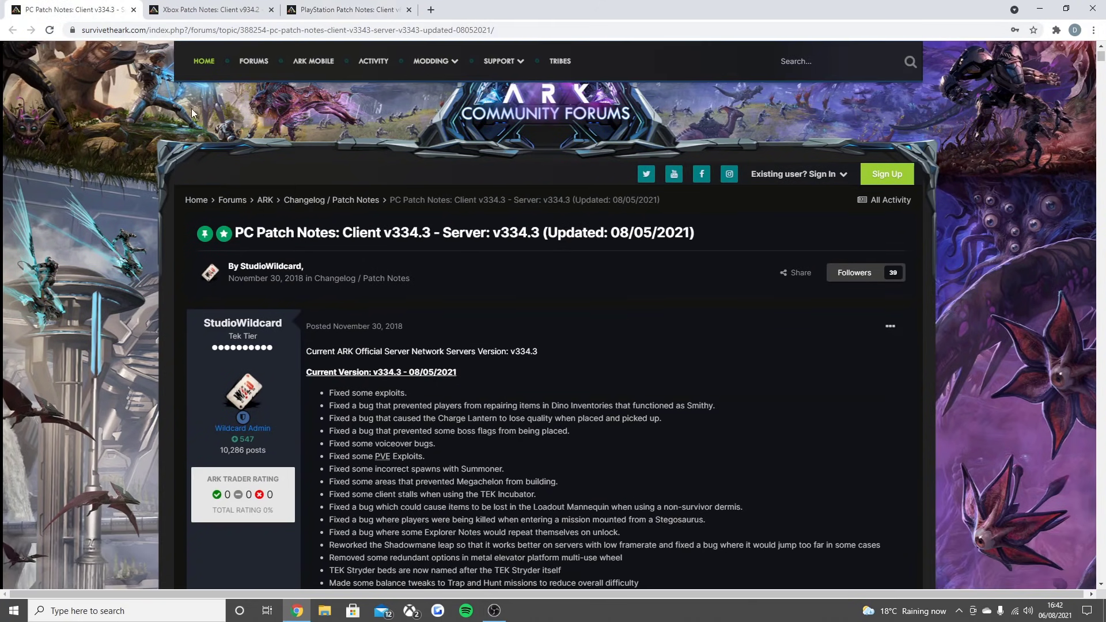
- Open Community Crunch 278 and read down to the Dinopithecus artwork and beginner server wipe text
click(203, 61)
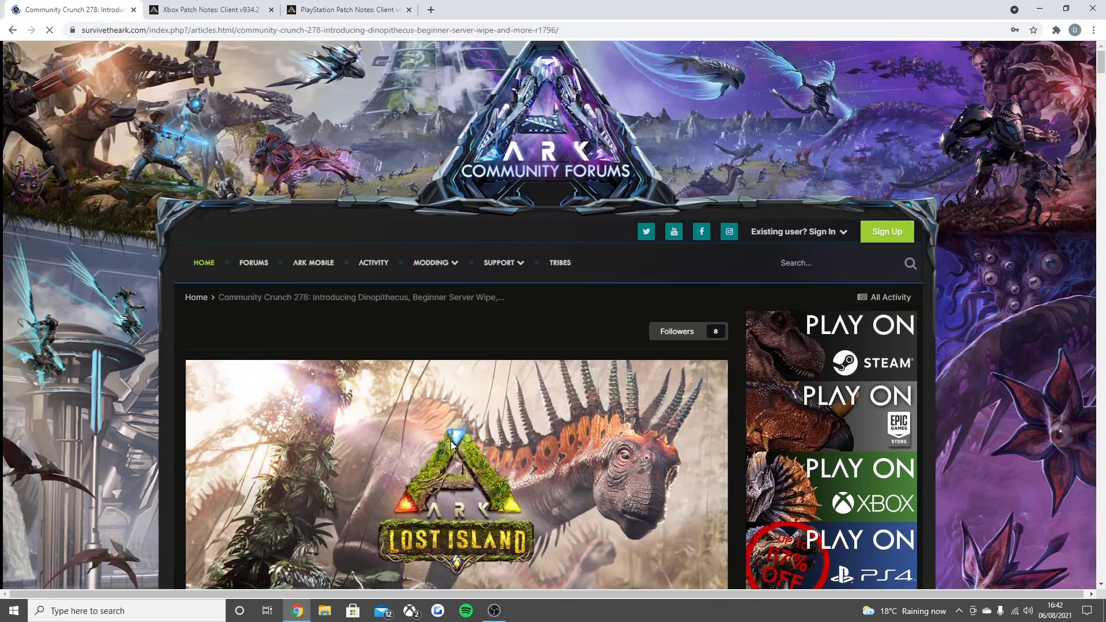
scroll(down, 3)
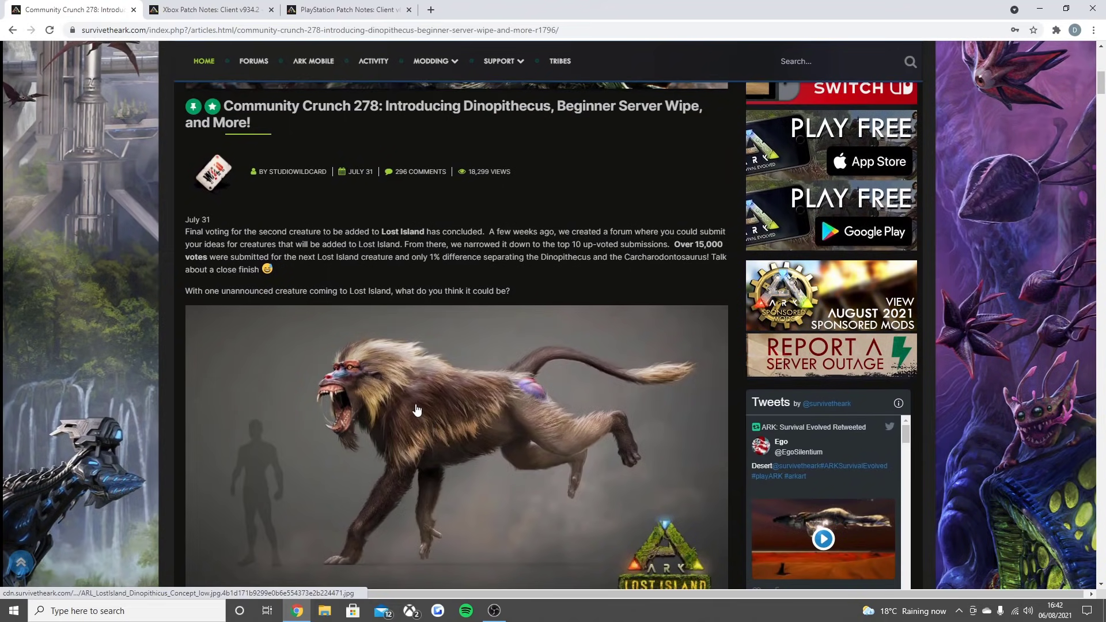
mouse_move(473, 279)
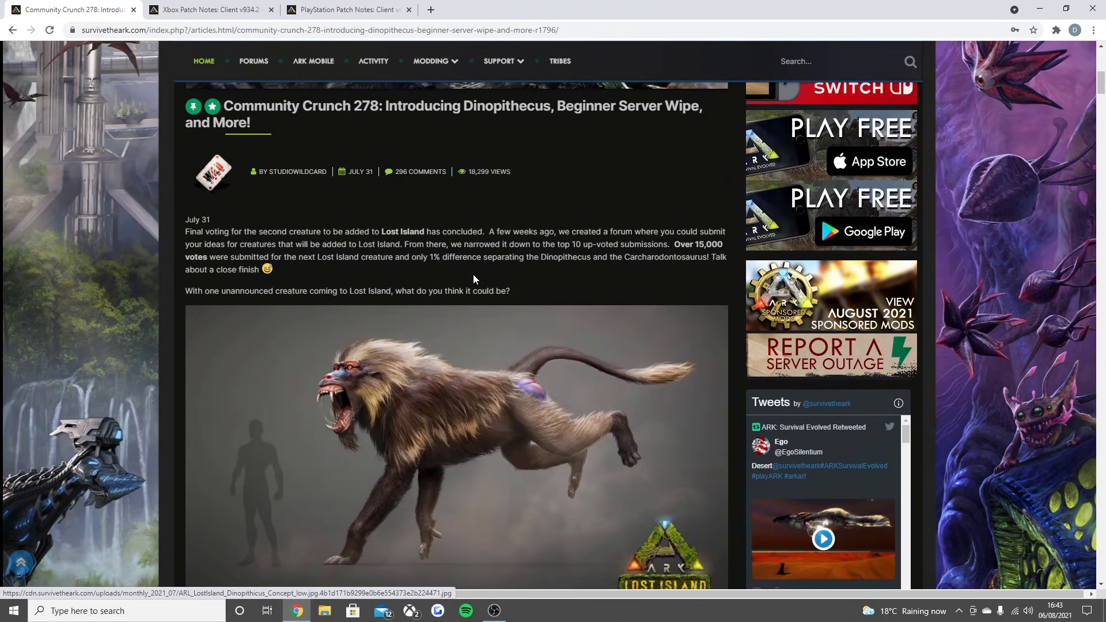
scroll(up, 3)
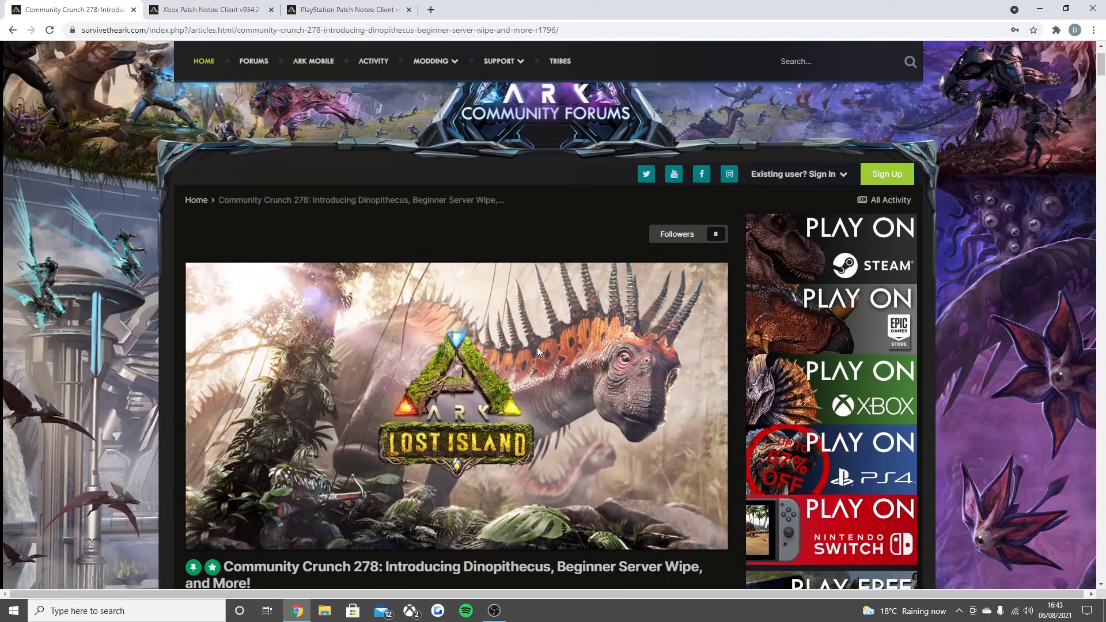
scroll(down, 3)
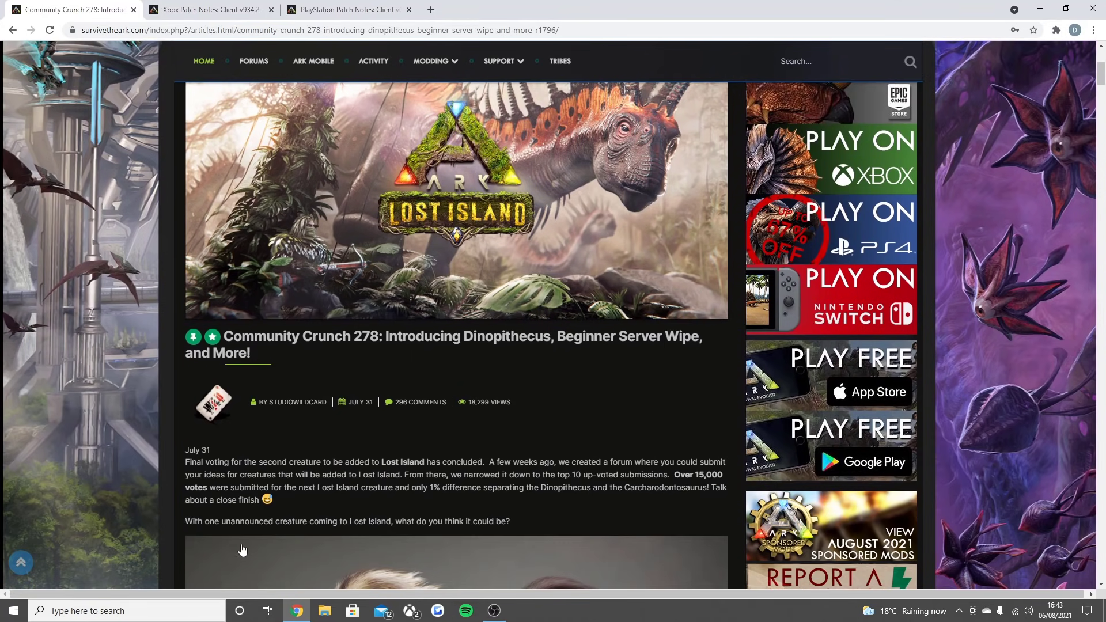
mouse_move(393, 515)
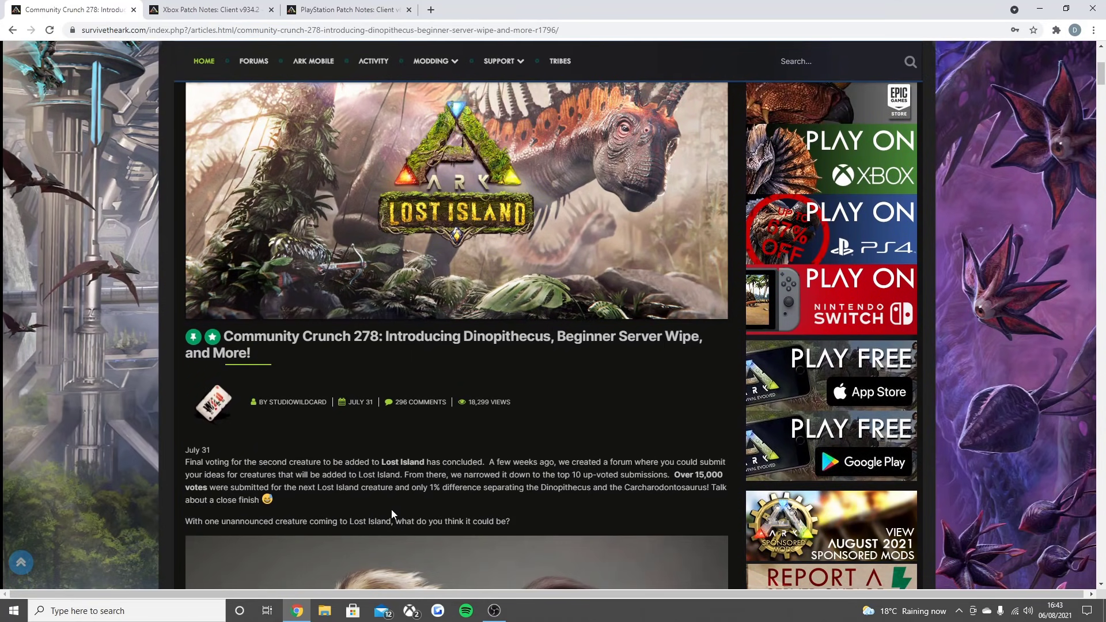
mouse_move(491, 498)
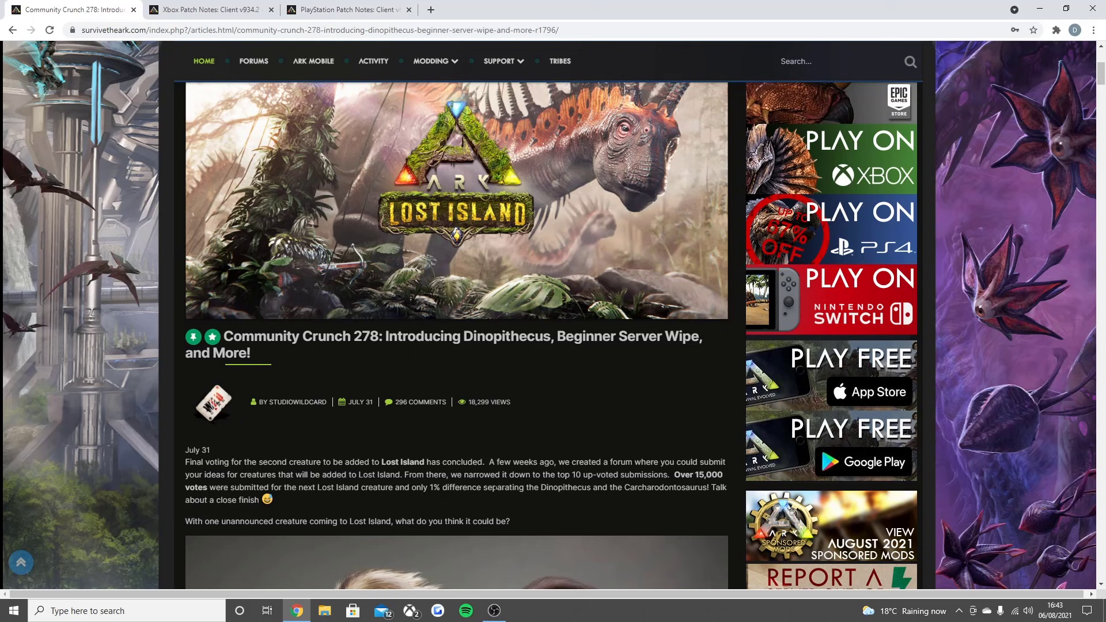
mouse_move(499, 485)
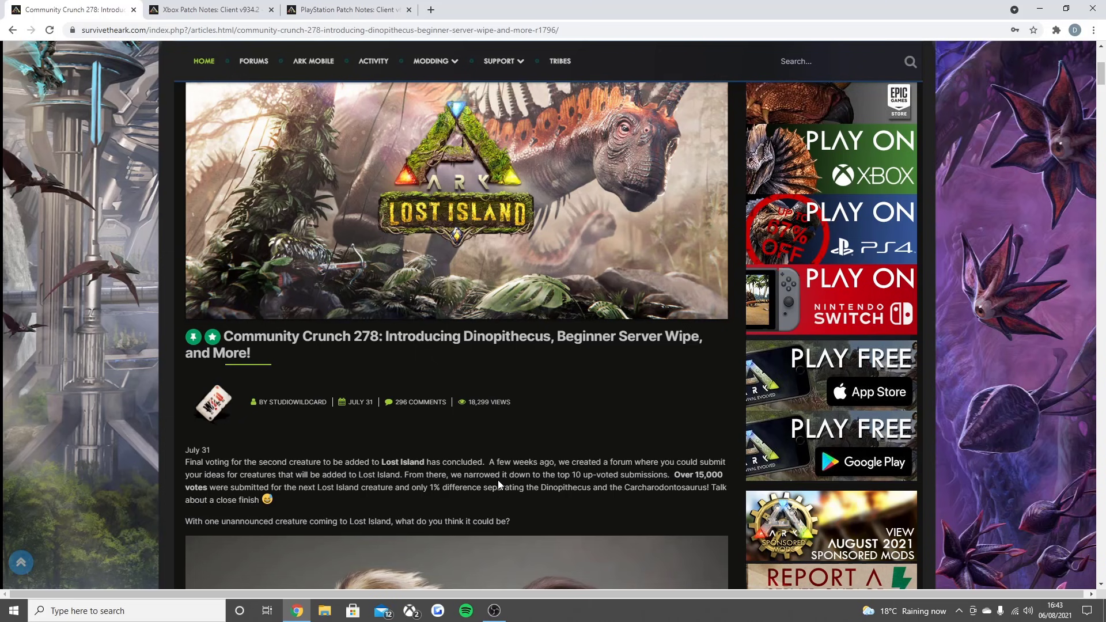
mouse_move(491, 456)
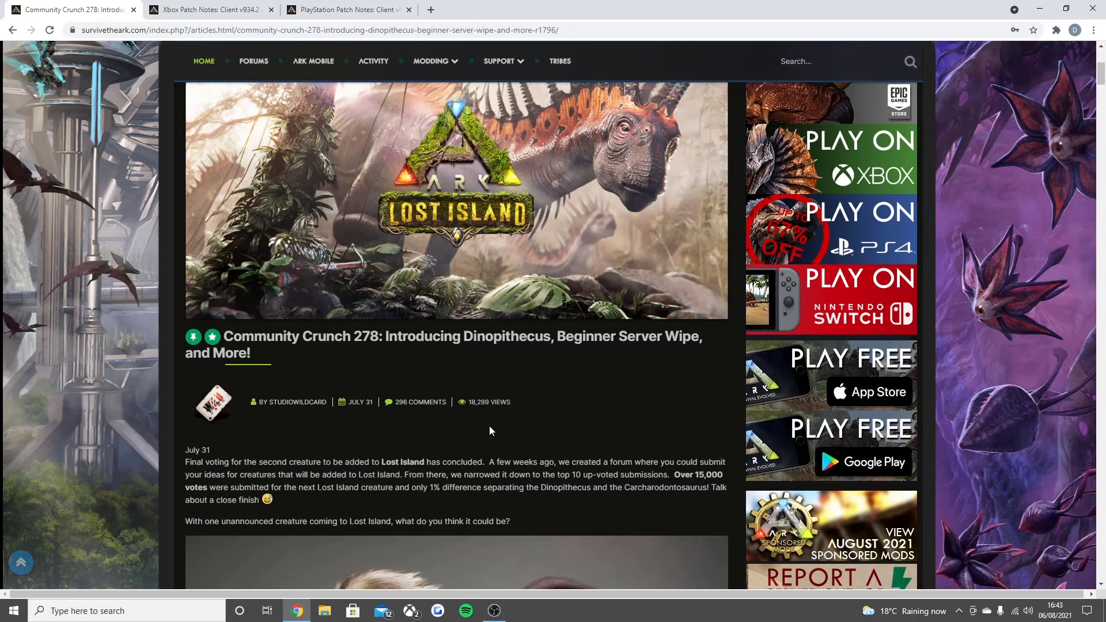
scroll(down, 3)
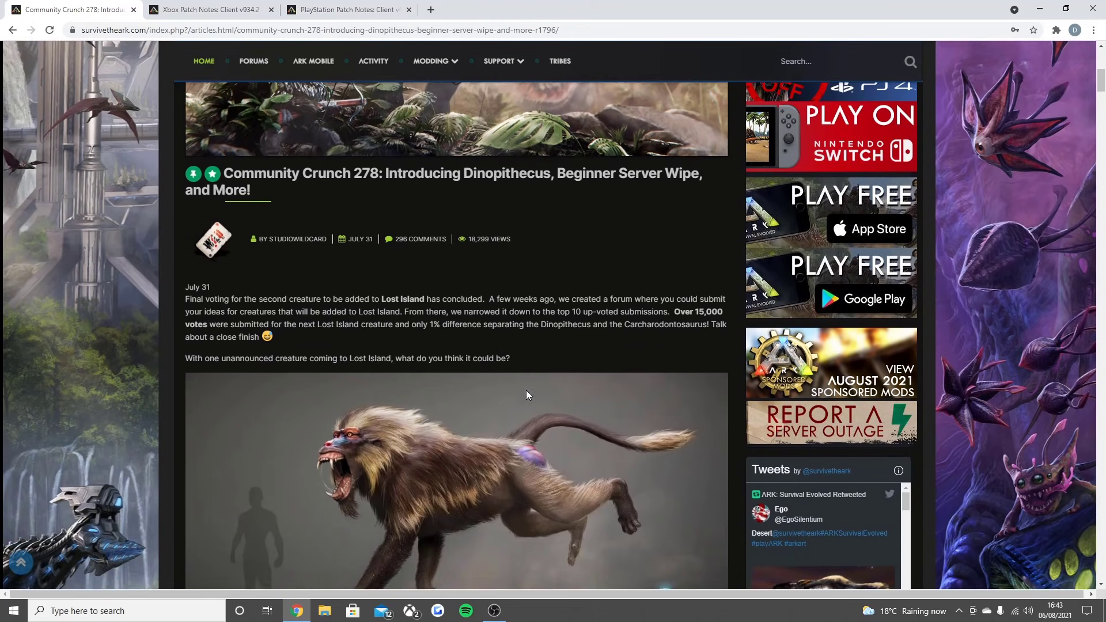
scroll(down, 3)
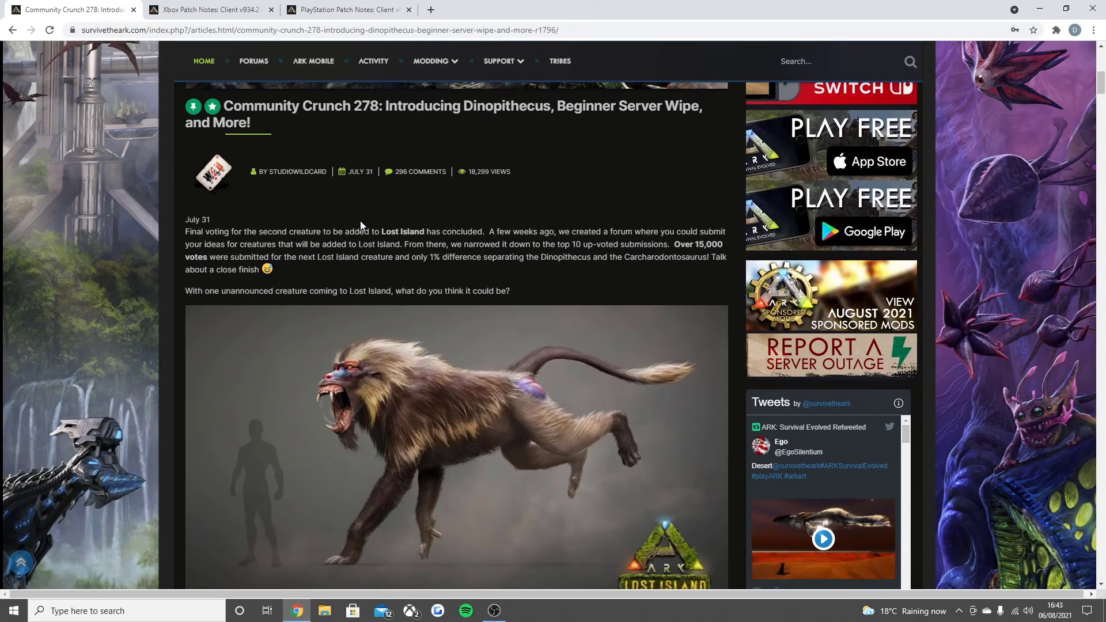
mouse_move(272, 273)
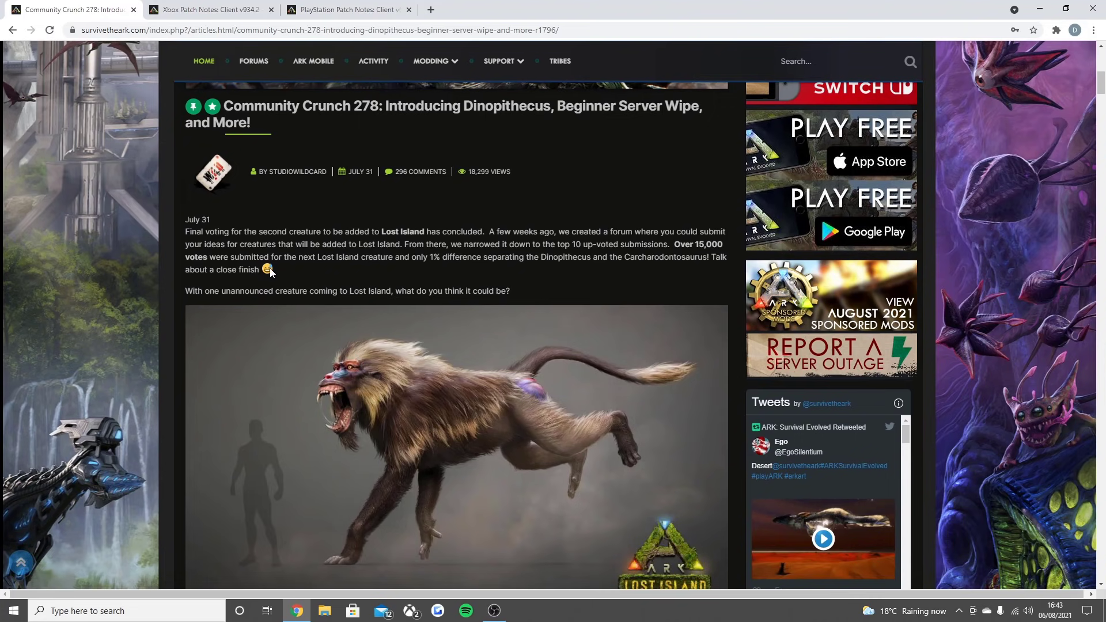